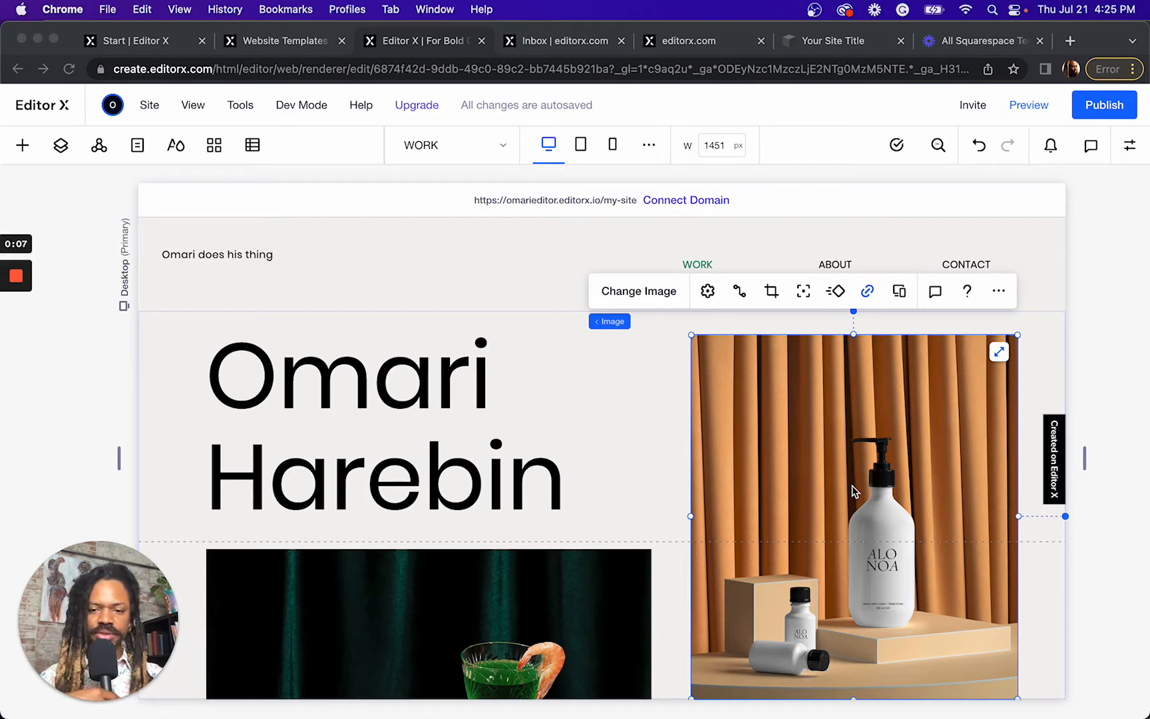
mouse_move(829, 440)
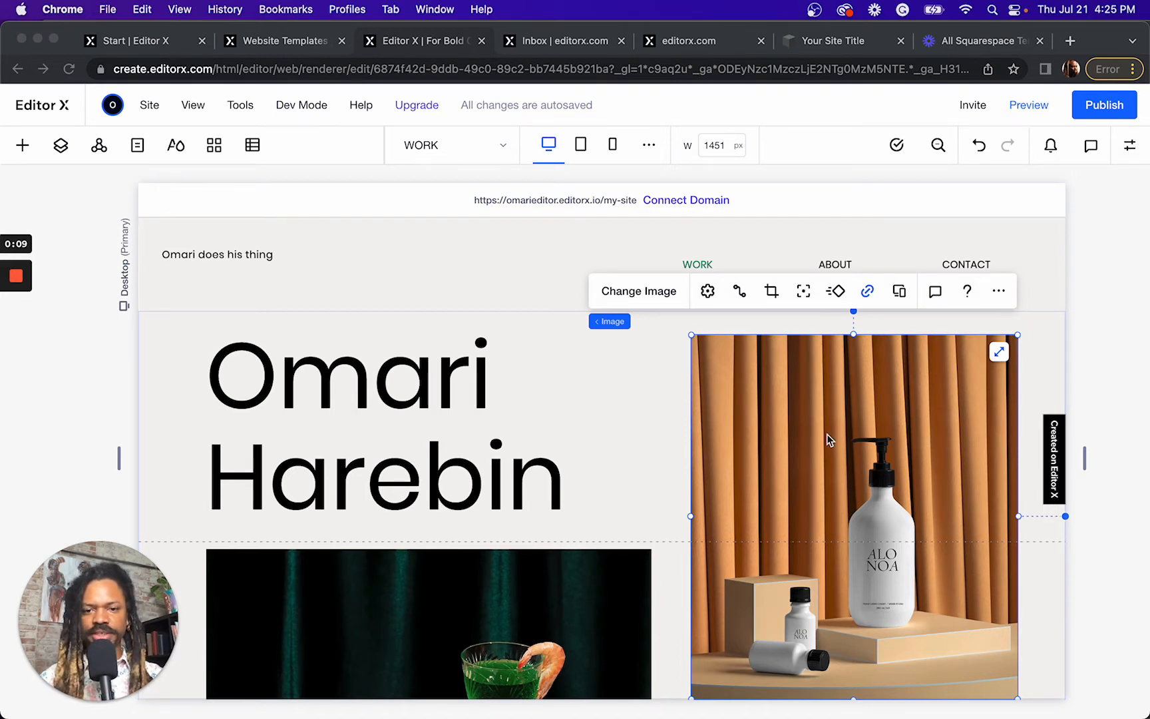
mouse_move(330, 328)
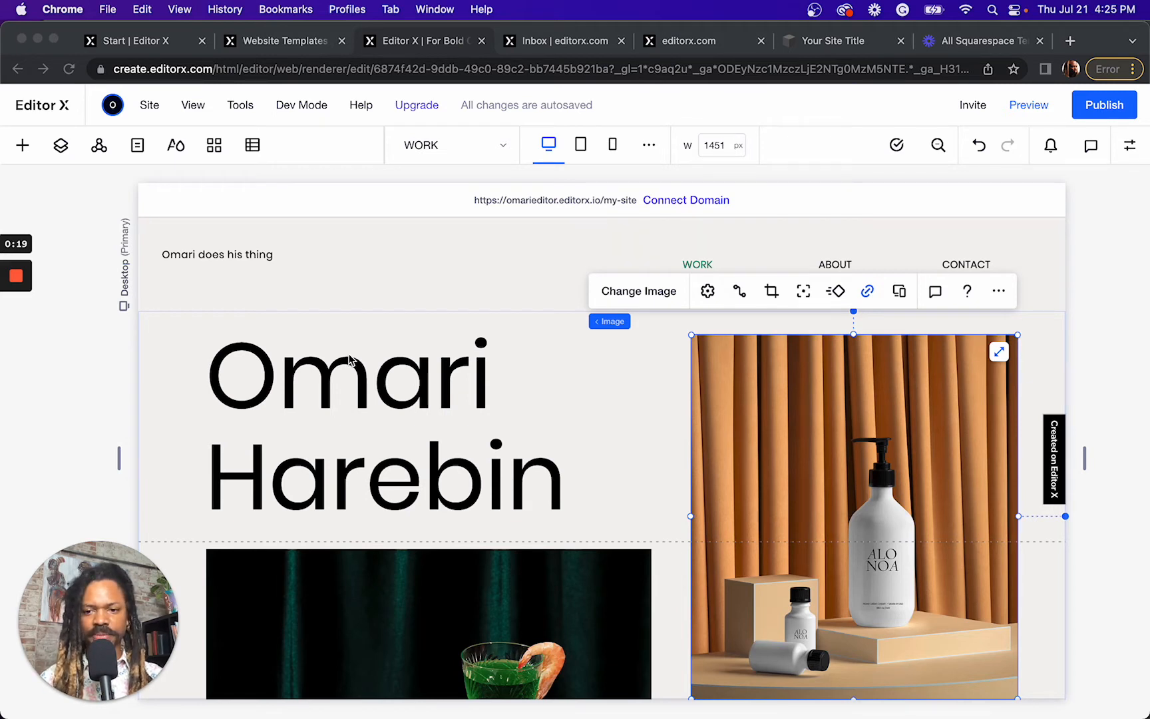
mouse_move(571, 293)
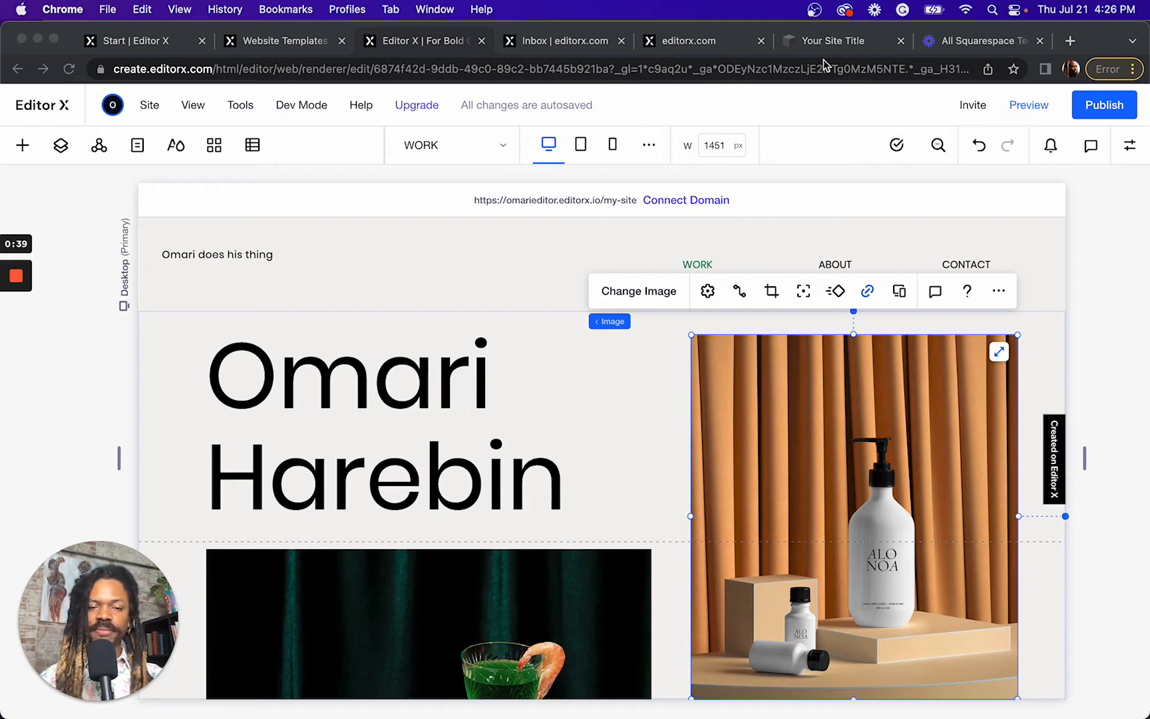
mouse_move(825, 50)
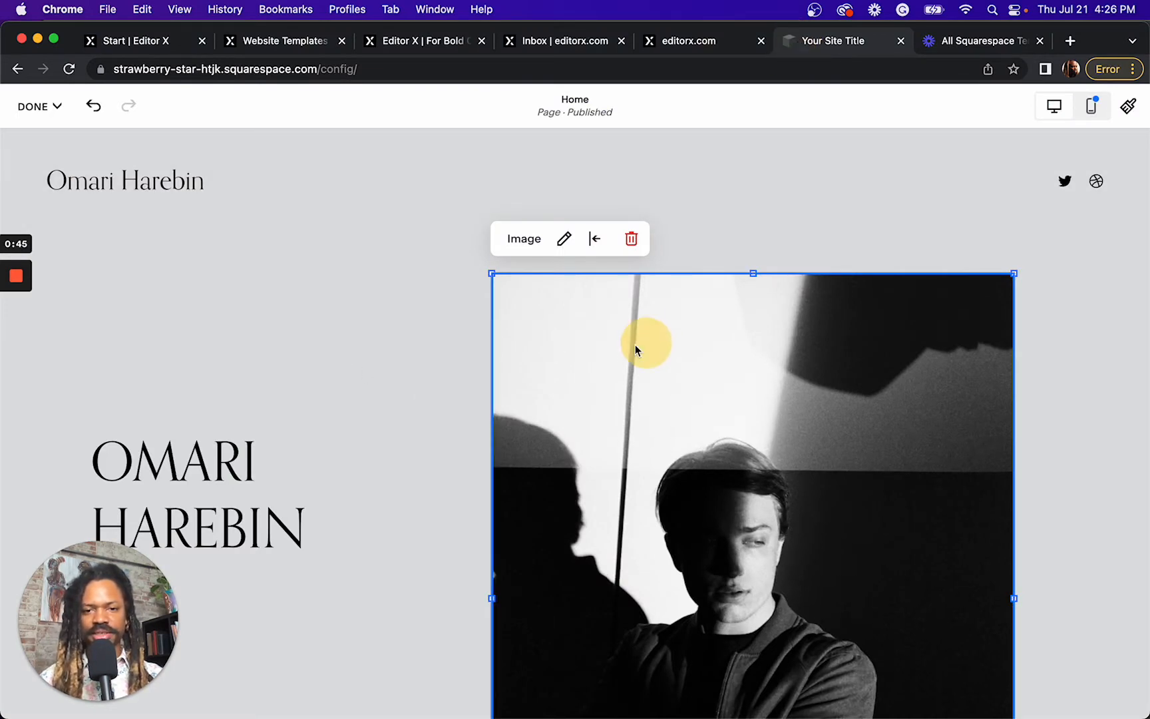
Shift the portrait photo right, raise the OMARI HAREBIN heading level with its top, then review the page
drag(636, 351, 763, 386)
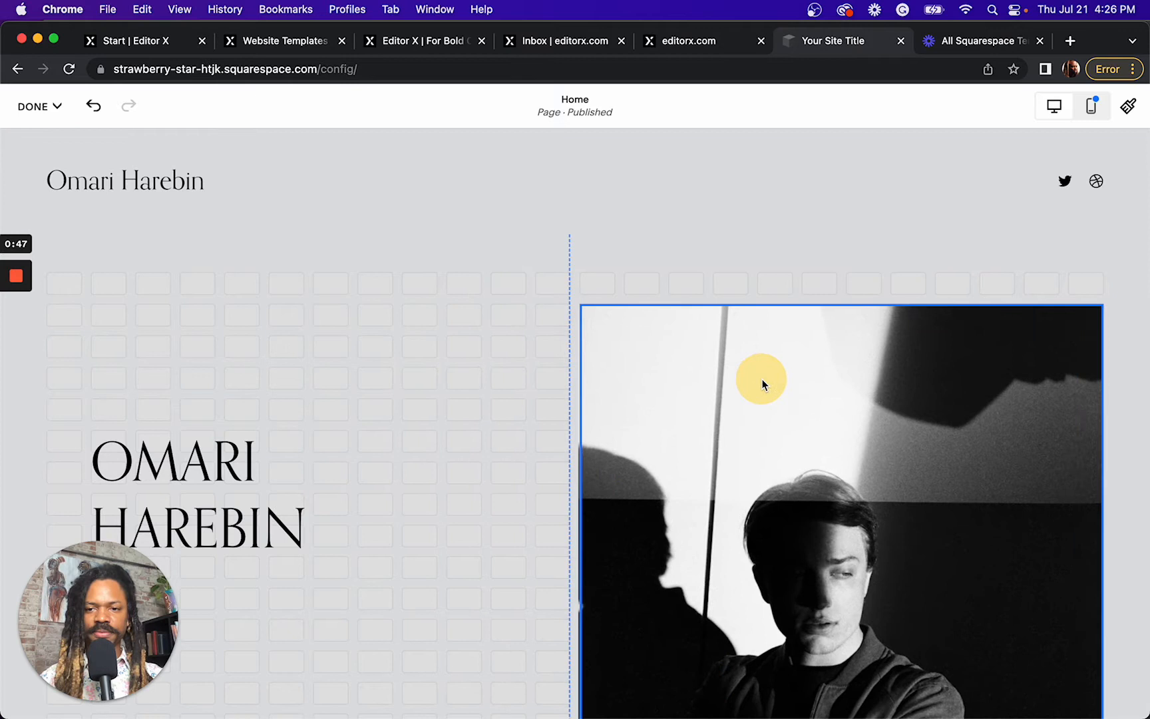
click(761, 378)
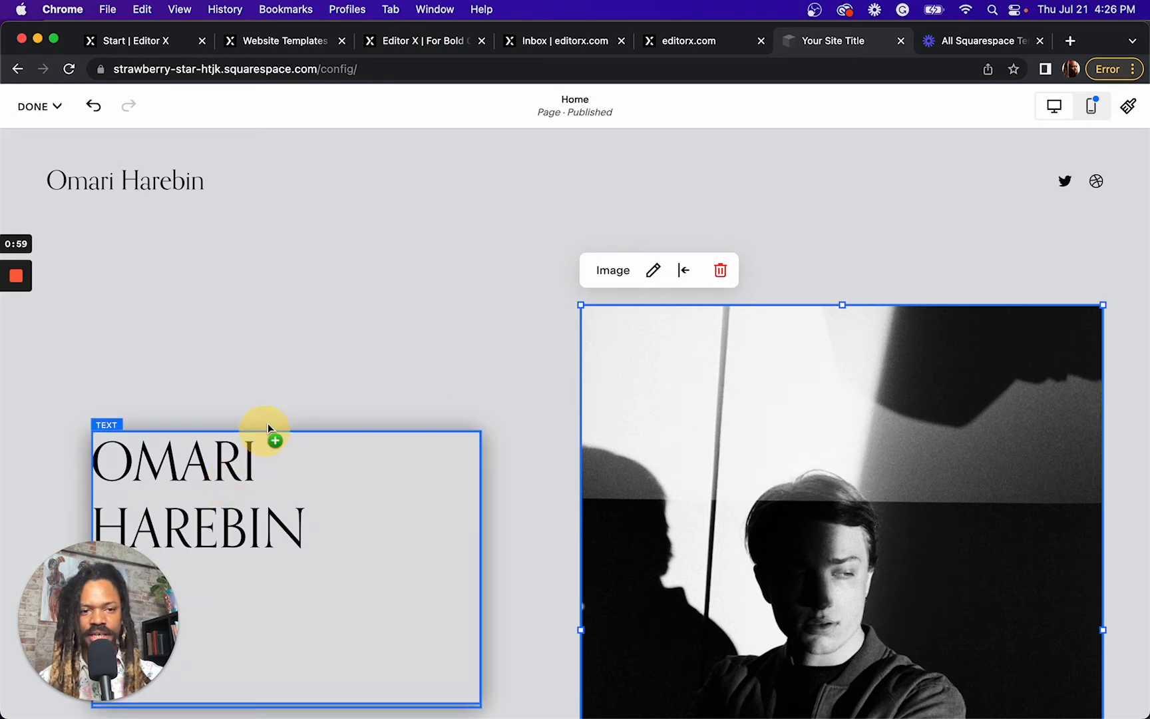
drag(268, 440, 279, 375)
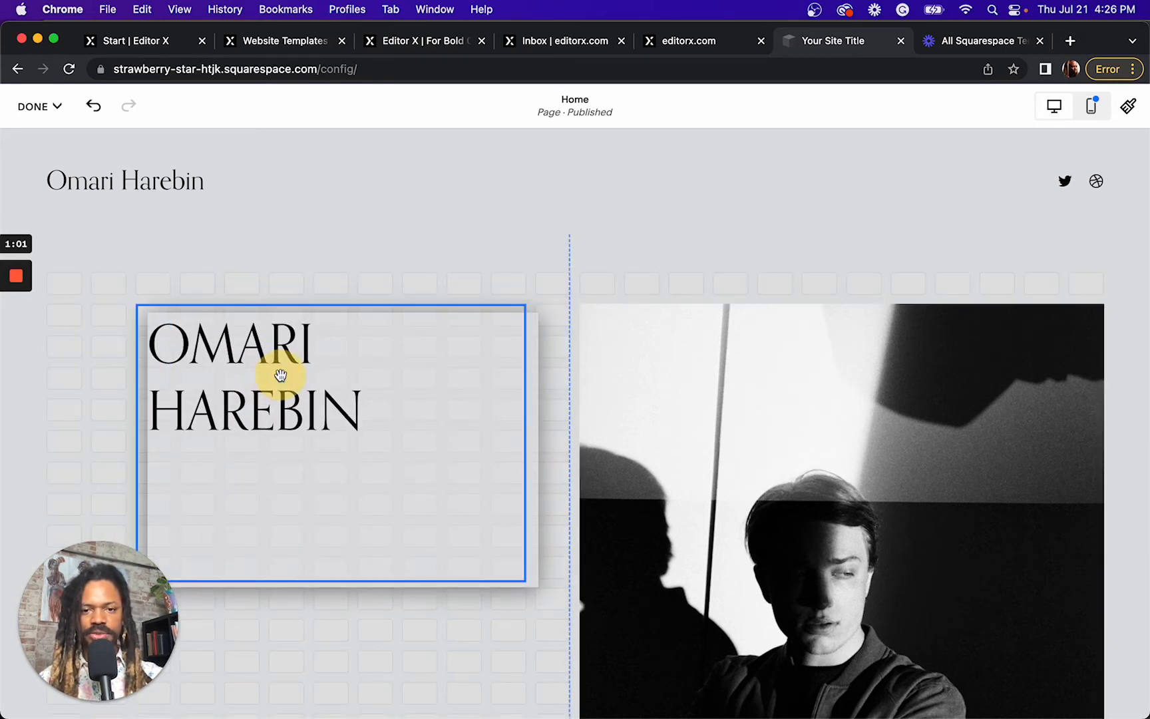
click(279, 376)
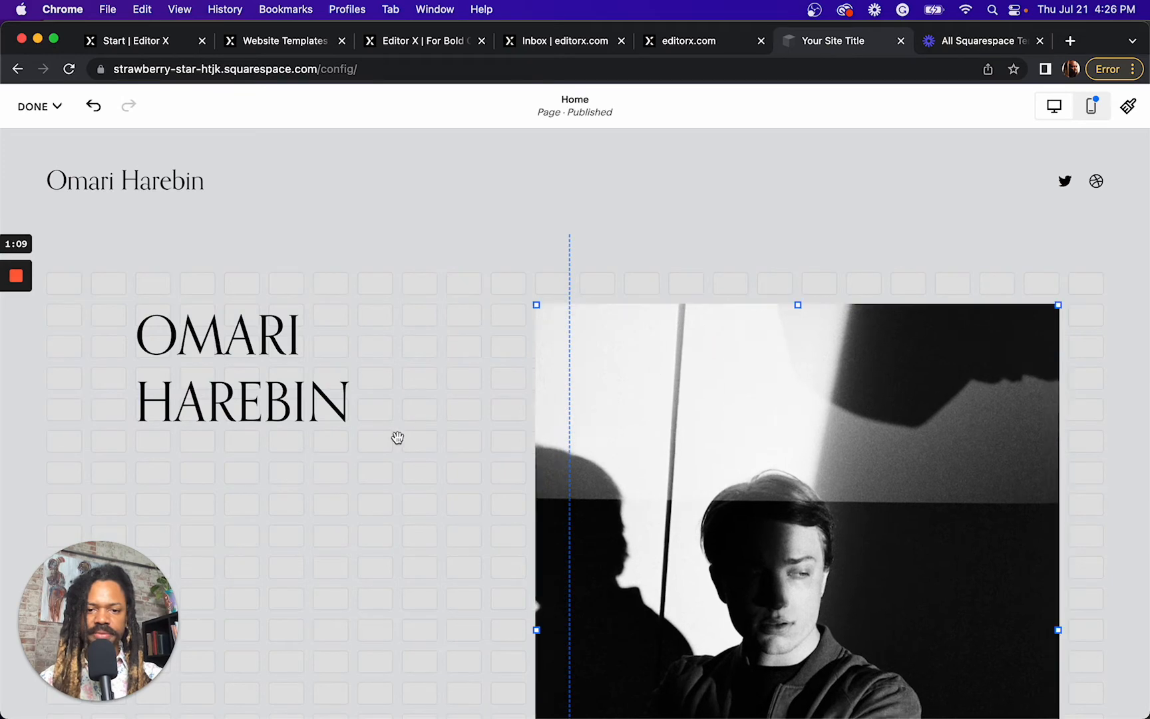
scroll(down, 3)
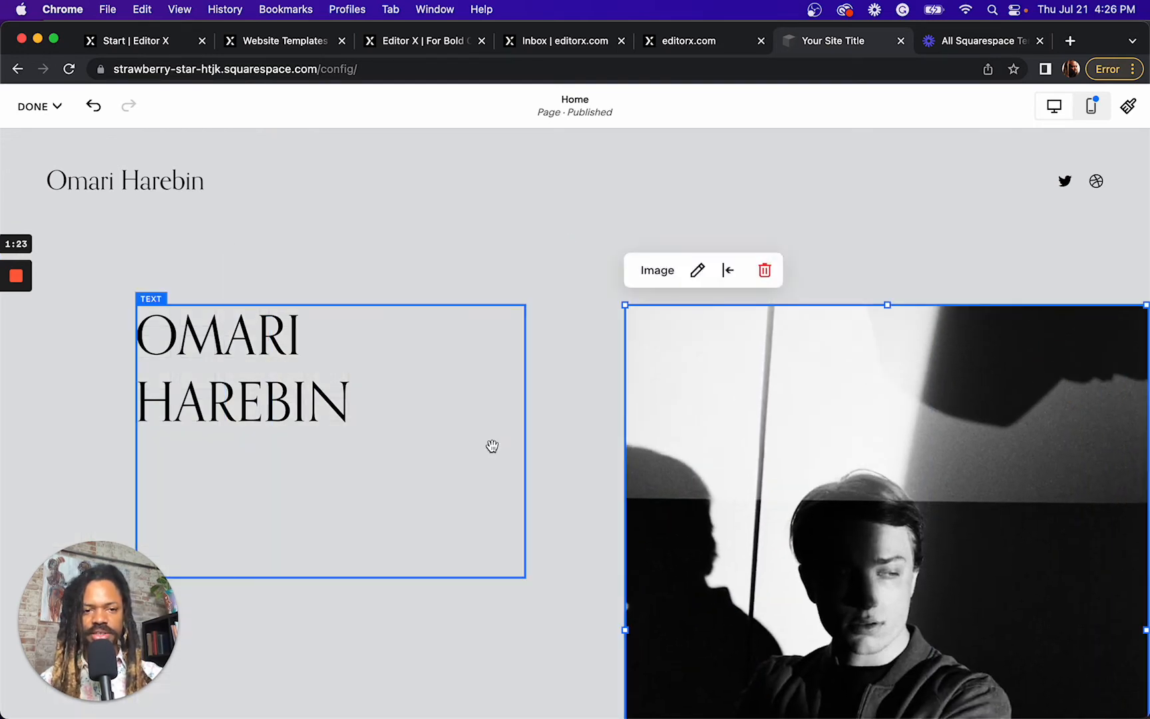
scroll(down, 3)
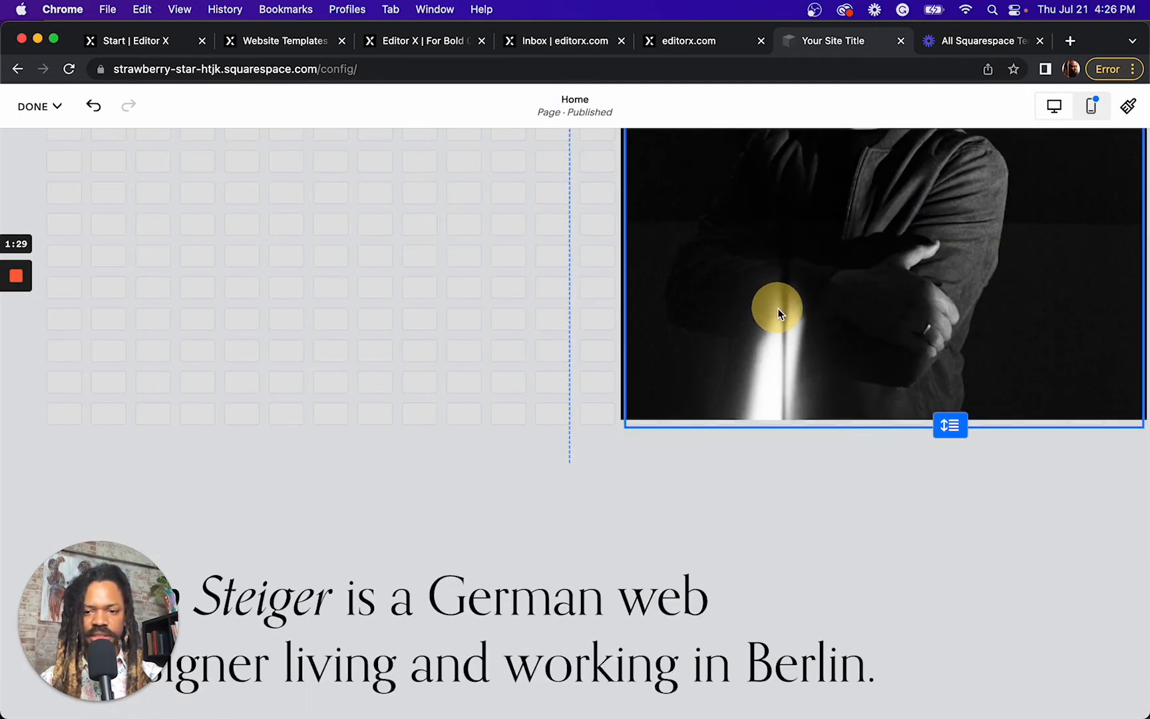
scroll(down, 3)
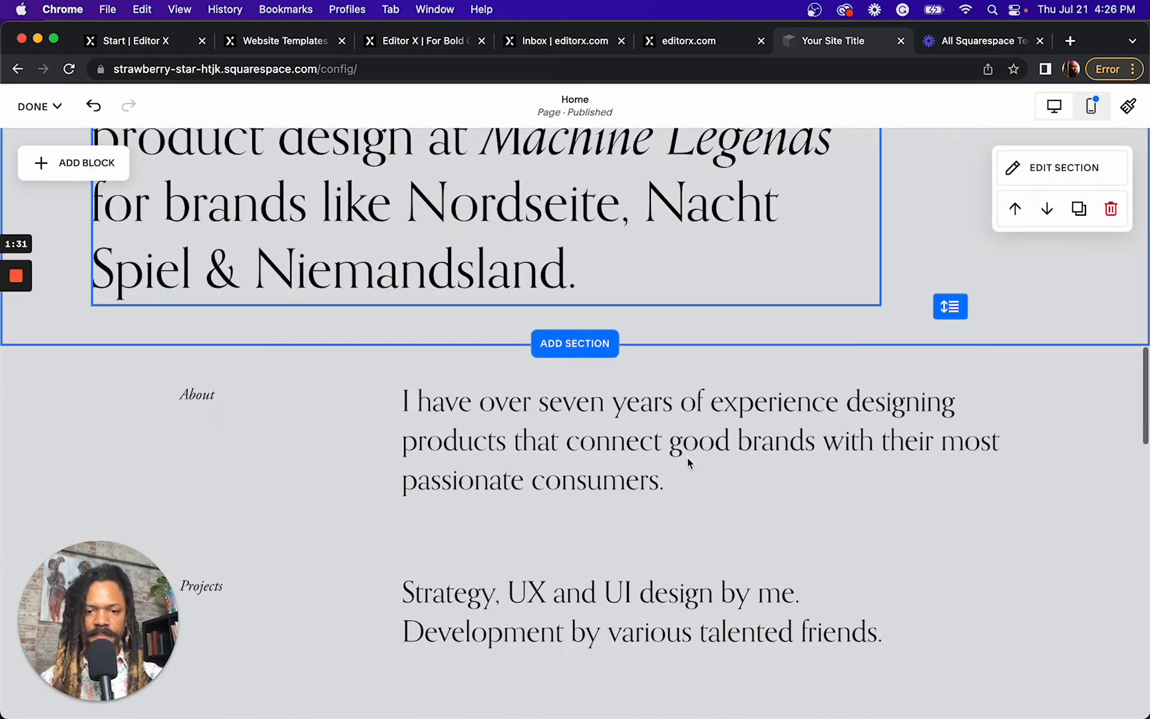
scroll(down, 3)
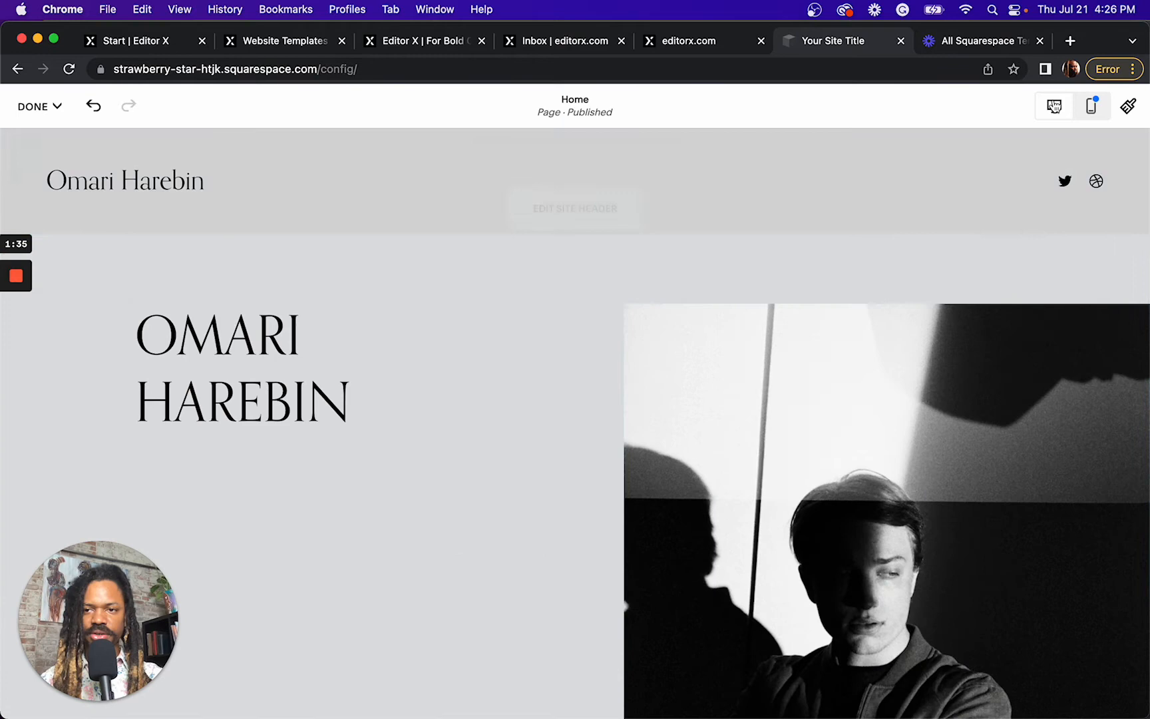
Switch Squarespace to Mobile View and select the OMARI HAREBIN heading overlapping the portrait
click(1091, 107)
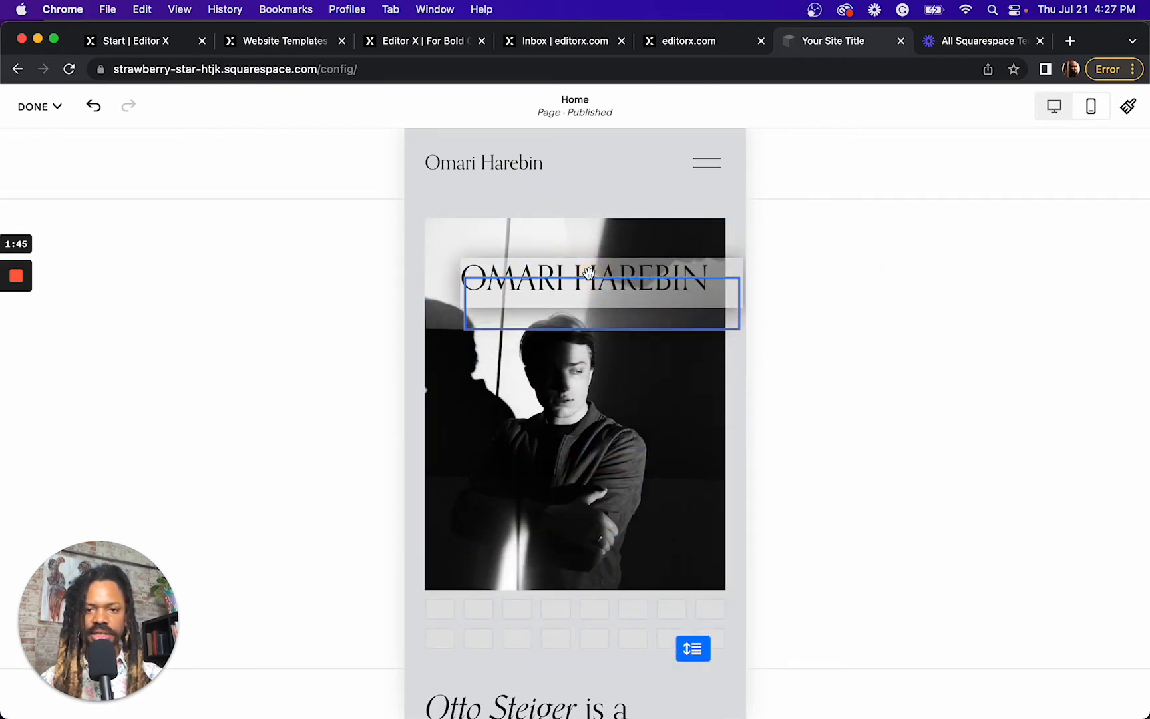
click(602, 297)
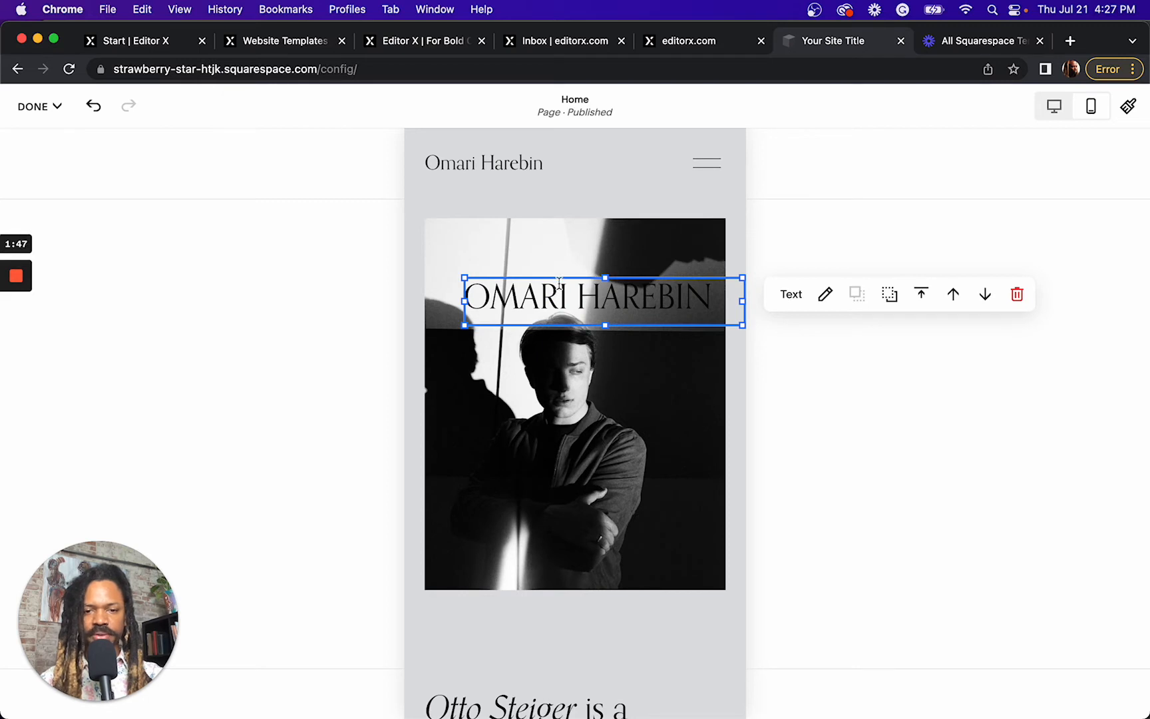
mouse_move(1055, 107)
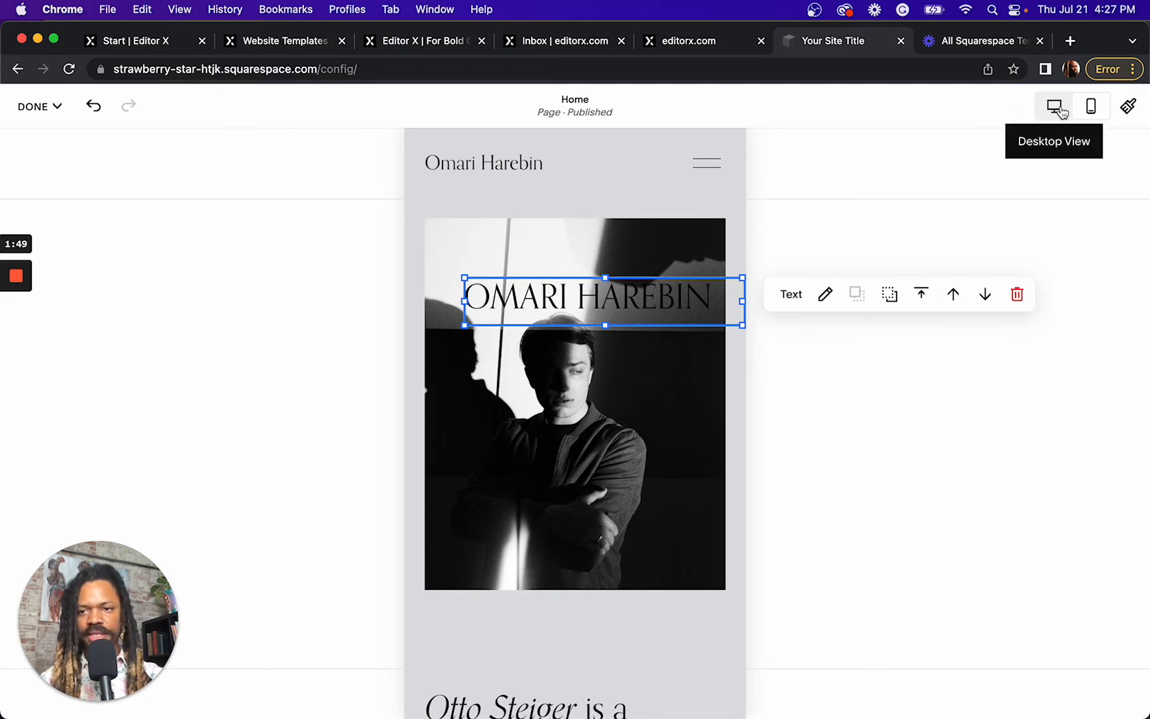
In Desktop View, nudge the photo left under the name heading, then return to Editor X
click(1054, 106)
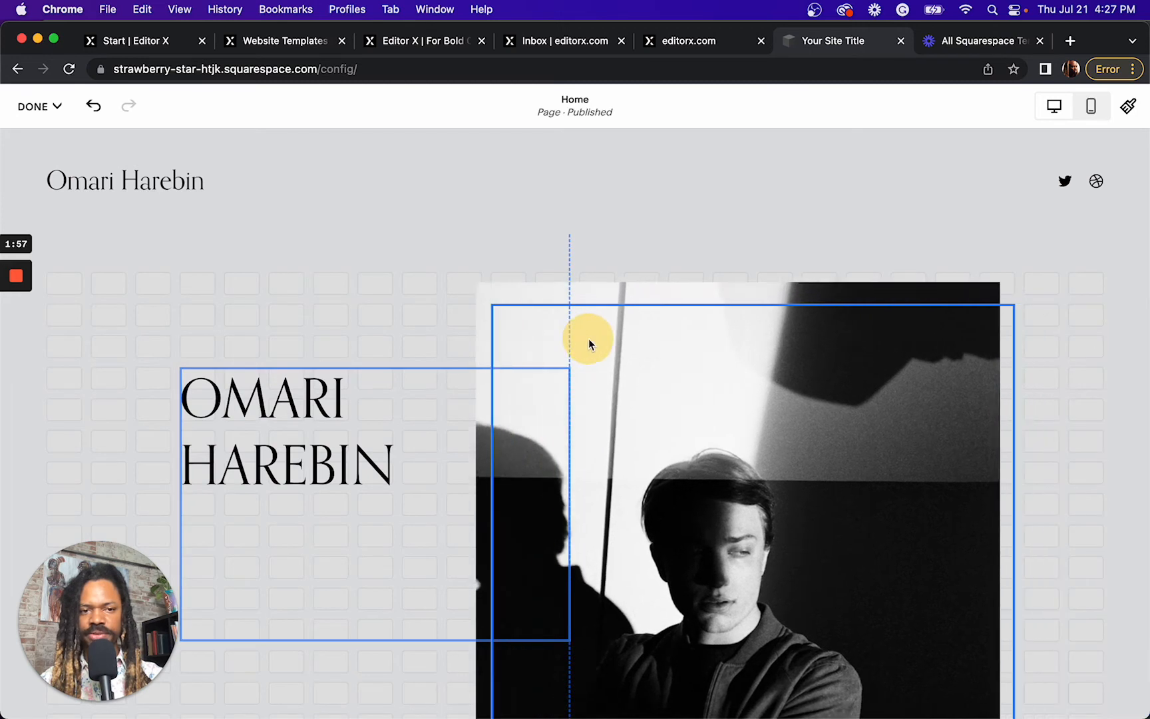
click(589, 339)
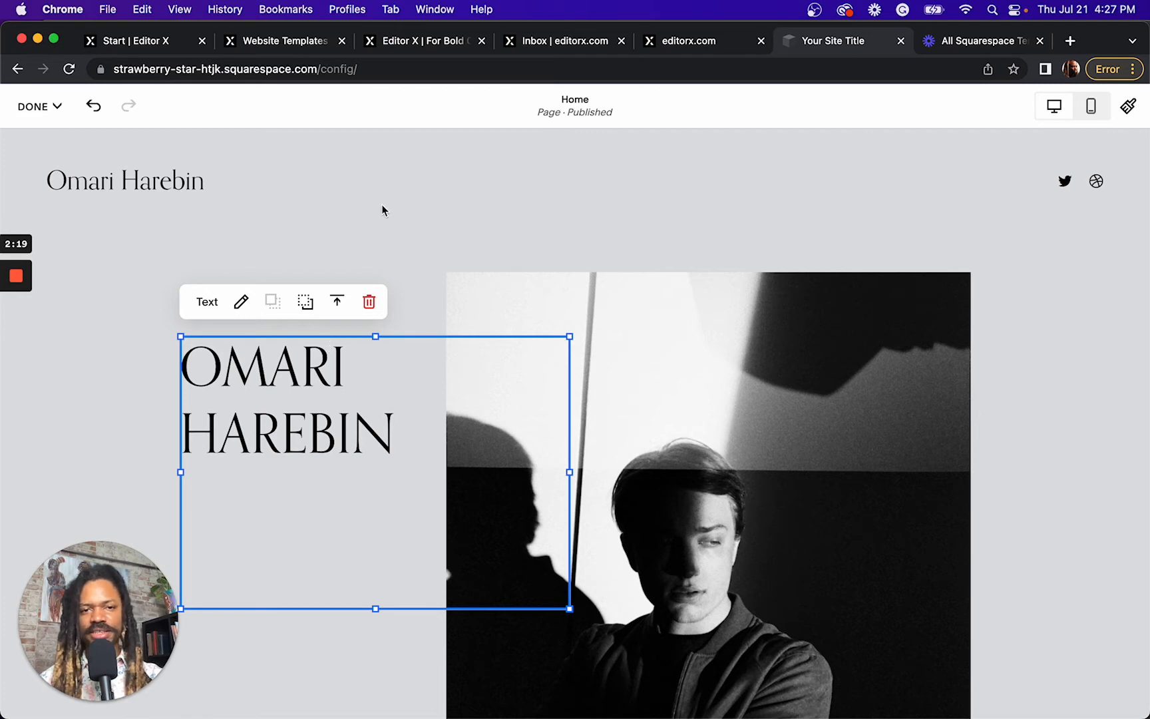
click(422, 40)
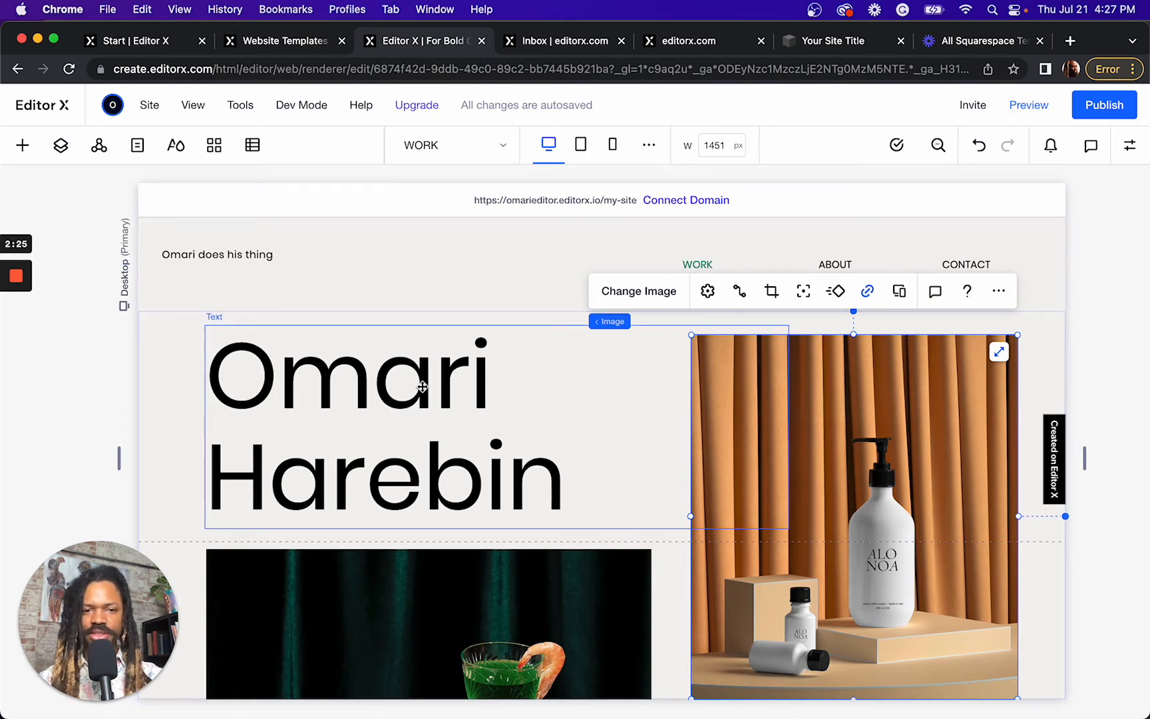
click(301, 105)
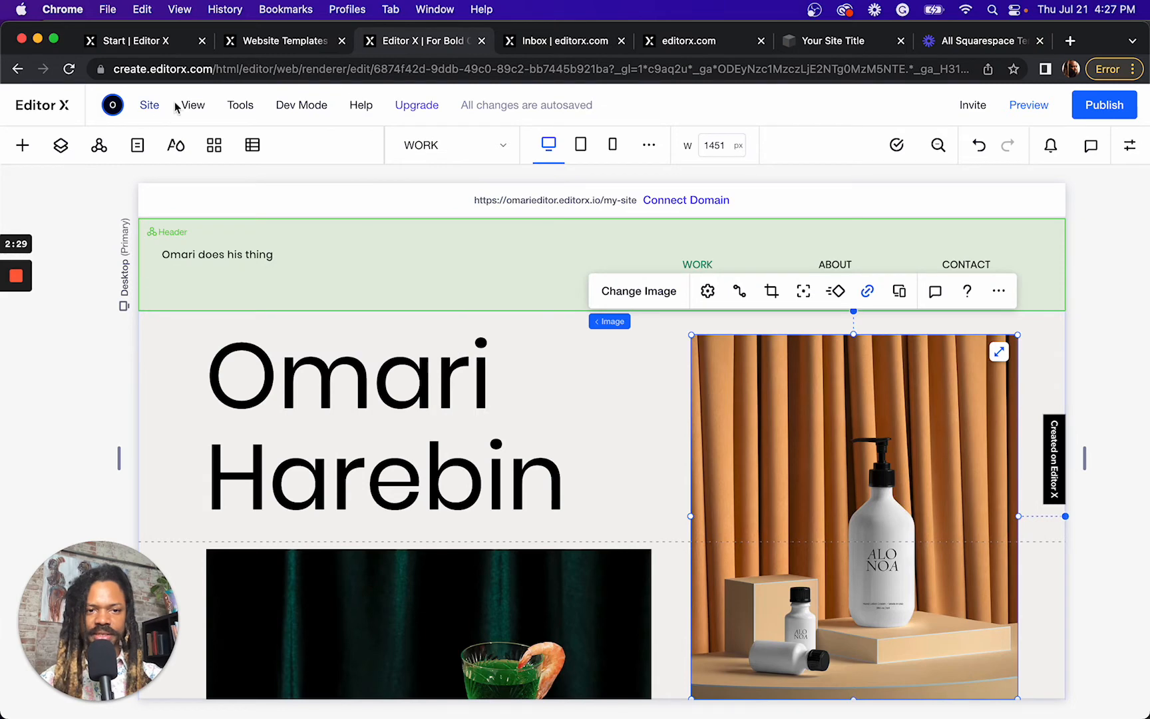
click(301, 105)
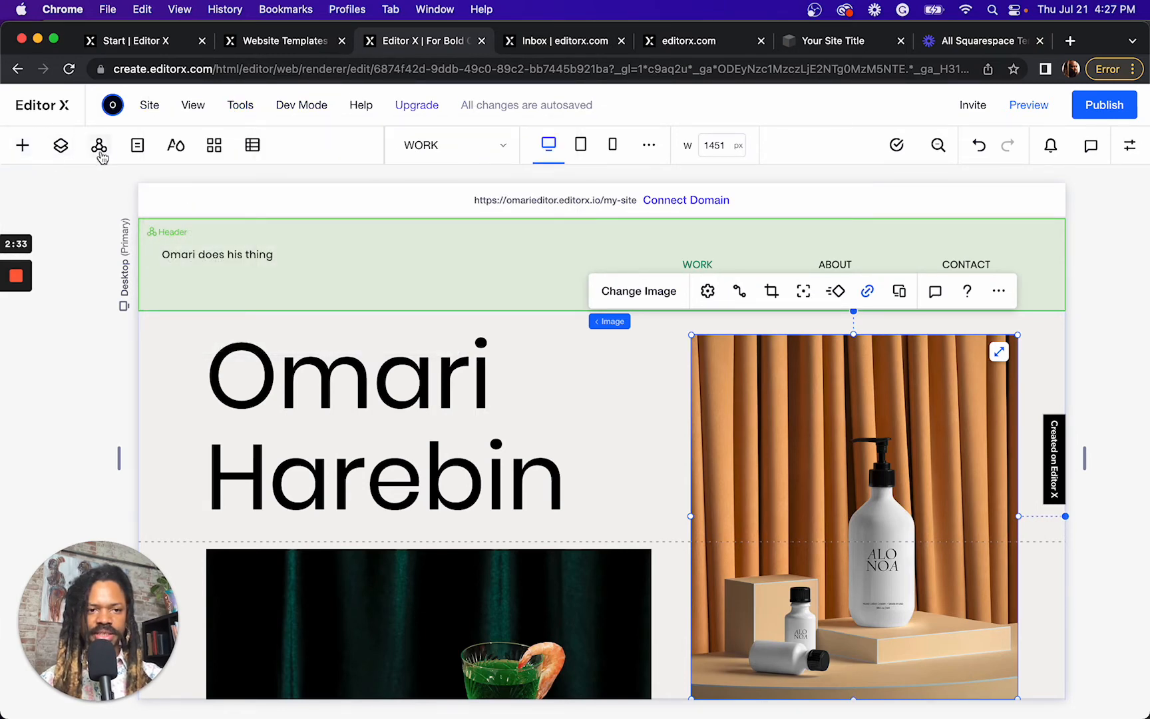
click(137, 145)
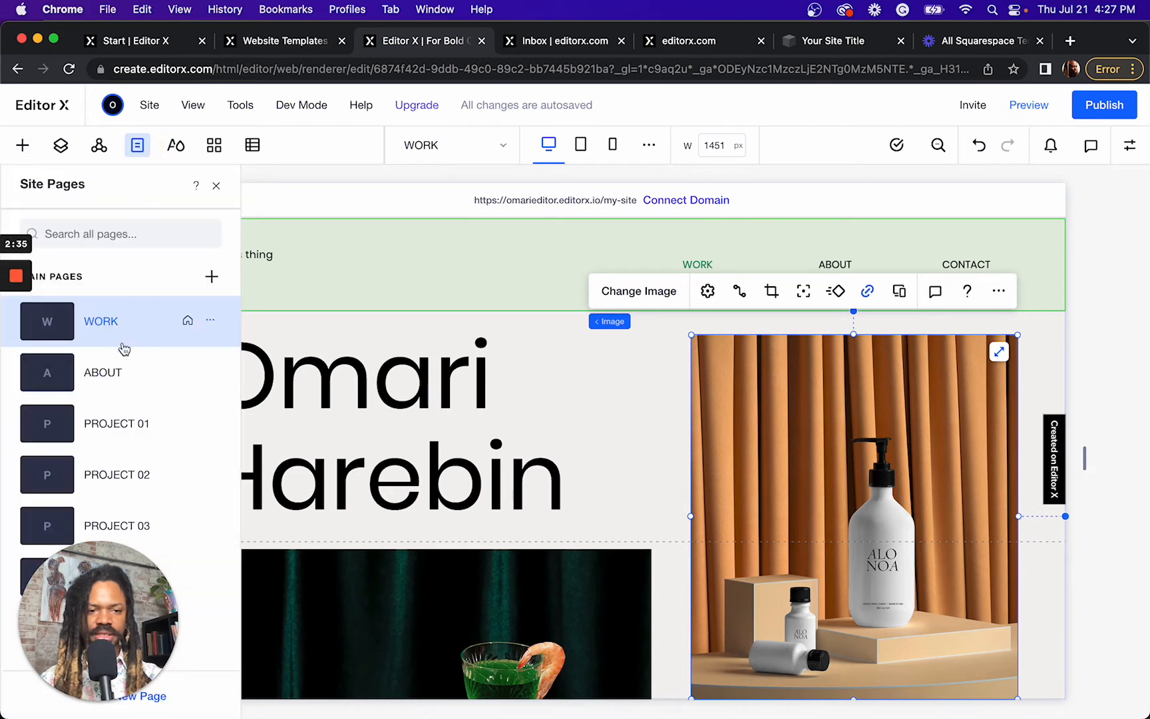
click(61, 144)
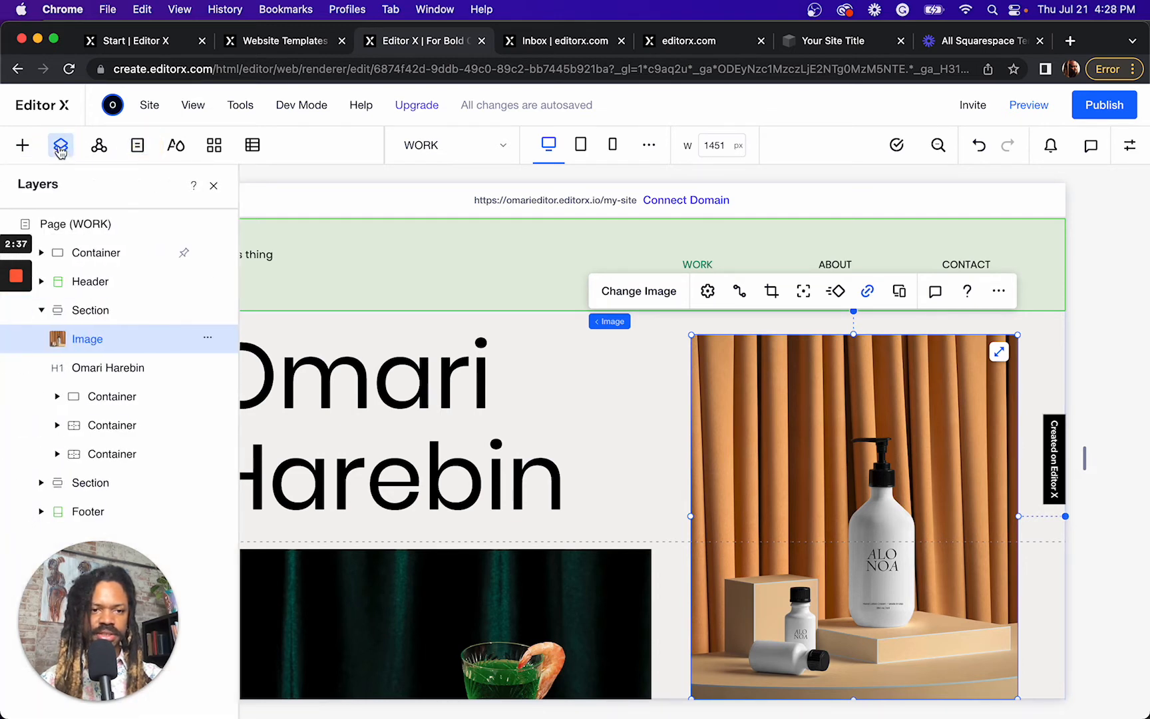
mouse_move(22, 146)
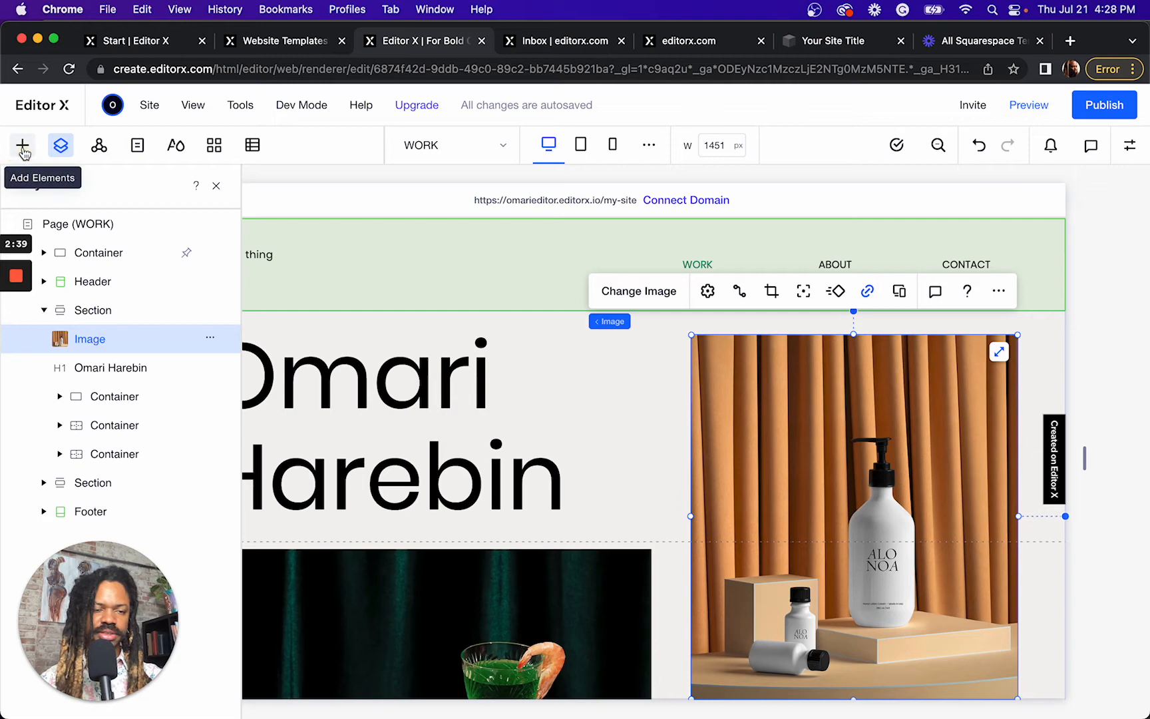
click(22, 144)
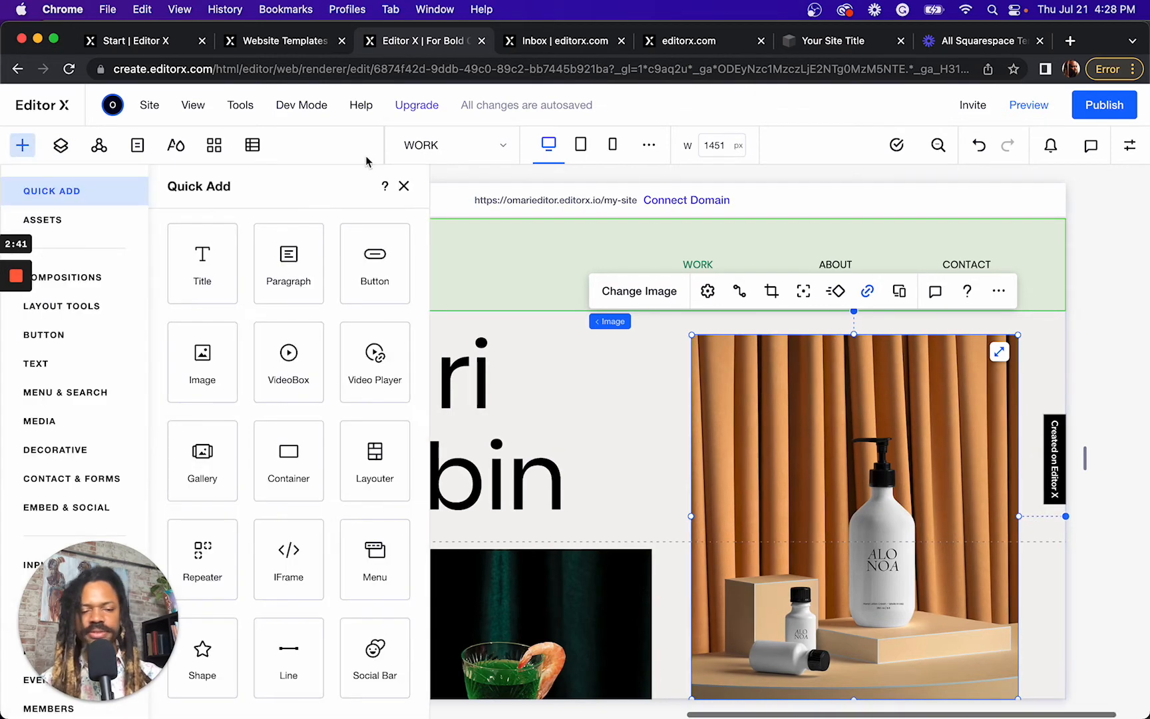
click(403, 186)
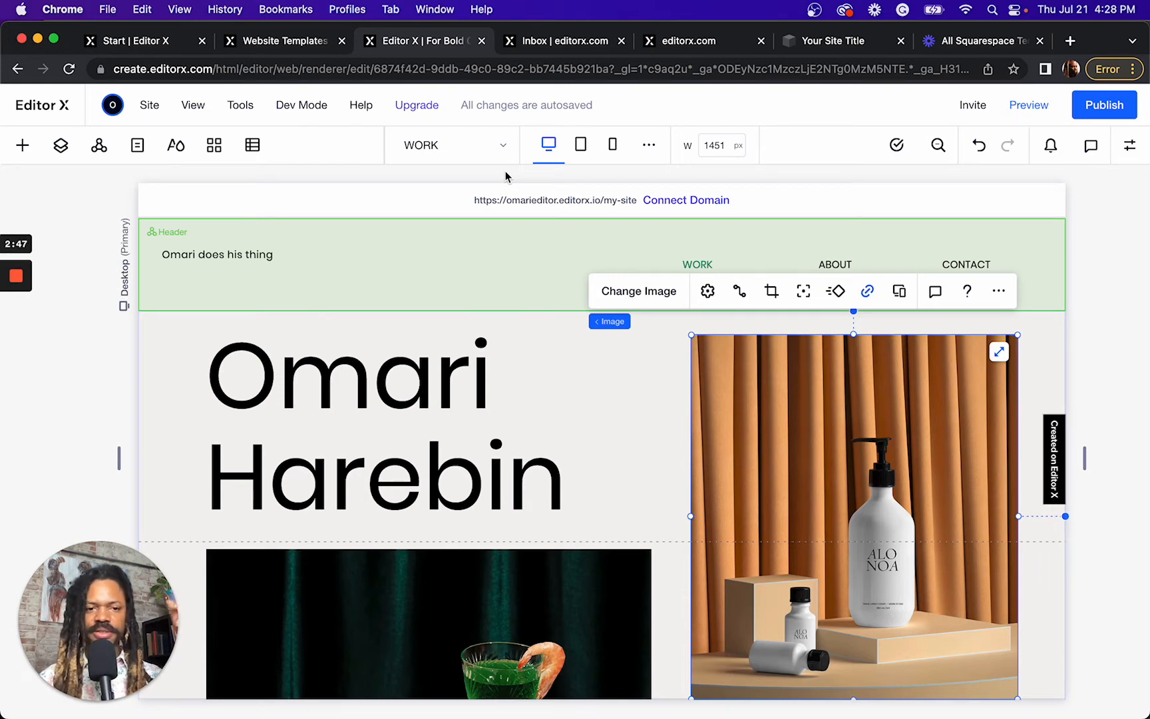
Place the header tagline further right and bring up the menu's WORK, ABOUT and CONTACT items
scroll(down, 3)
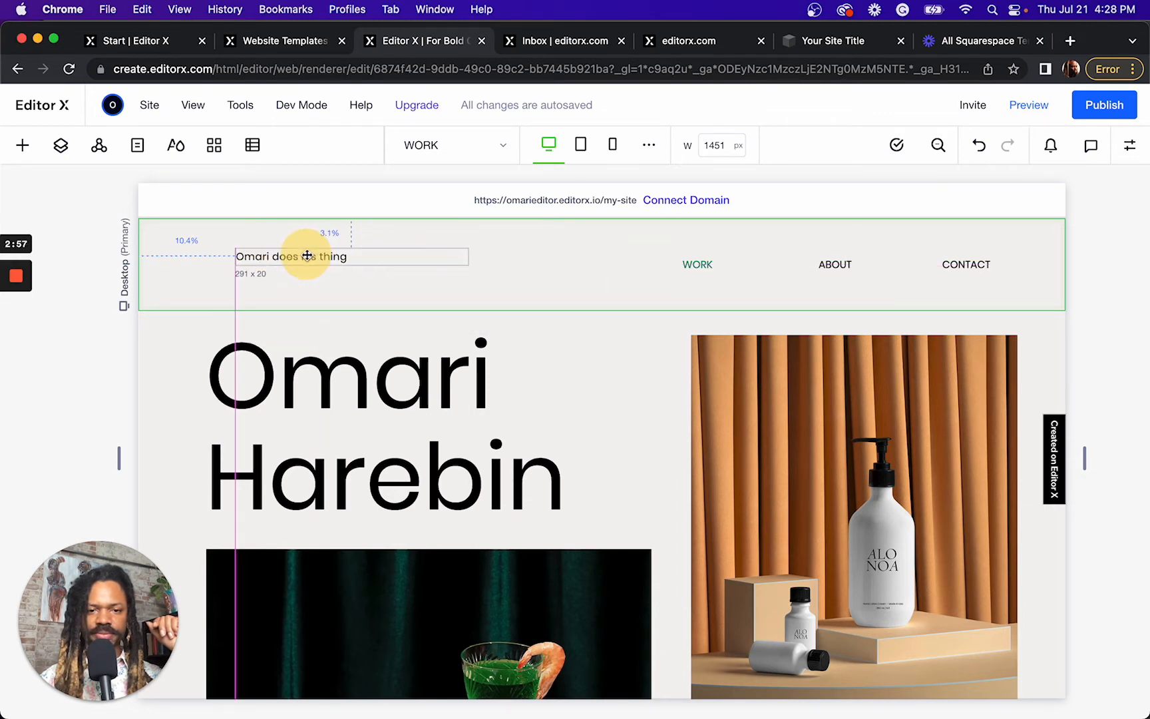
click(307, 257)
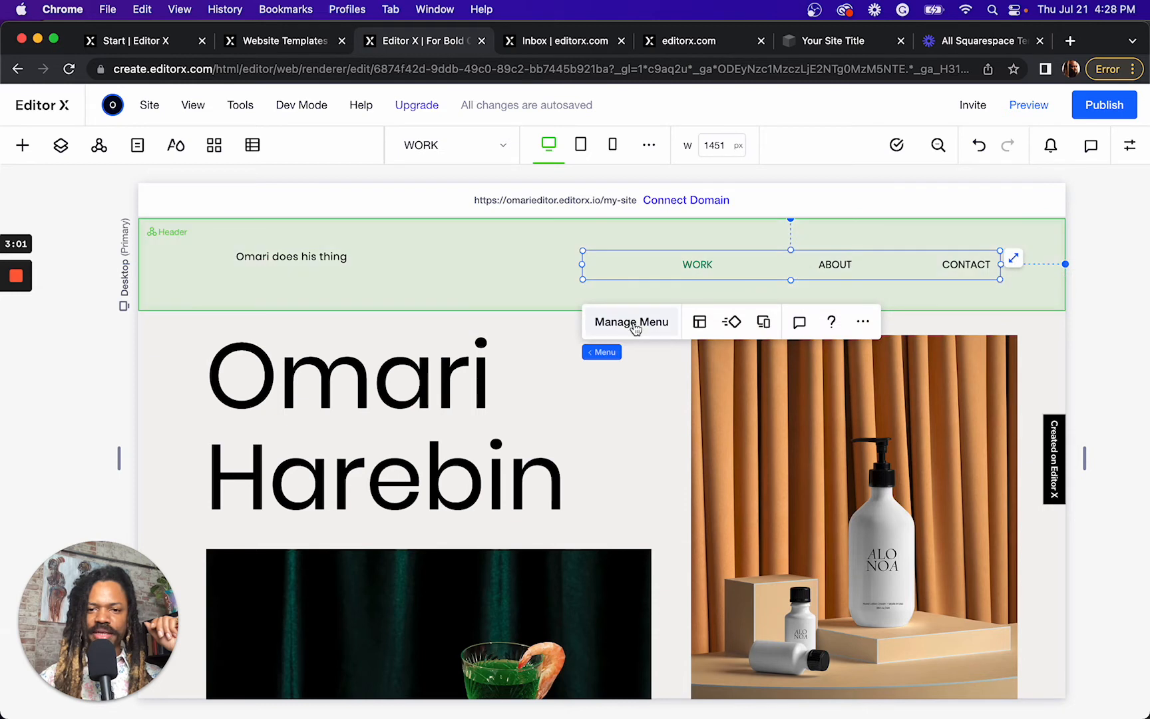
click(631, 322)
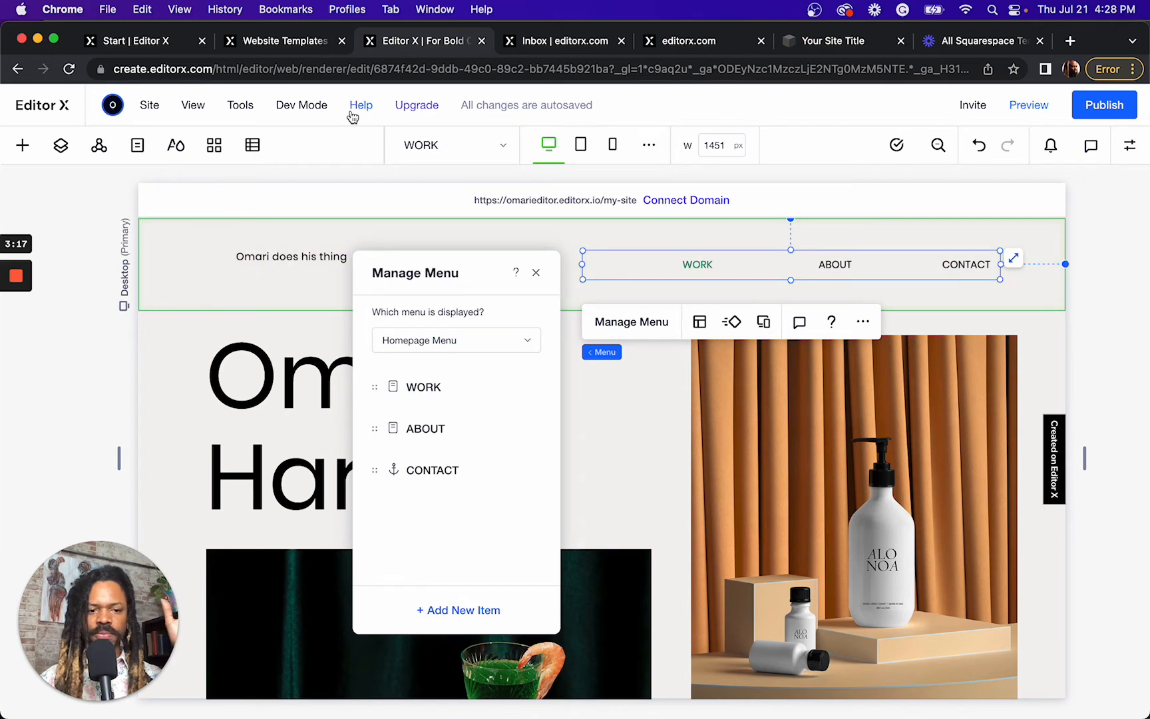
mouse_move(528, 198)
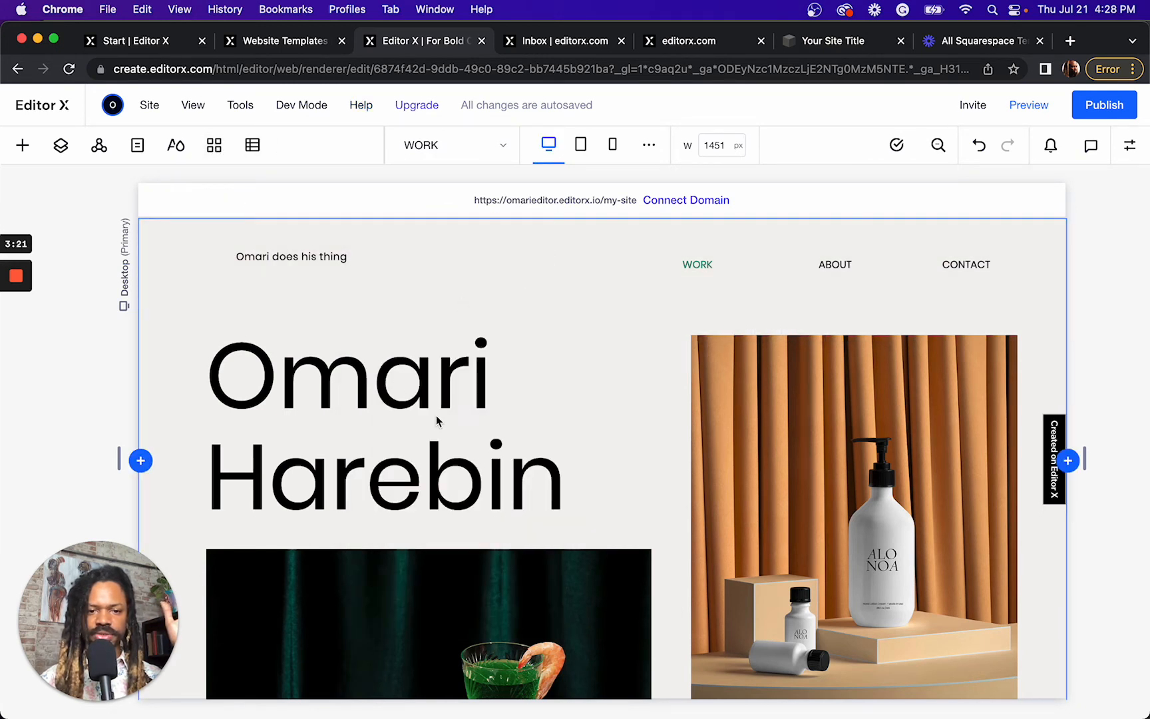
Move the bottle product photo left and up to overlap the cocktail photo, leaving the heading at left
click(854, 513)
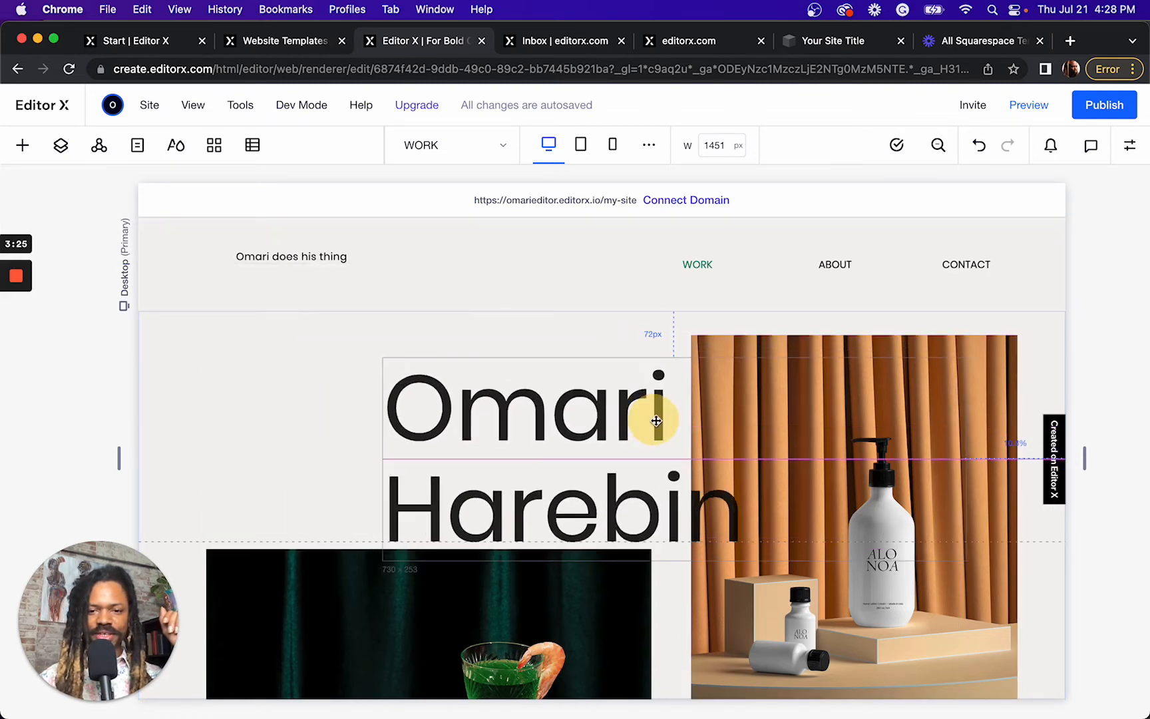
drag(655, 420, 407, 377)
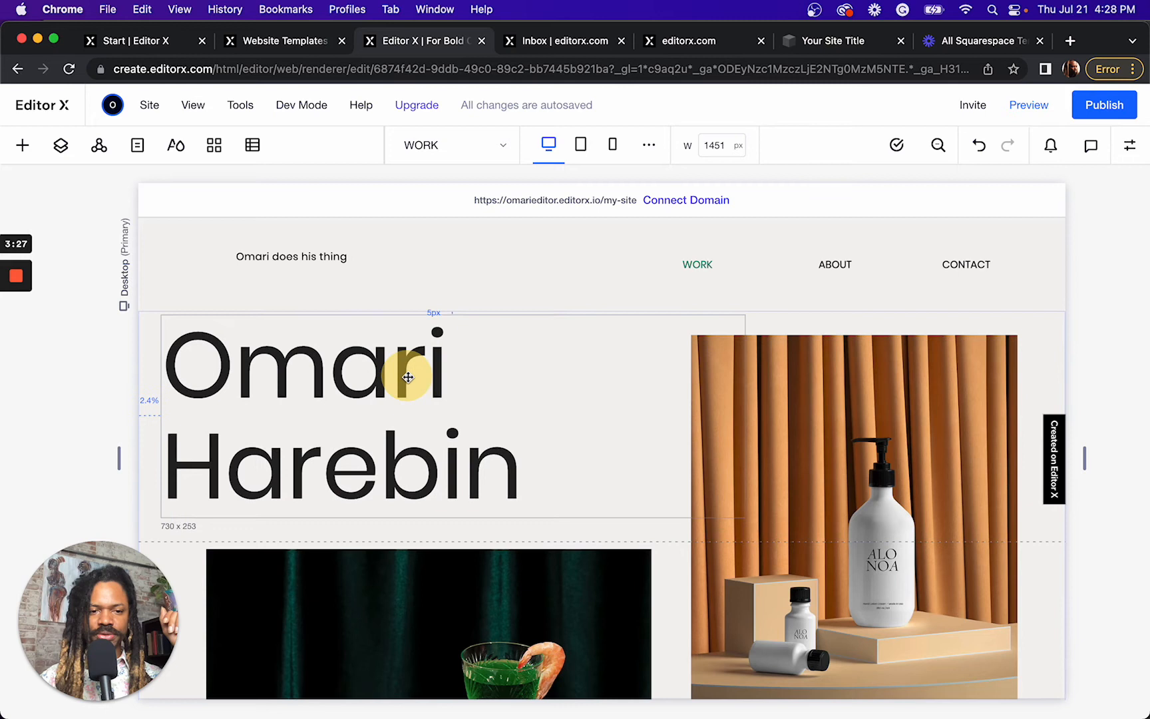
click(403, 375)
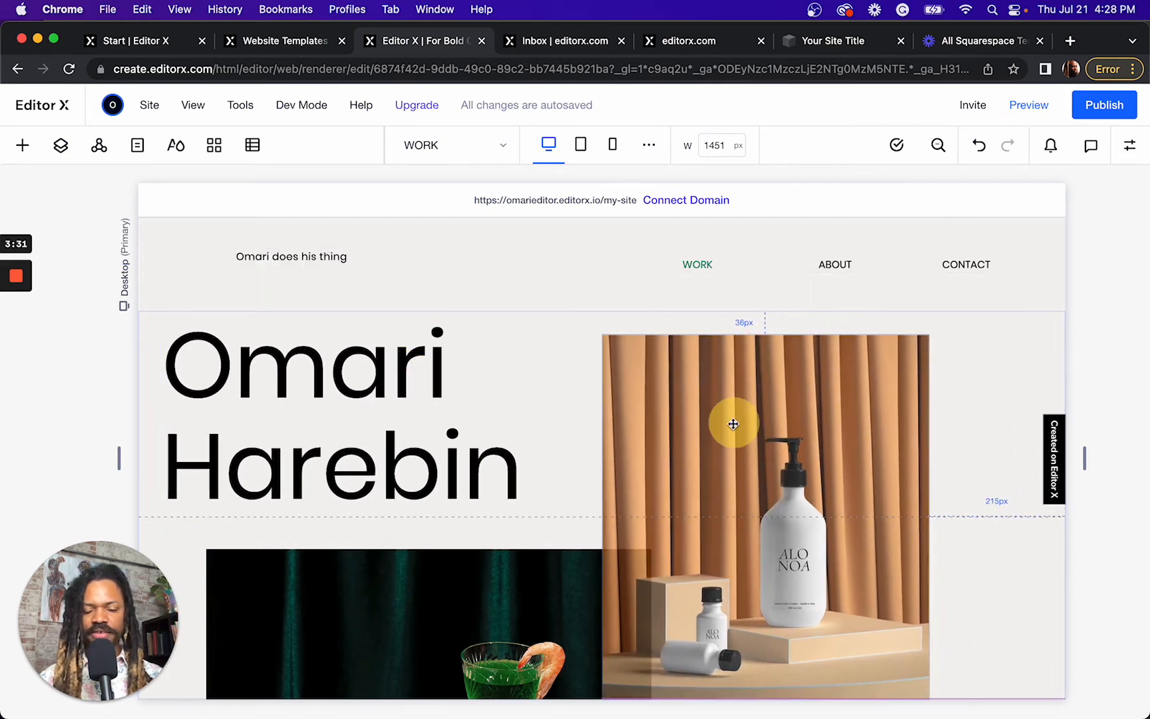
drag(733, 424, 724, 423)
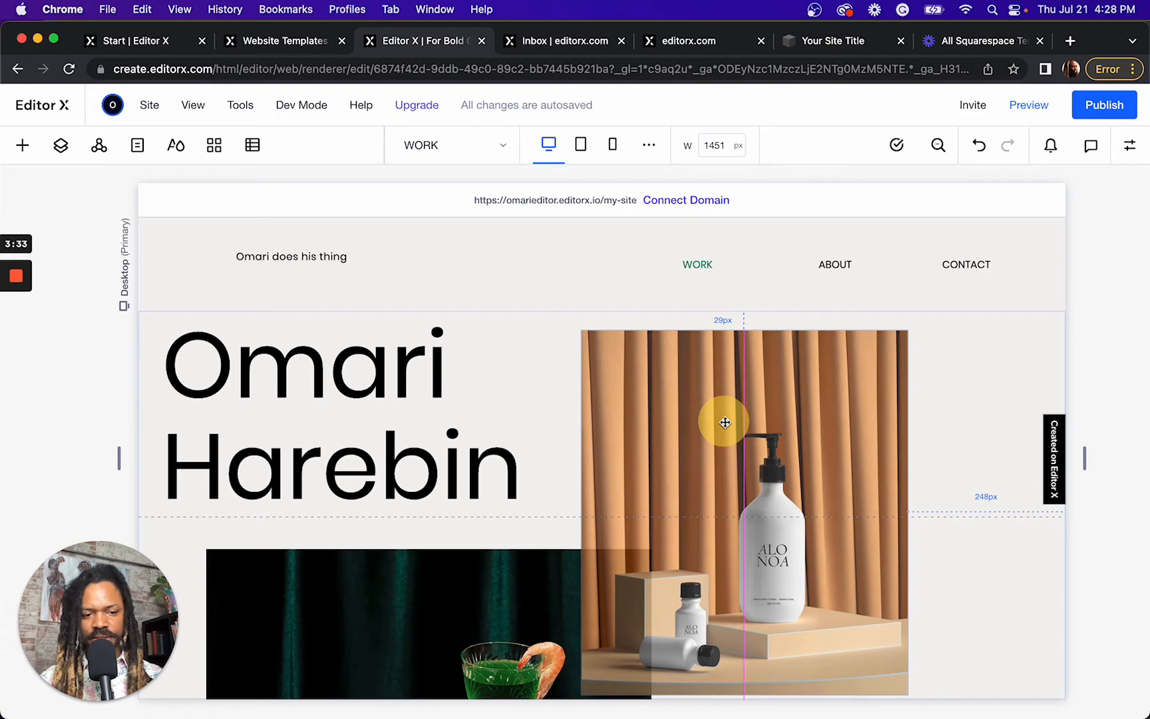
click(725, 422)
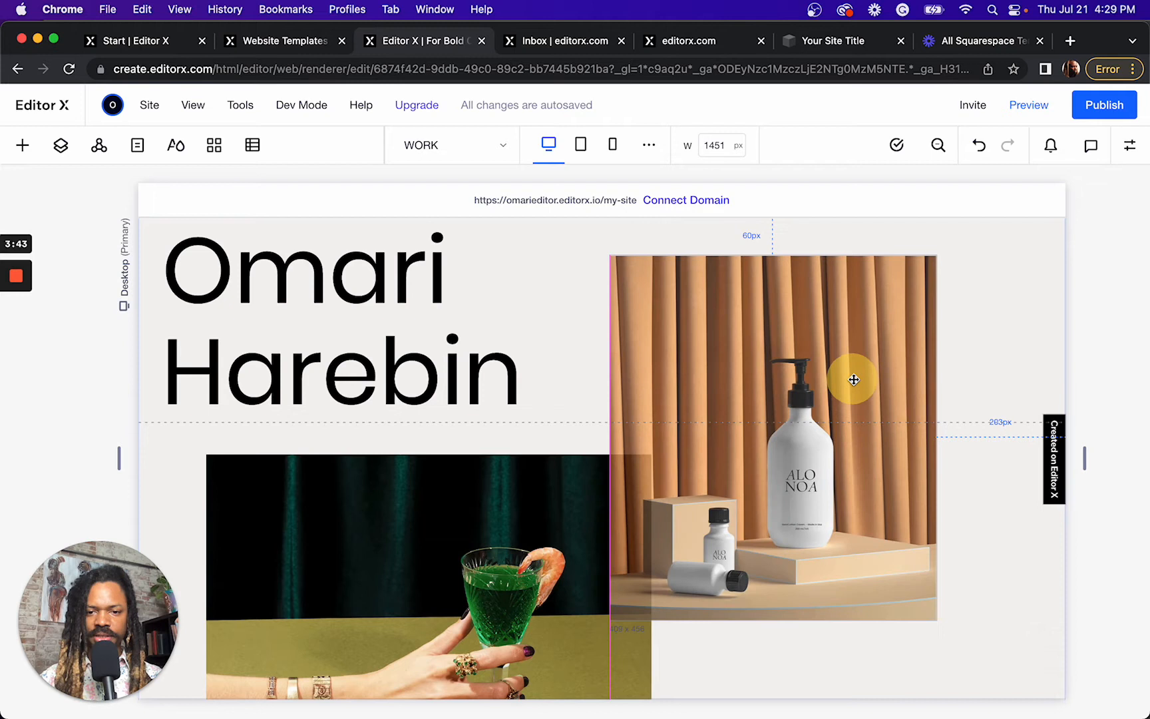
drag(854, 380, 844, 382)
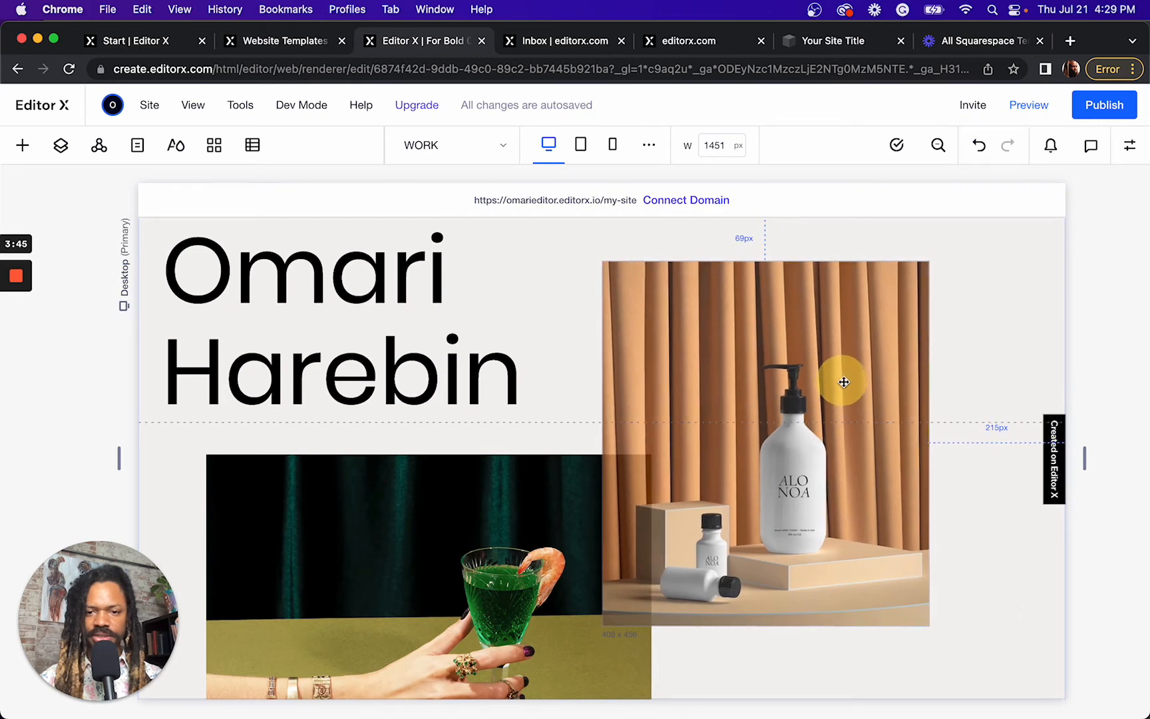
drag(844, 382, 844, 408)
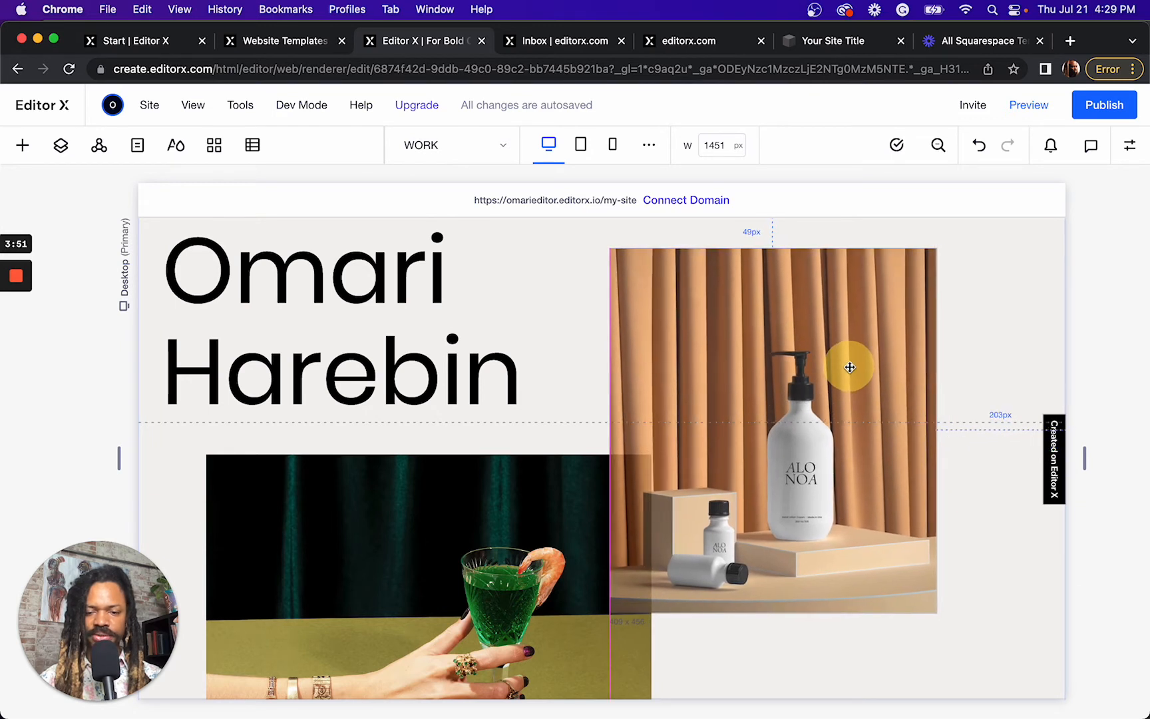
click(849, 368)
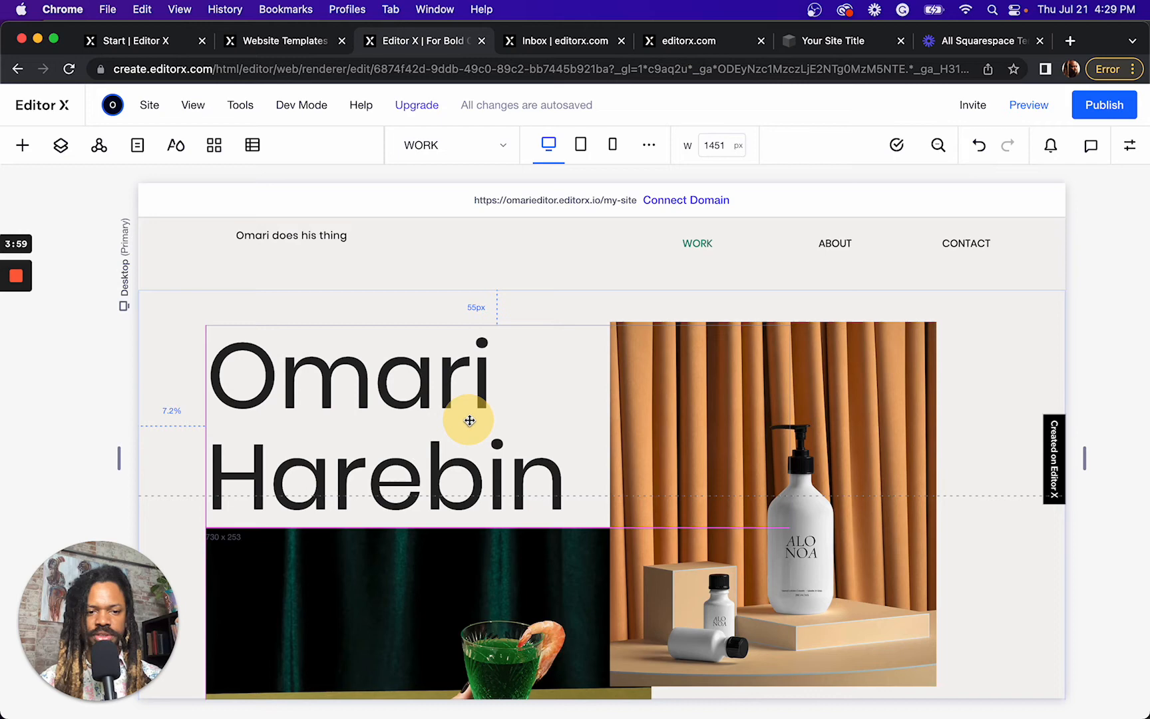
Send the orange cosmetics photo behind the ART DIRECTING, SET DESIGN, BRAND IDENTITY text via More Actions
click(469, 420)
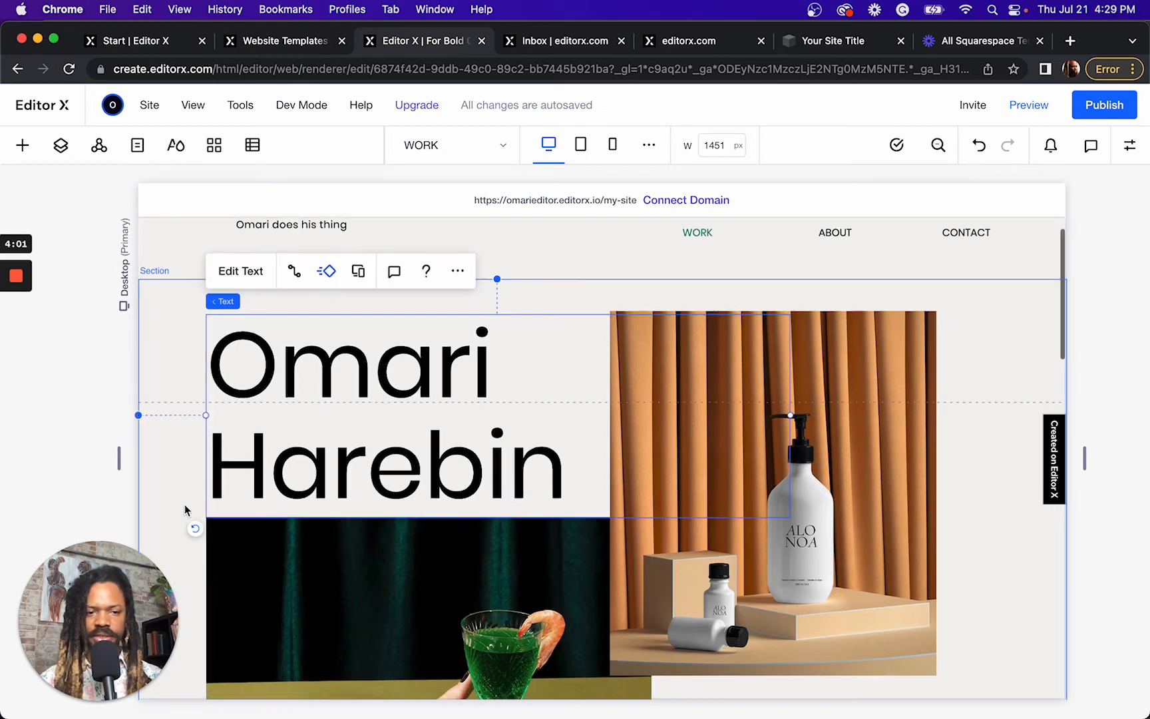
scroll(down, 3)
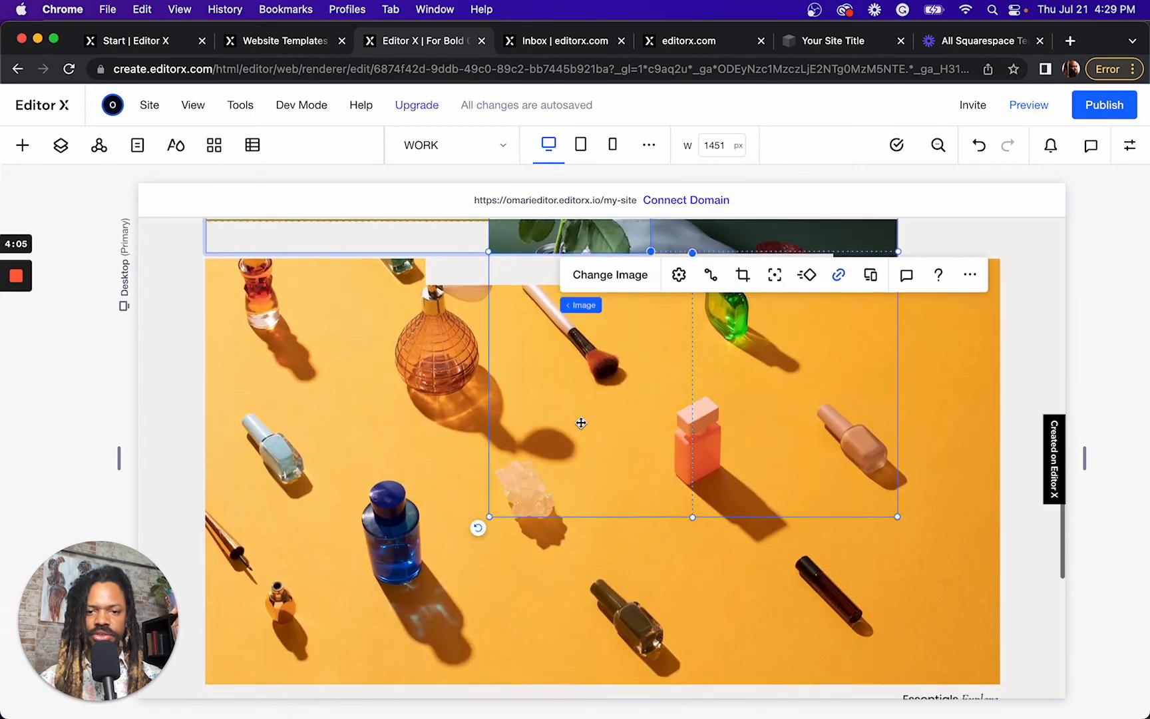
scroll(down, 3)
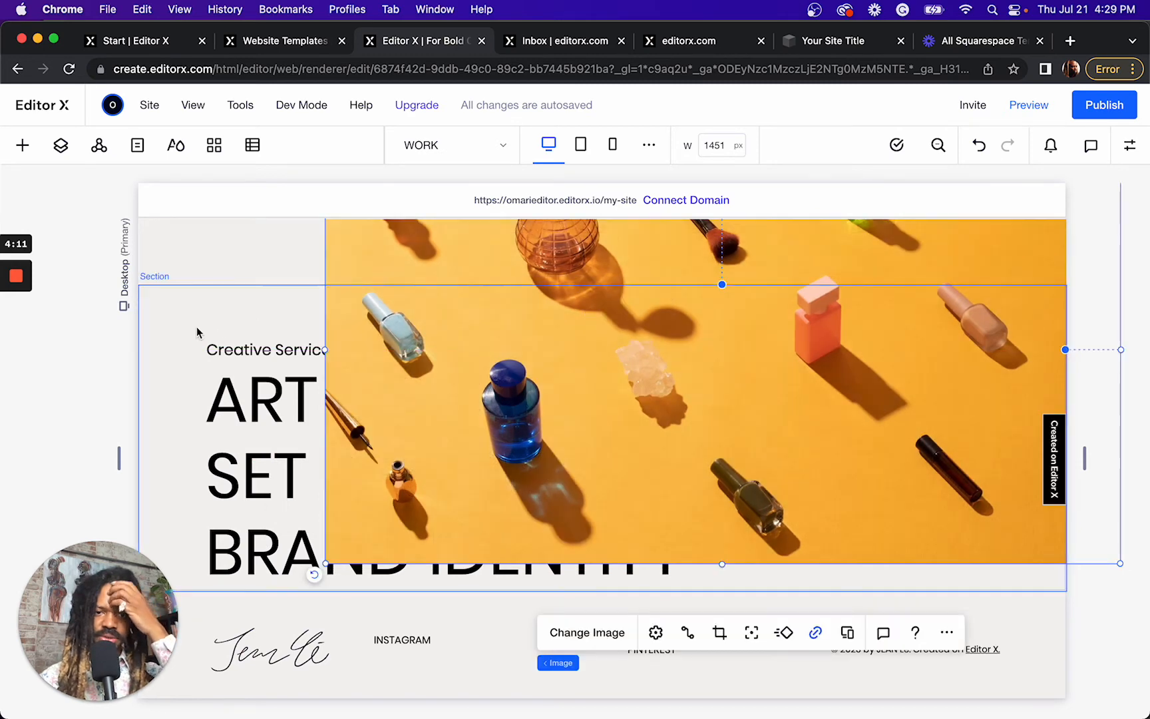
click(260, 400)
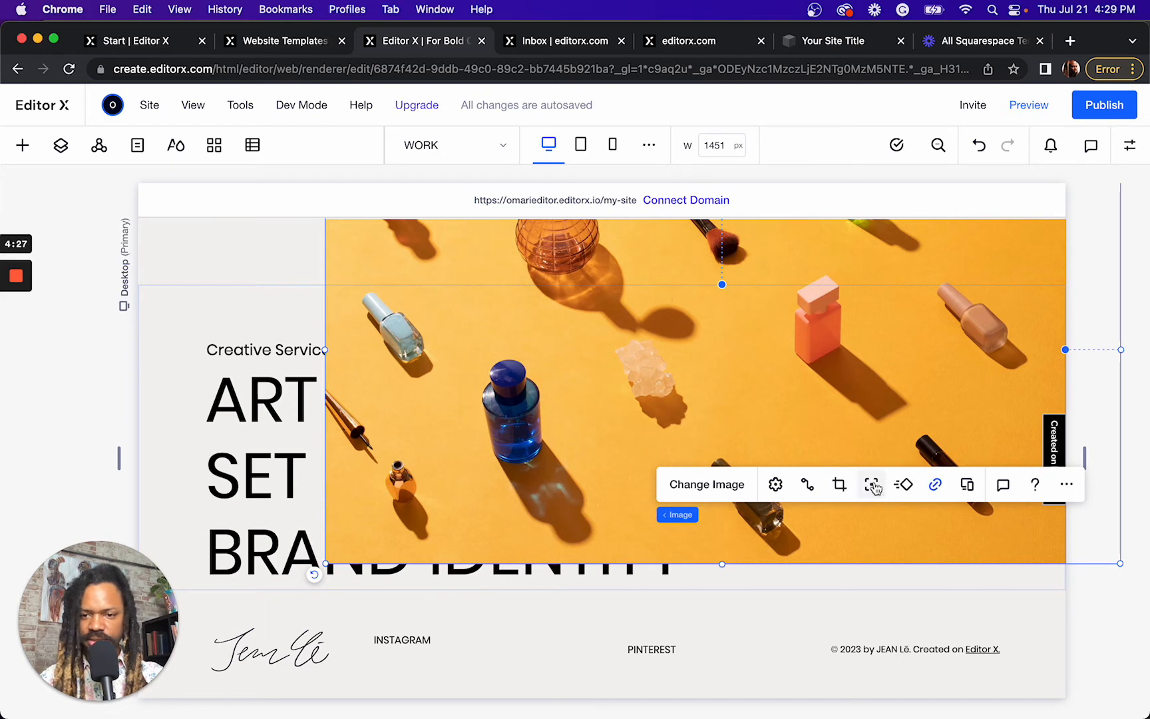
mouse_move(839, 484)
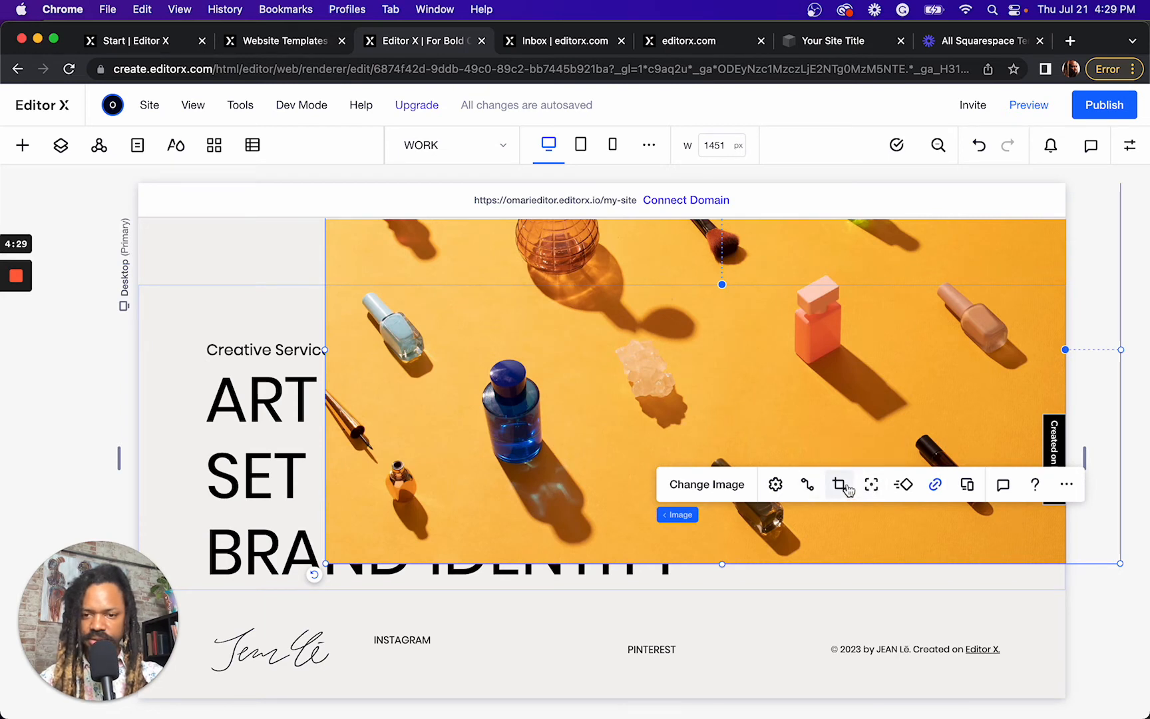
mouse_move(936, 484)
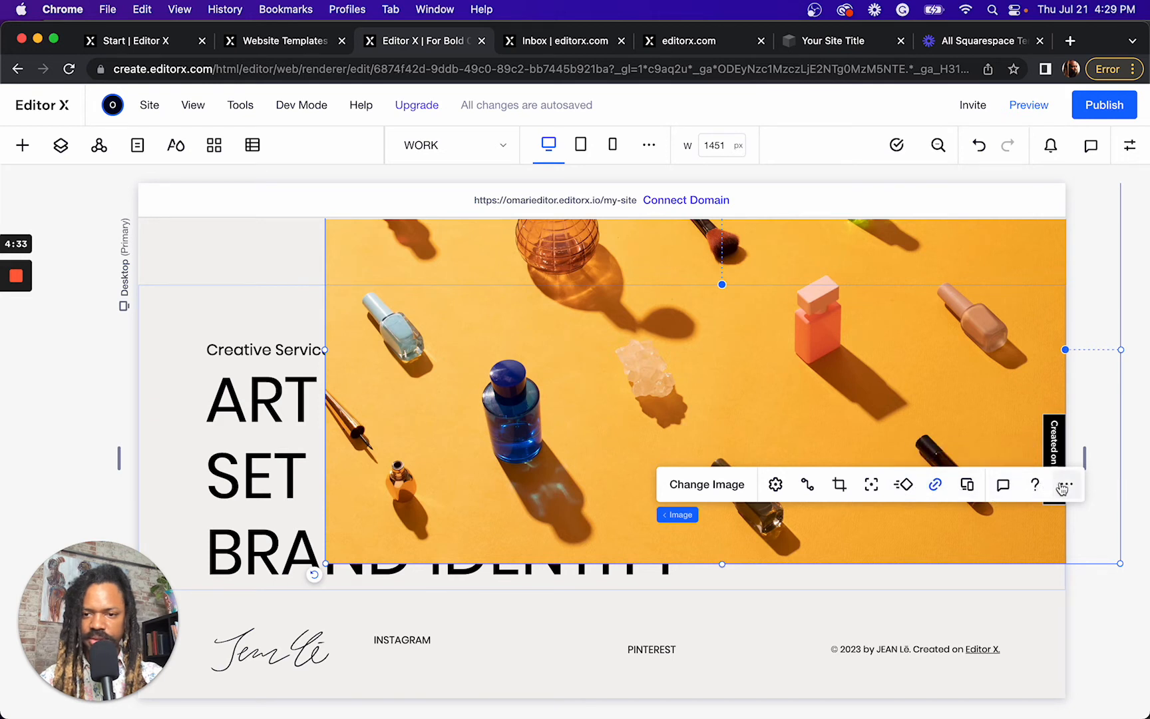
click(1062, 484)
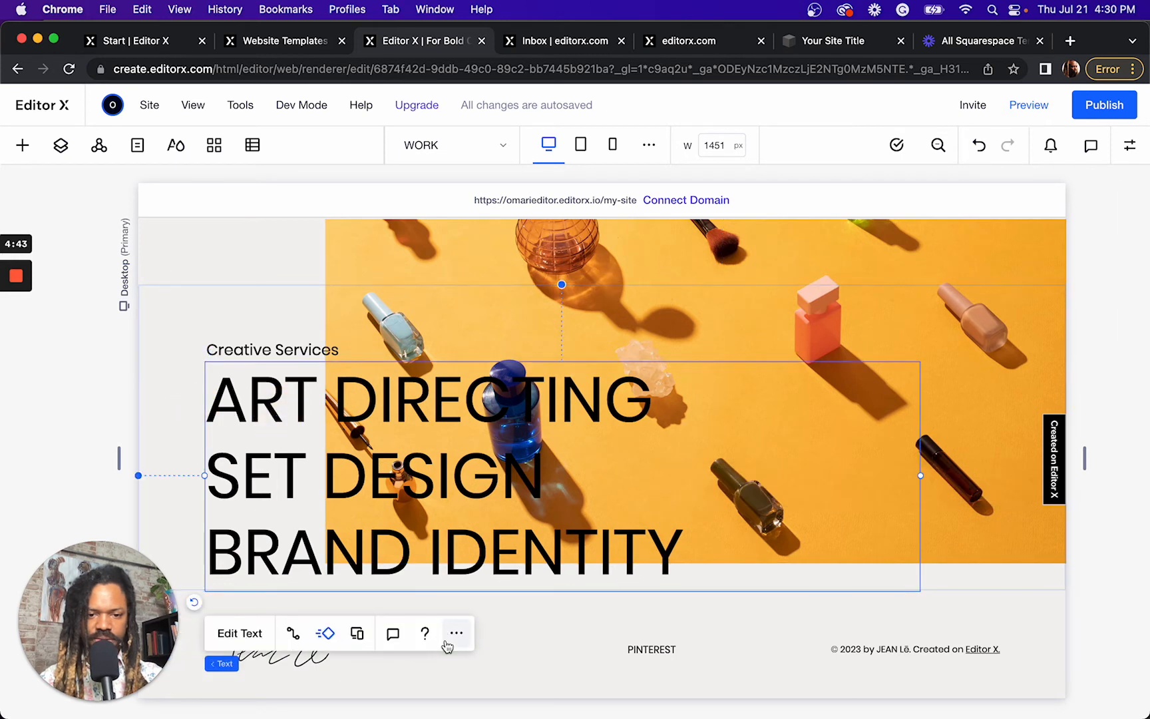
click(455, 633)
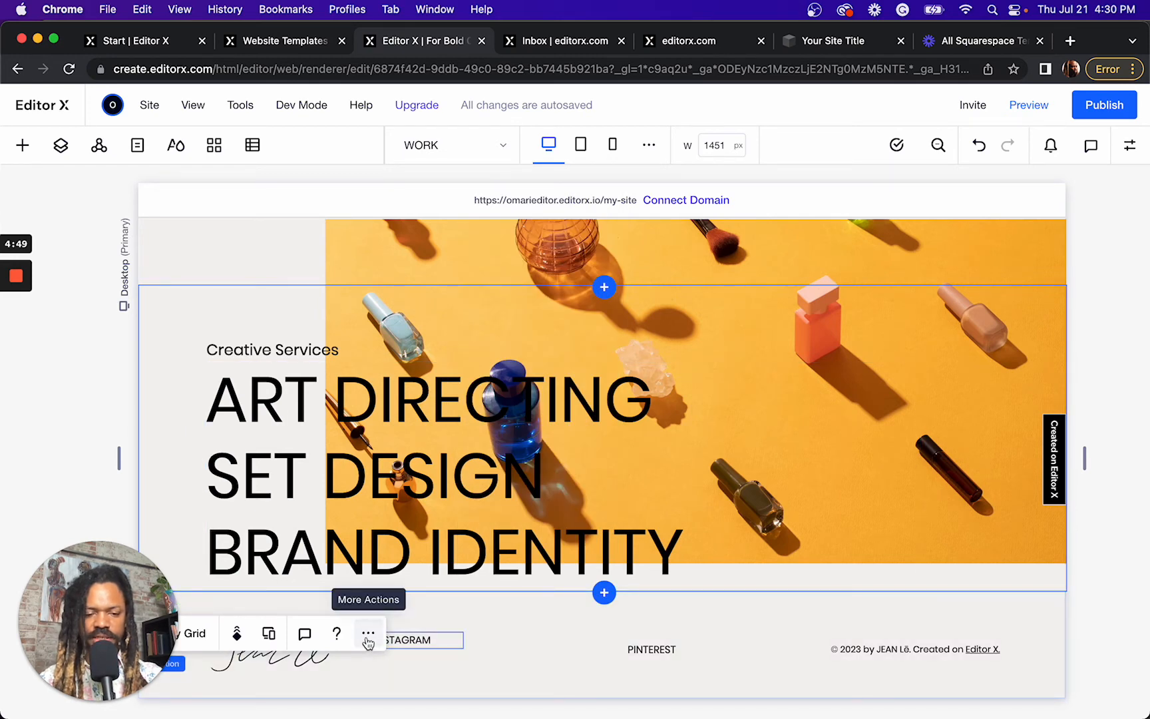
click(368, 633)
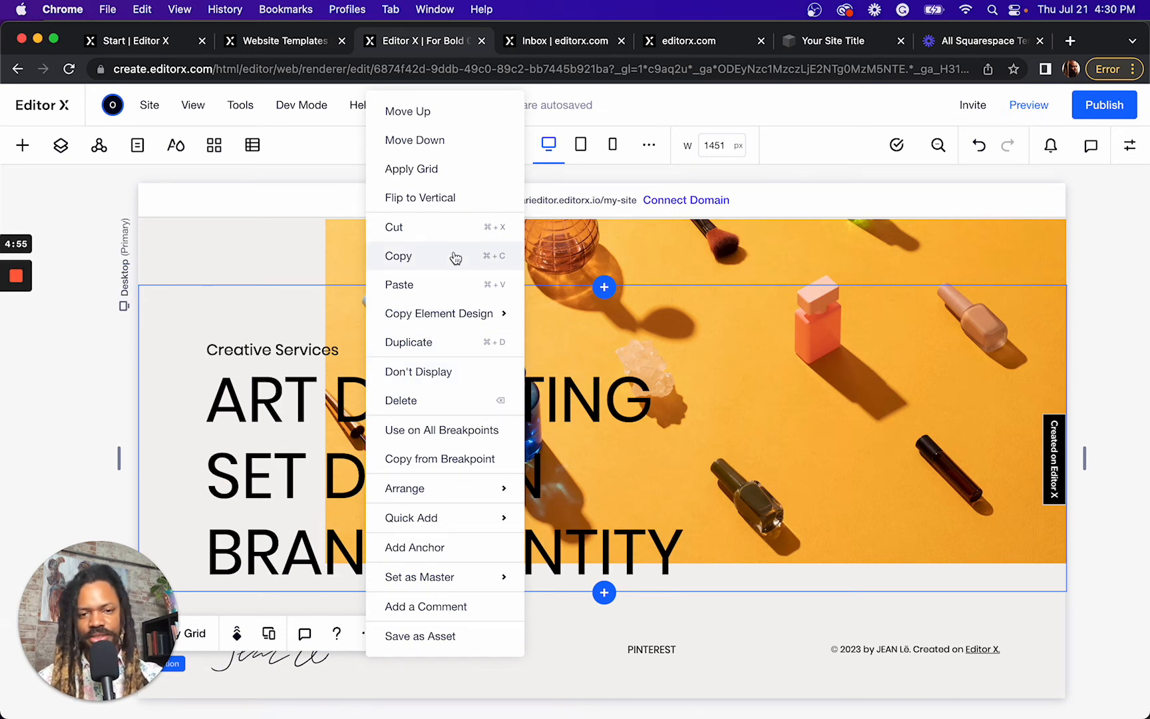
mouse_move(426, 227)
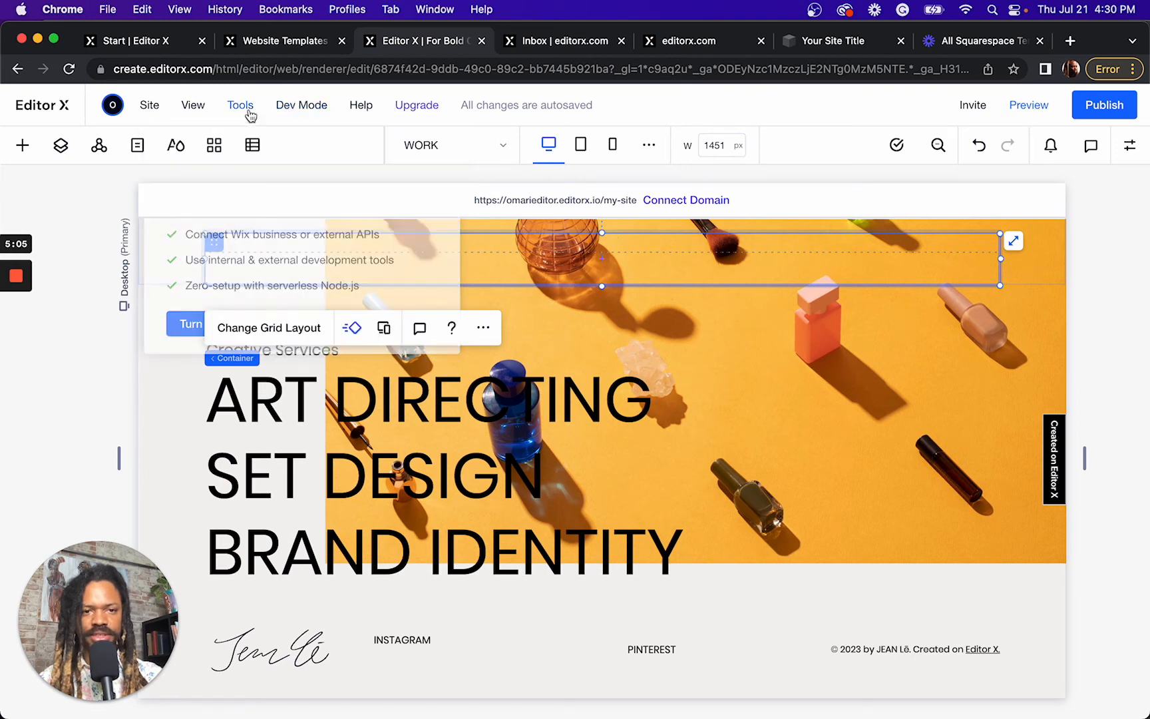
Open the Tools menu listing Libraries, Media Manager, Multilingual and Site Checker
click(240, 105)
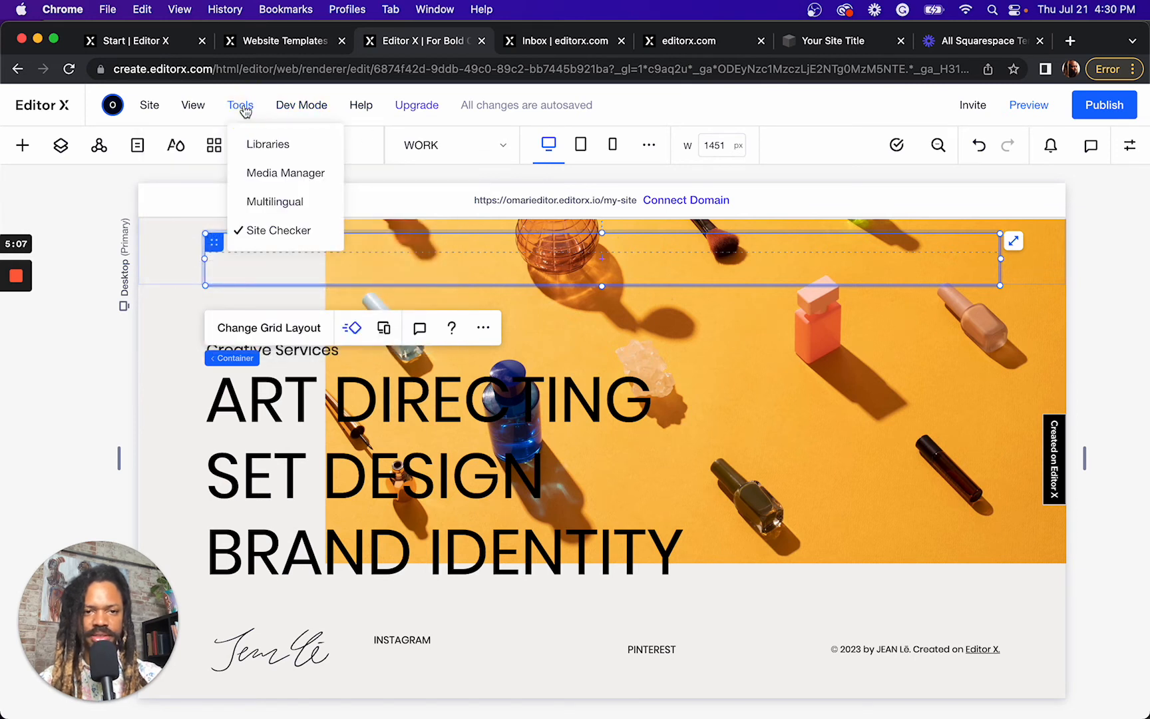
mouse_move(282, 230)
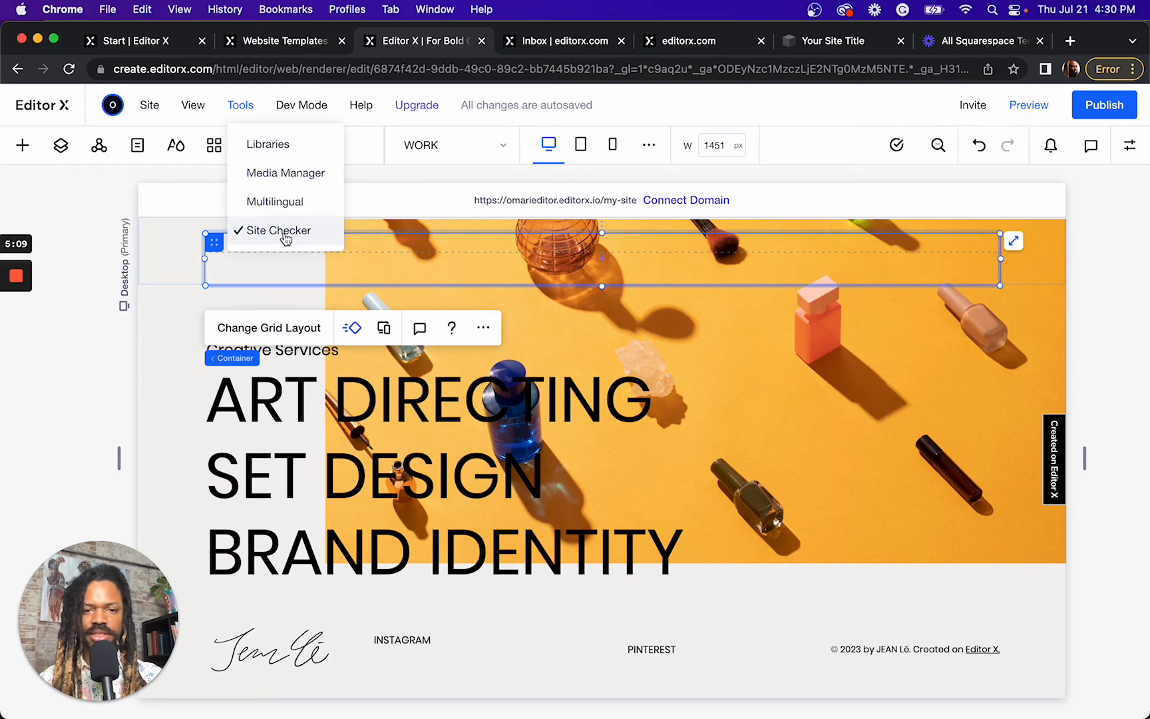
Open Site Checker, limit it to this page's issues, and run Check Again
click(279, 230)
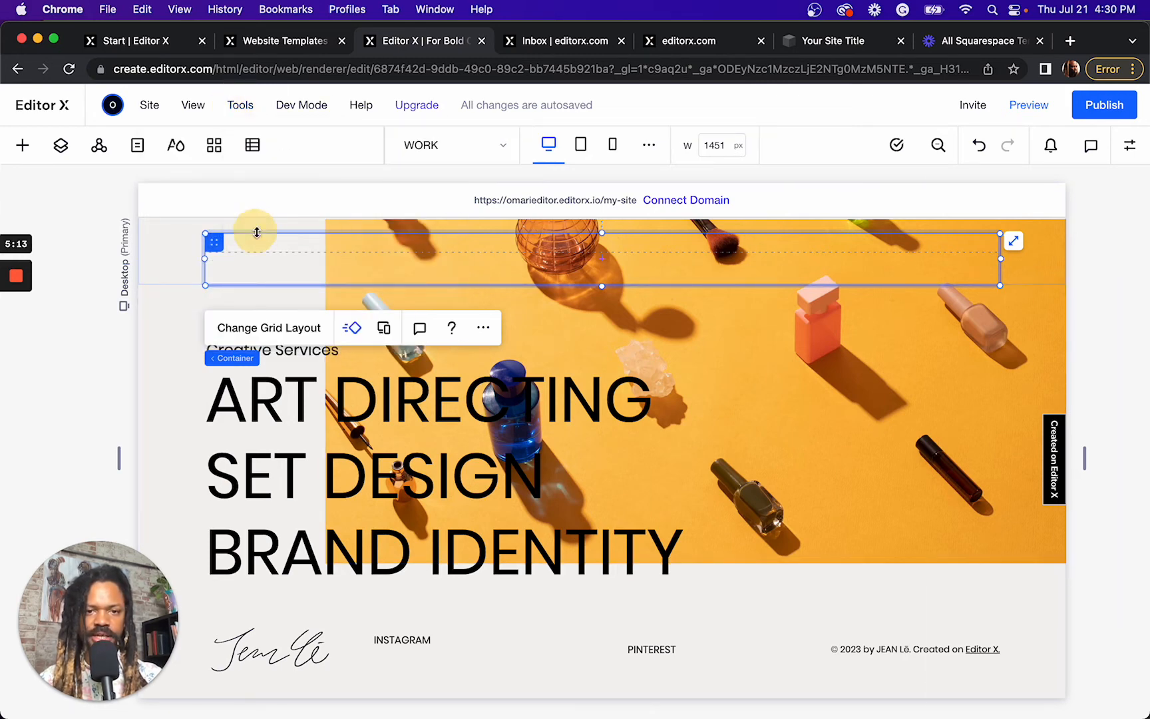
click(896, 144)
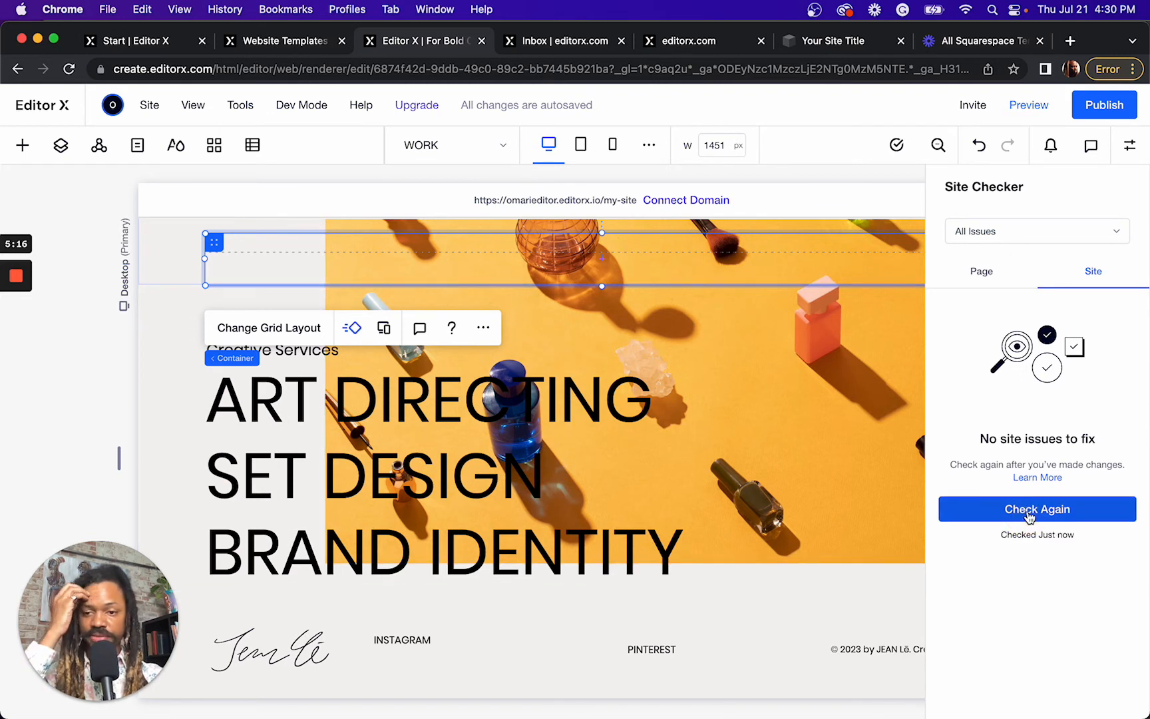
click(980, 271)
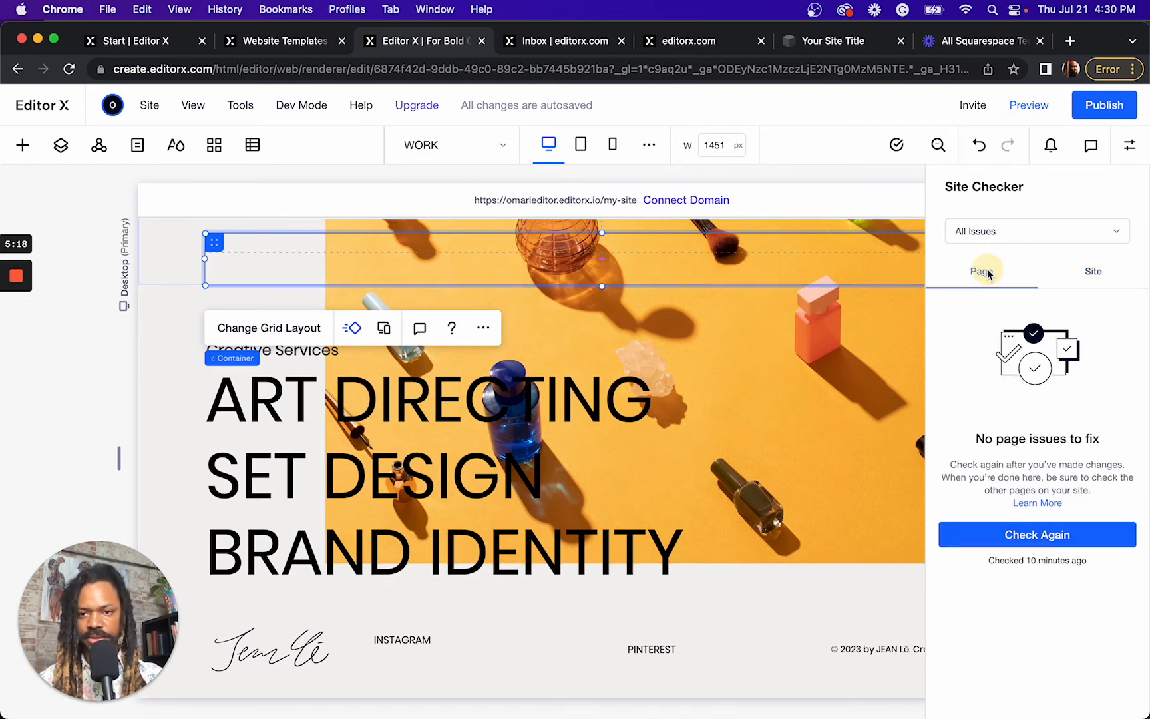
click(1036, 534)
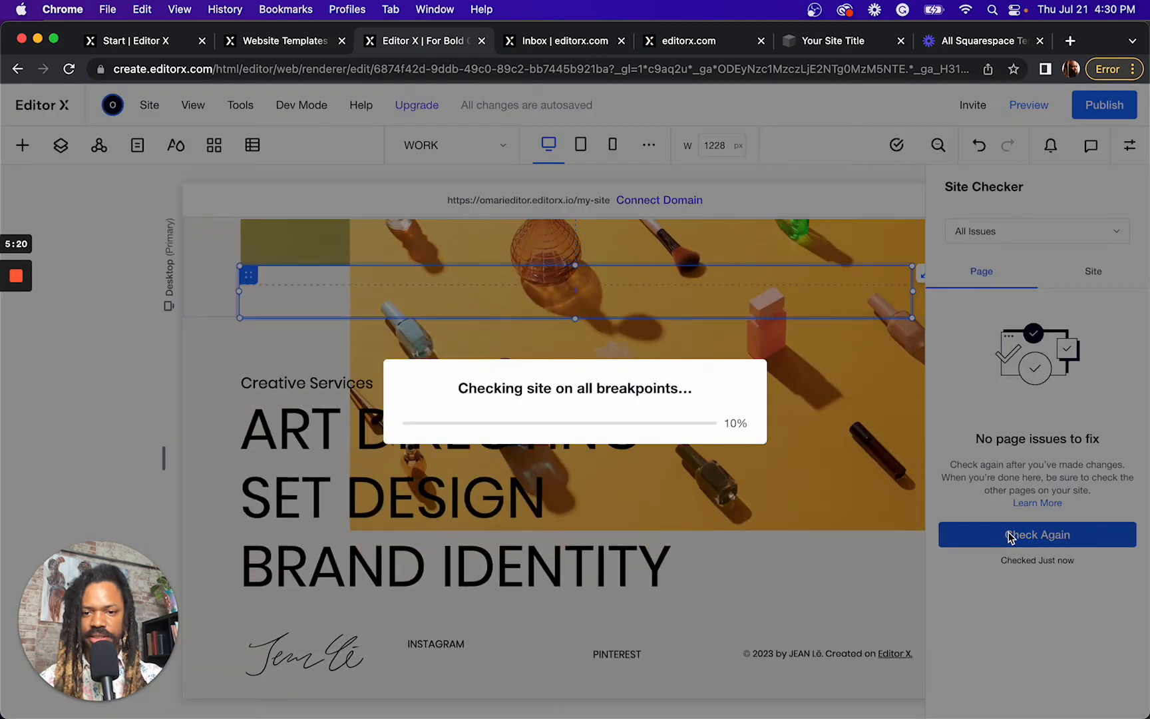
Cycle the tablet, mobile and desktop breakpoints and re-run the check, finding two Overflowing Content issues
click(581, 144)
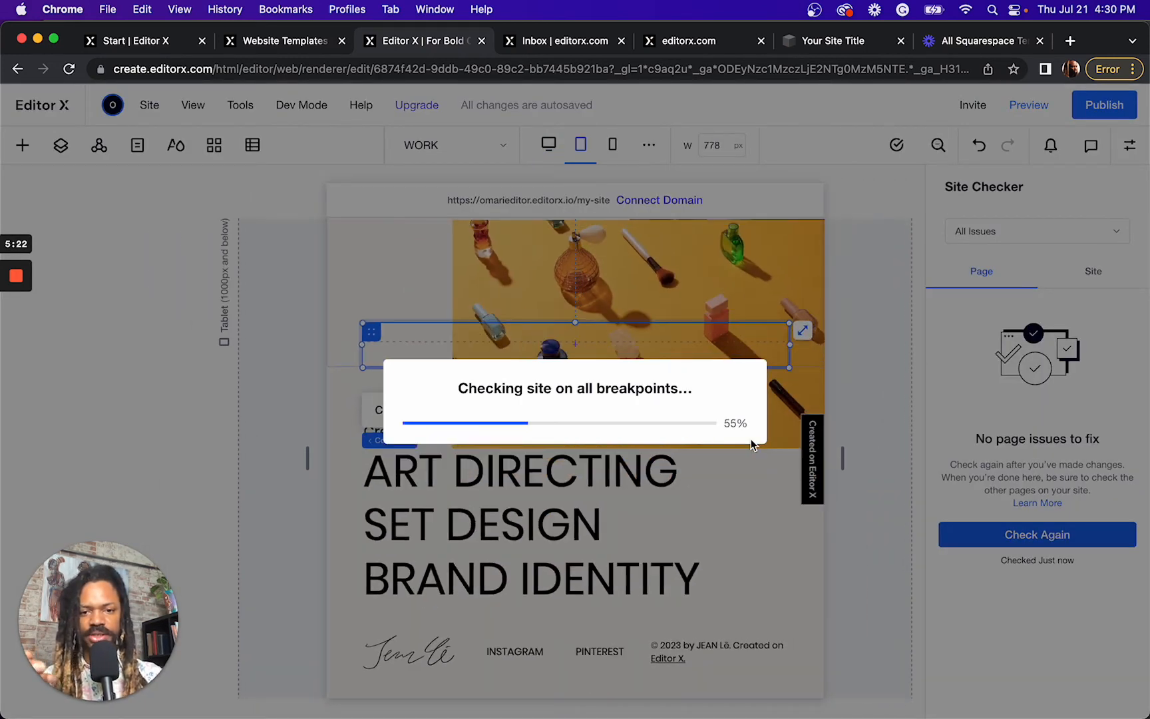
click(612, 144)
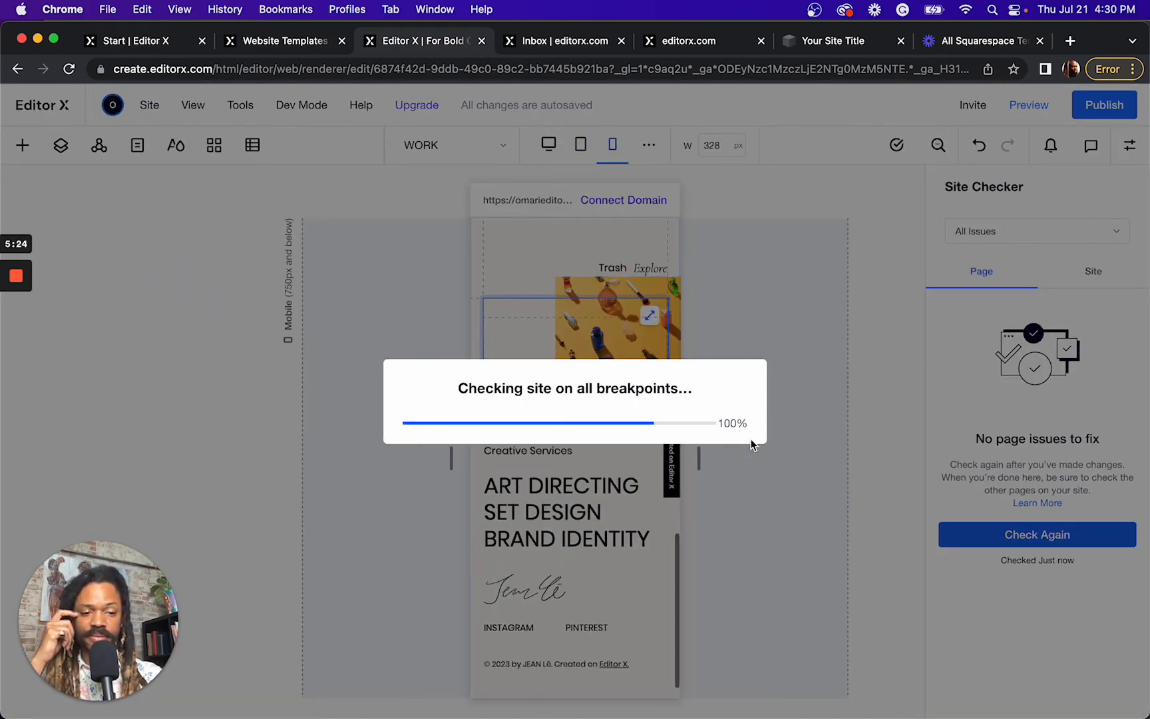
click(547, 145)
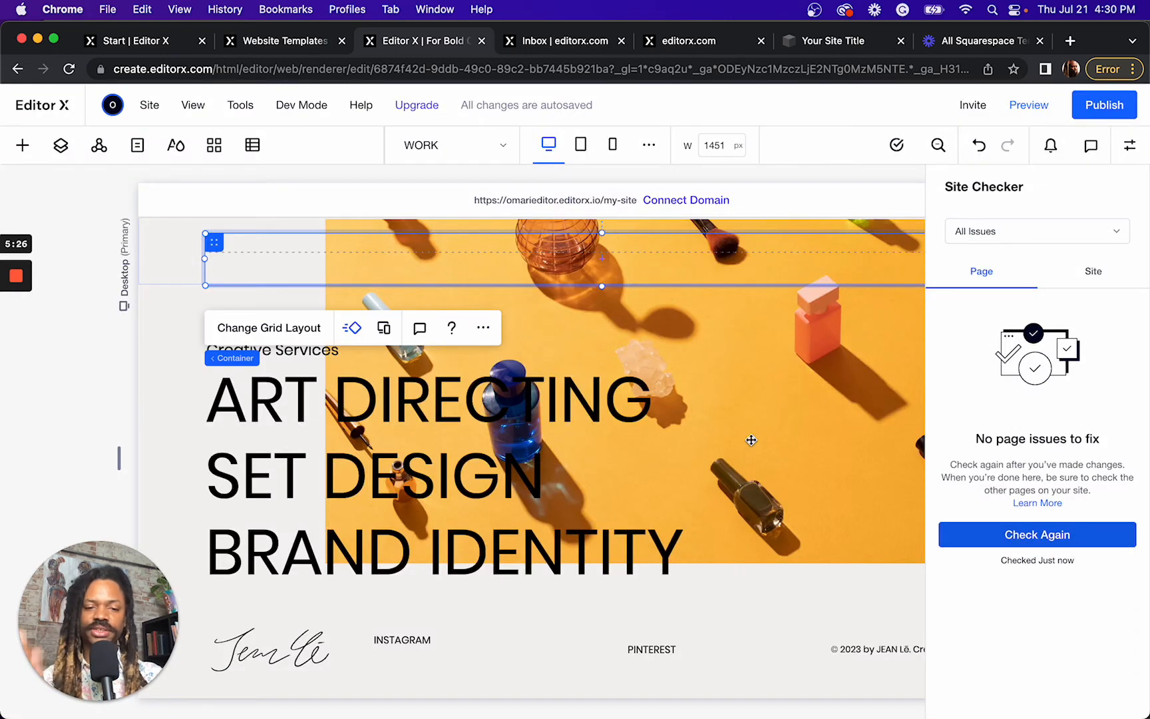
click(1036, 534)
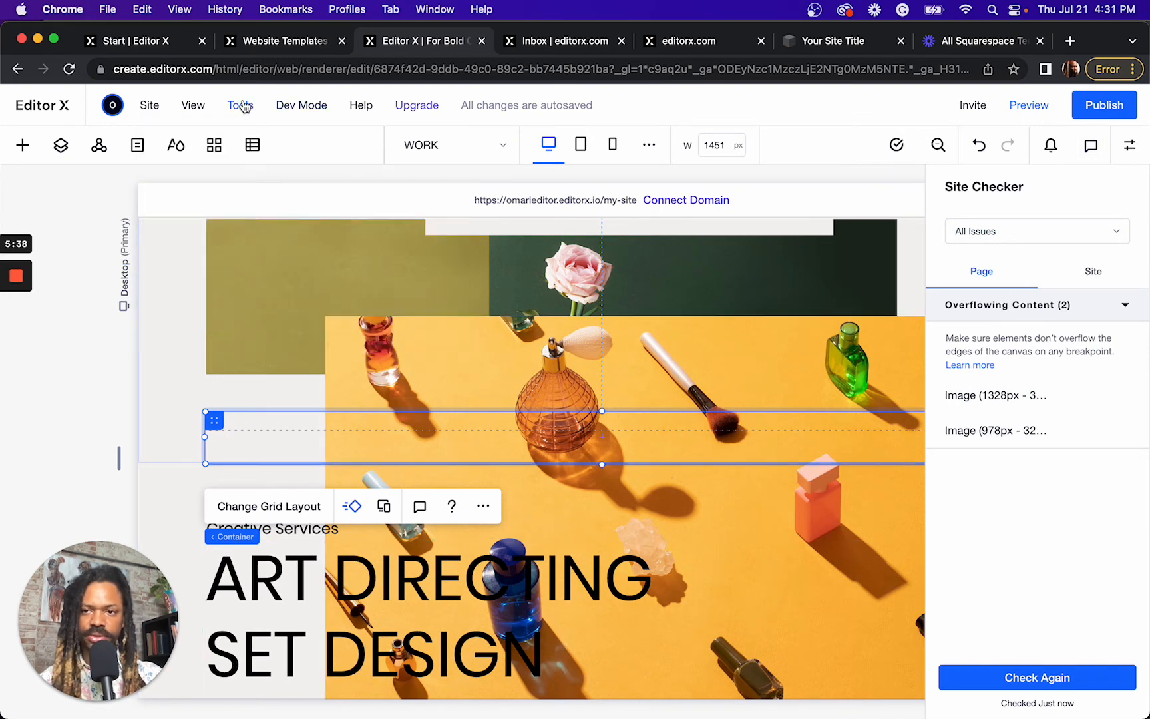
mouse_move(488, 249)
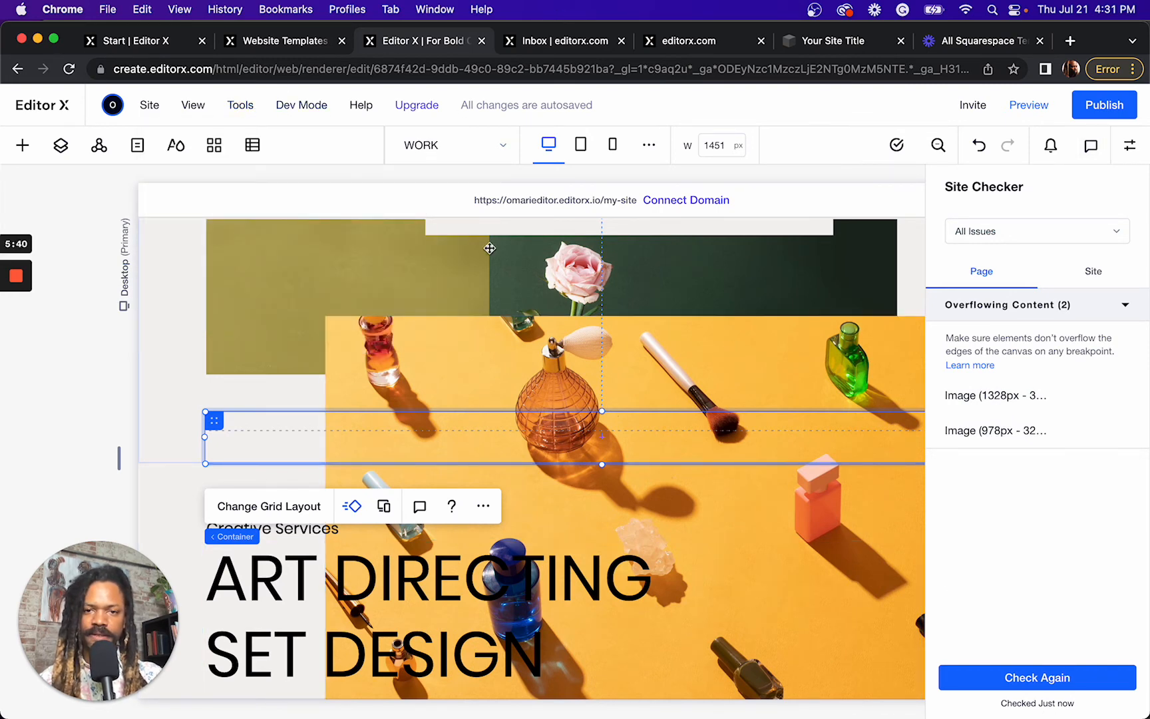
mouse_move(611, 144)
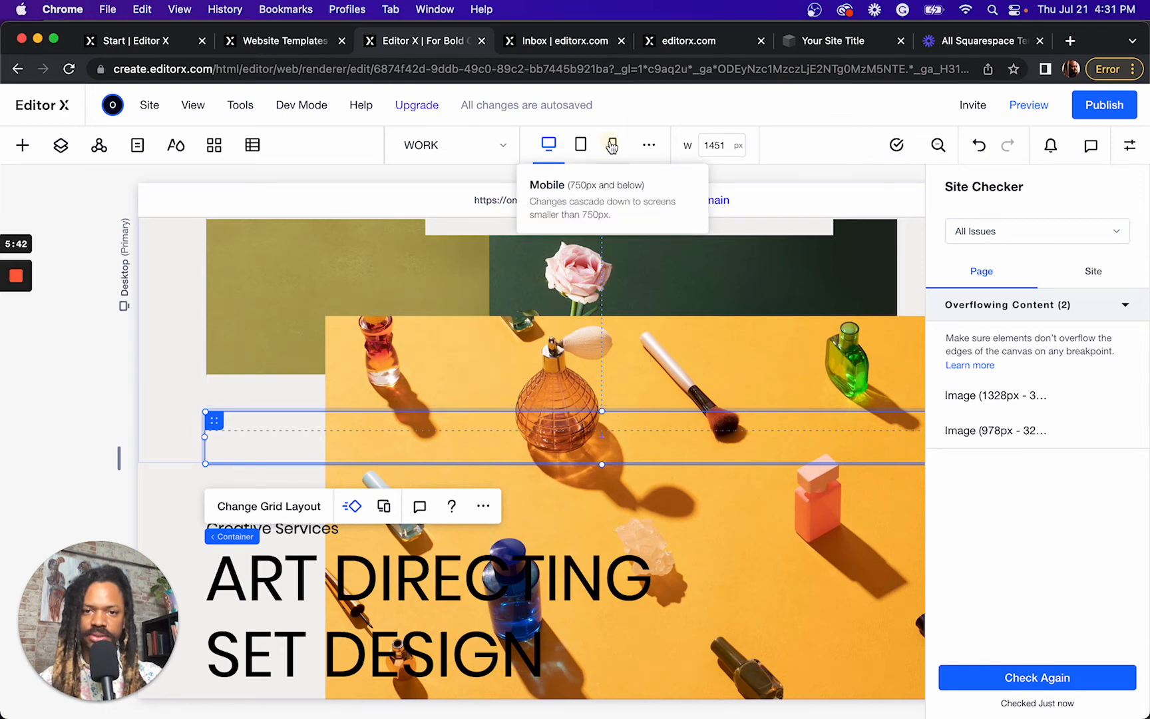
Raise the name heading in the Mobile breakpoint, then compare Tablet, Mobile and Desktop, ending on Desktop
click(612, 144)
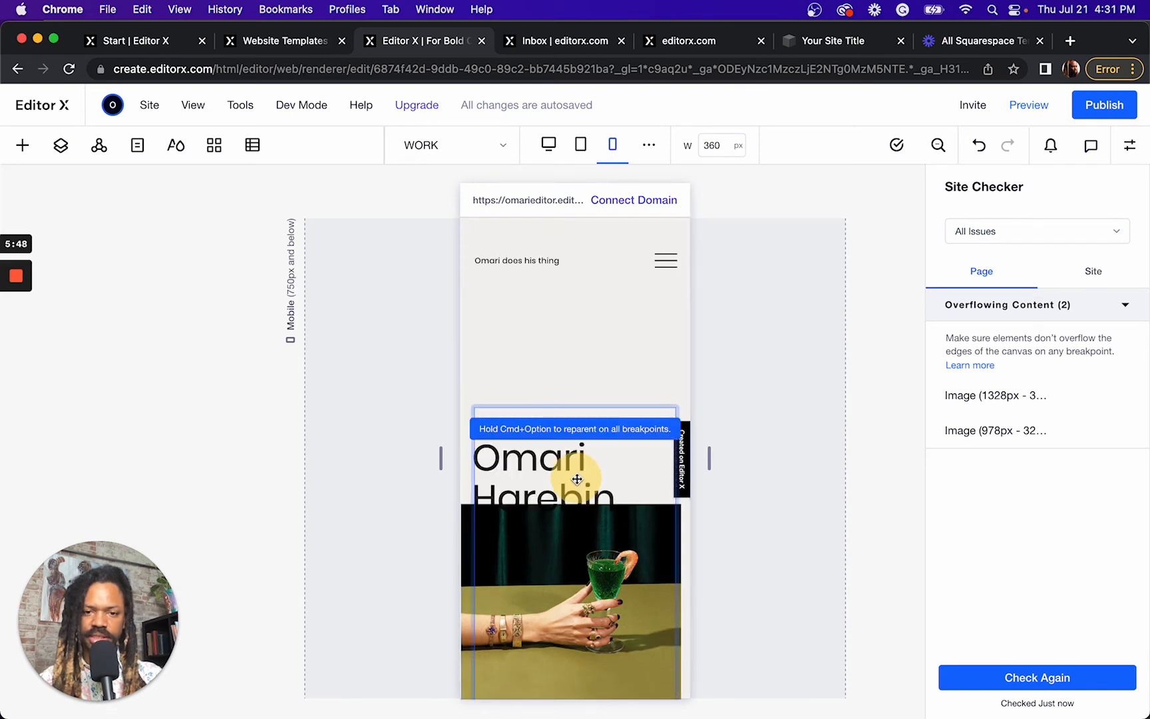
drag(577, 479, 577, 352)
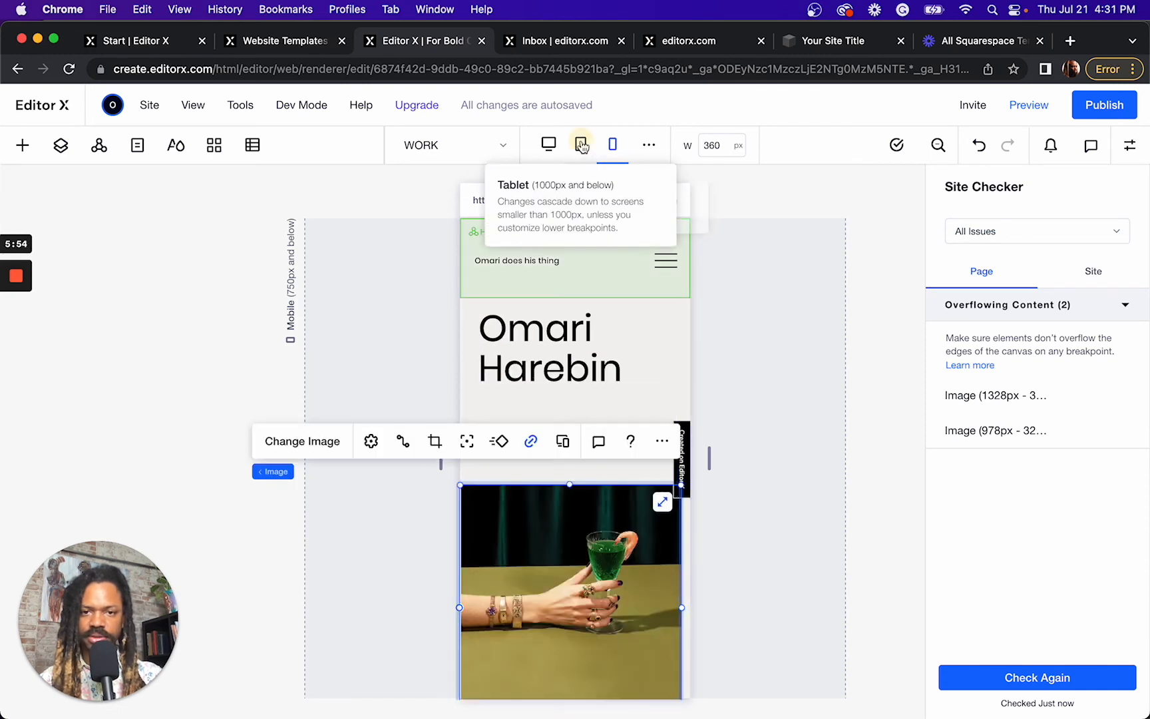
click(580, 145)
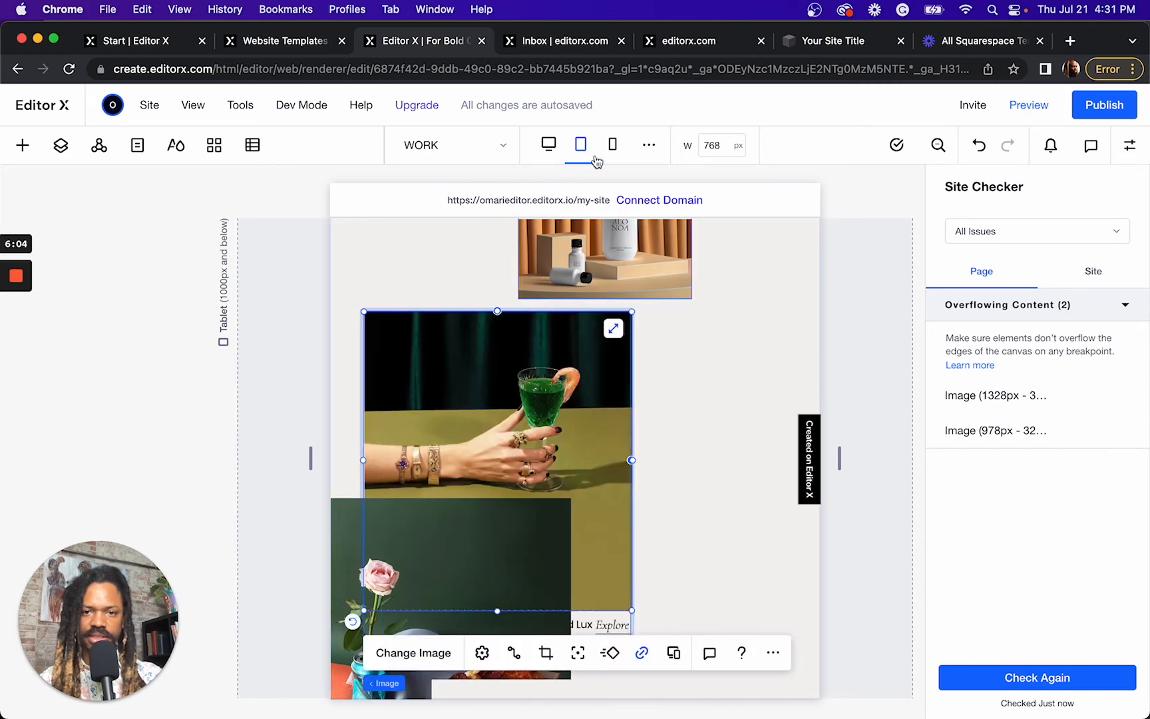
click(548, 144)
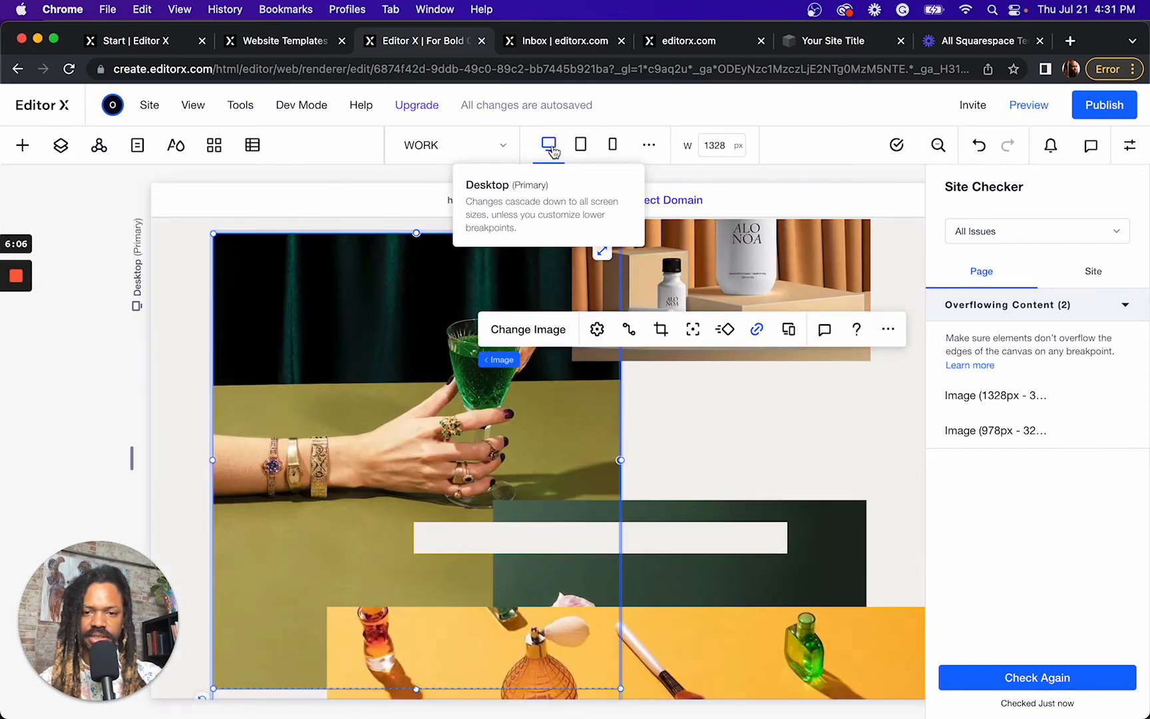
click(612, 144)
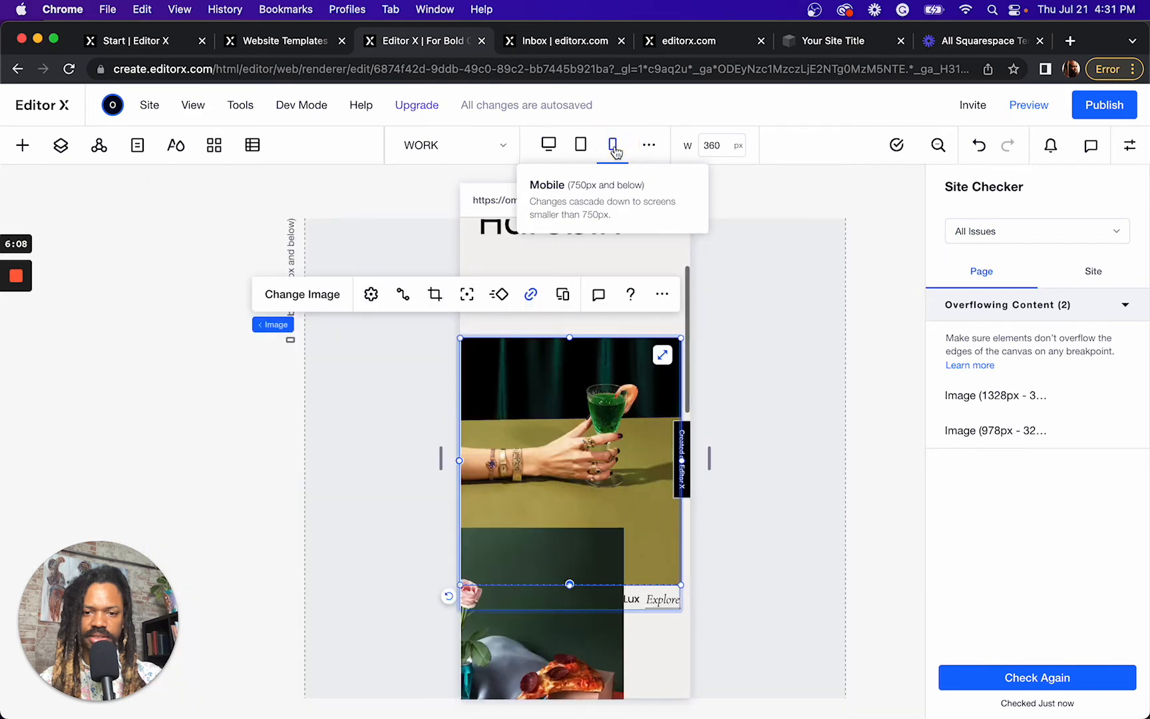
click(580, 145)
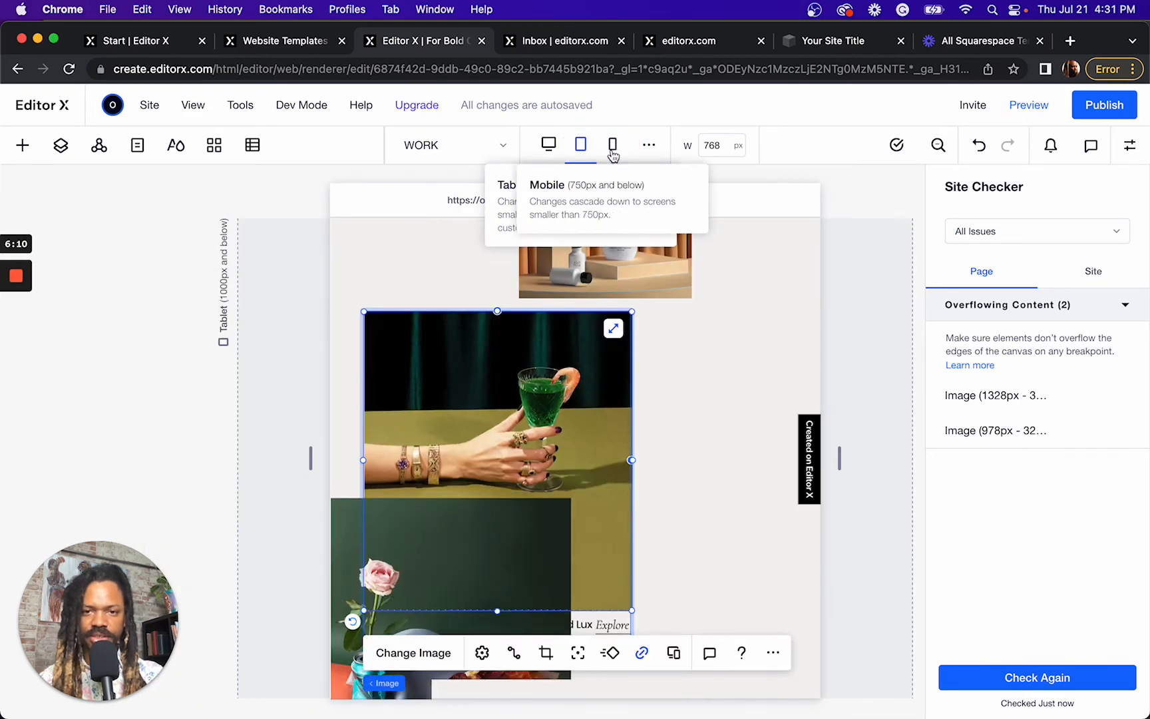
click(612, 144)
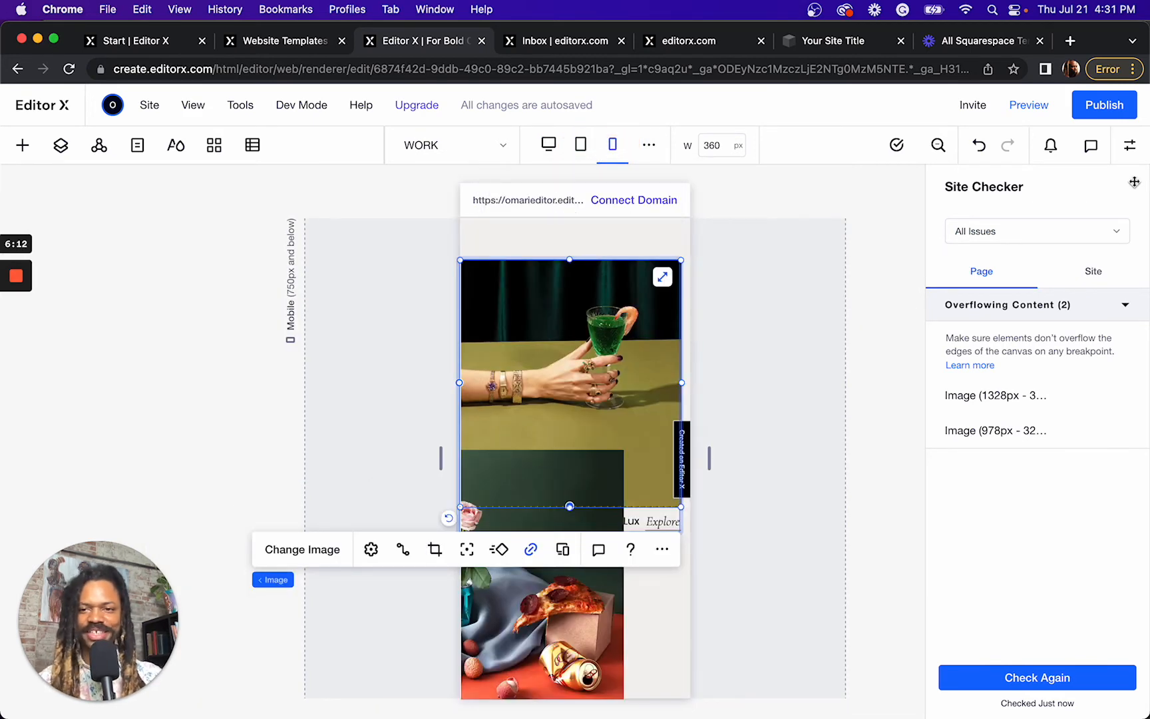
click(547, 144)
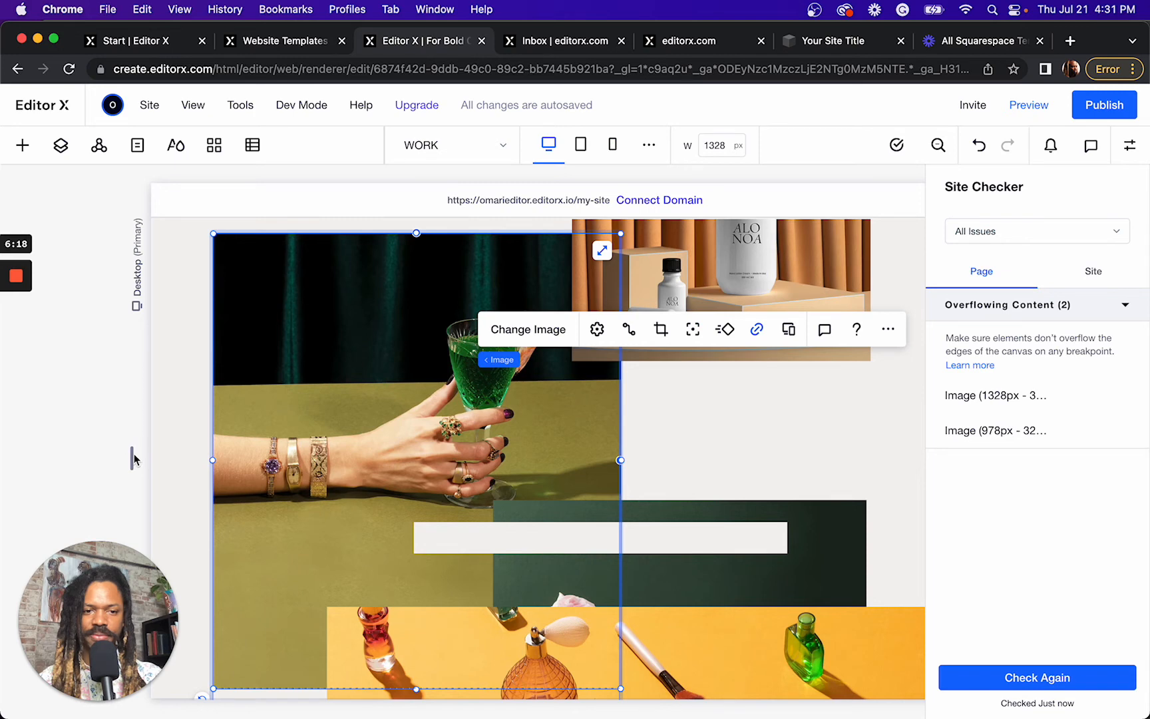
Widen the desktop canvas preview to 1473 px with the left resize handle
drag(215, 461, 233, 460)
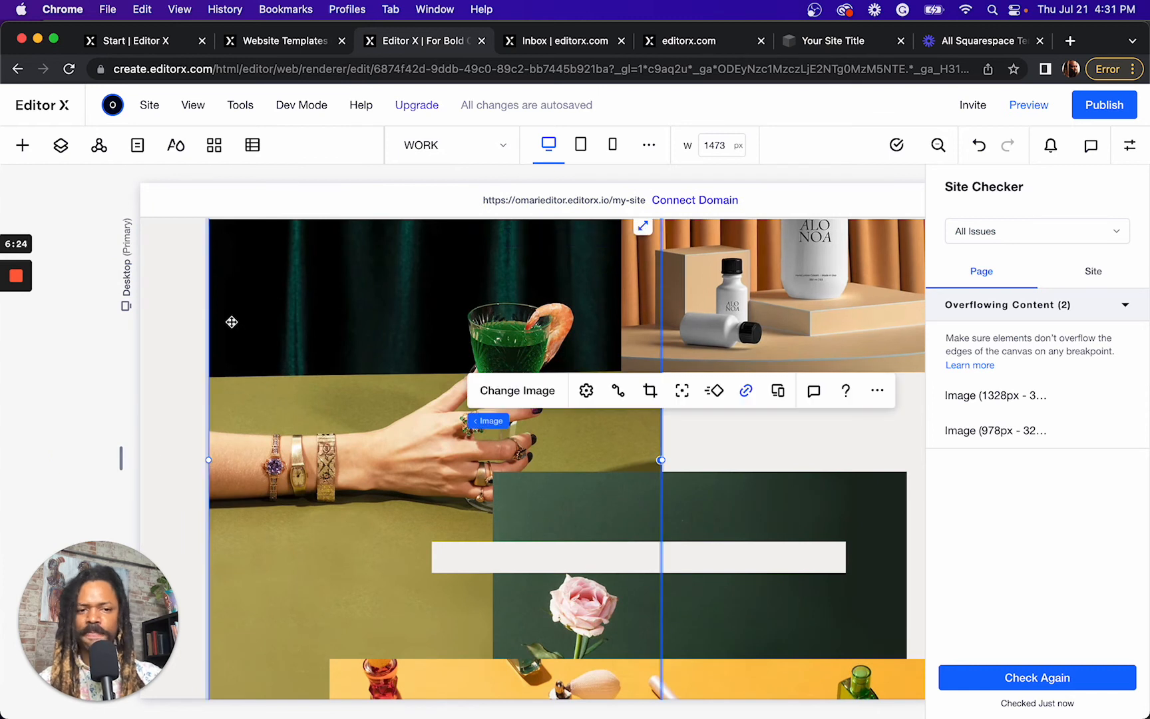
mouse_move(149, 312)
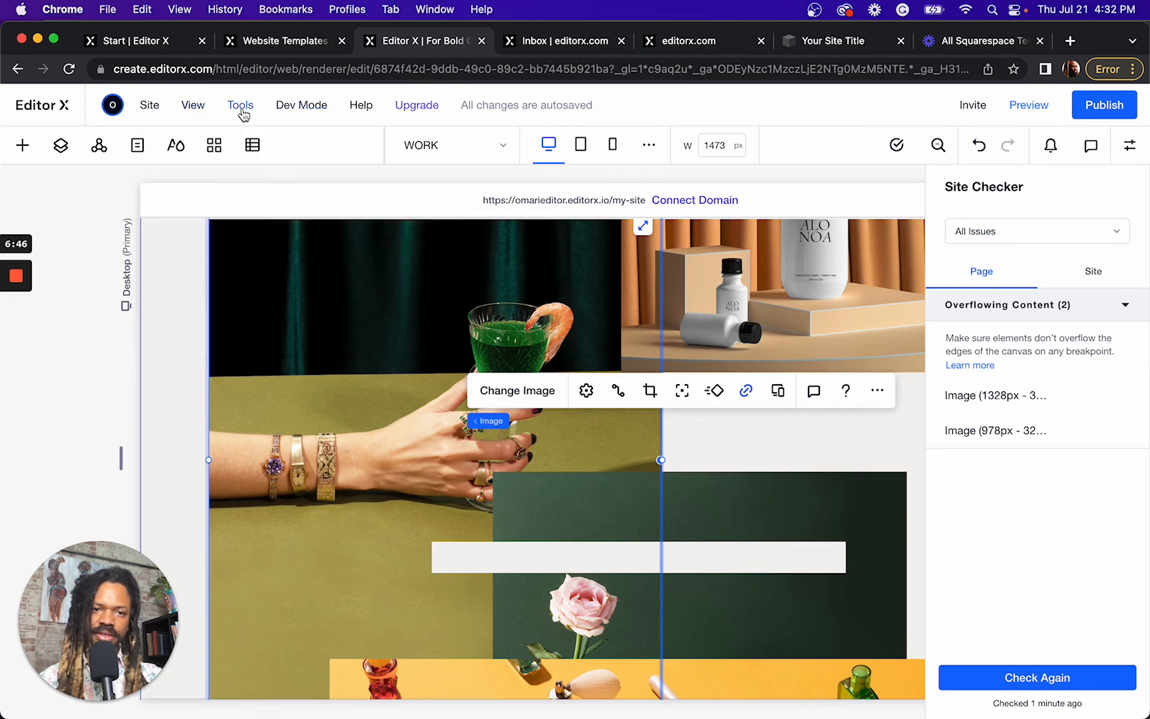
click(239, 105)
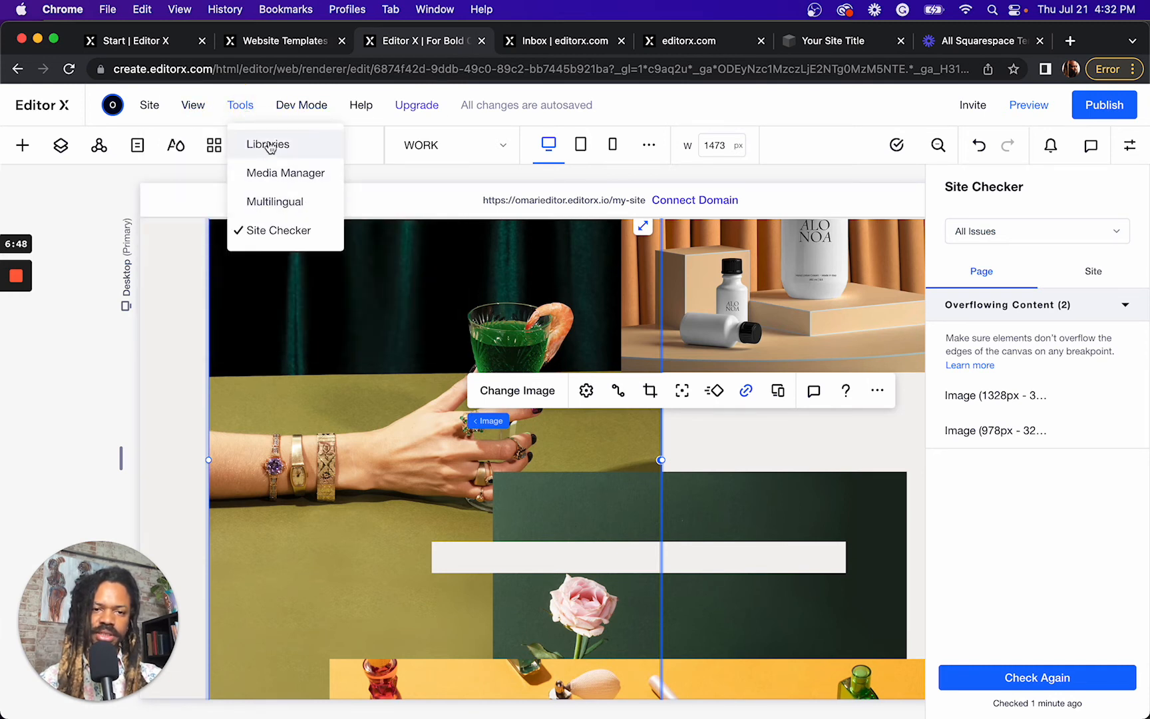
mouse_move(292, 145)
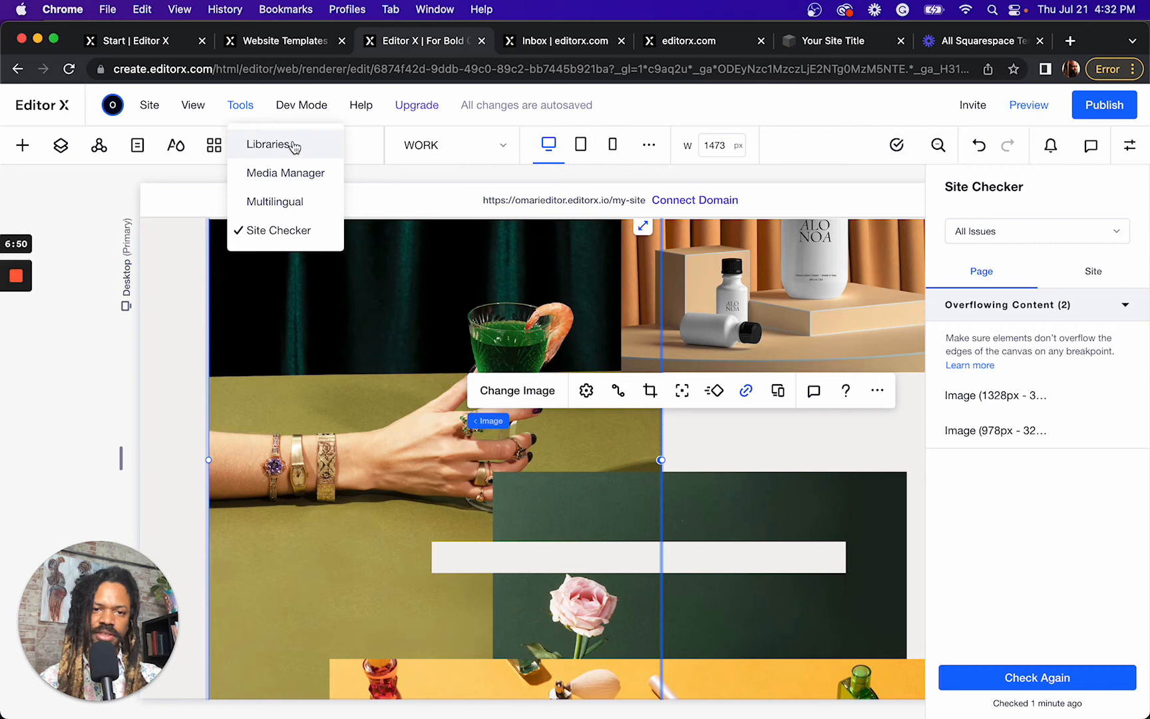
click(271, 144)
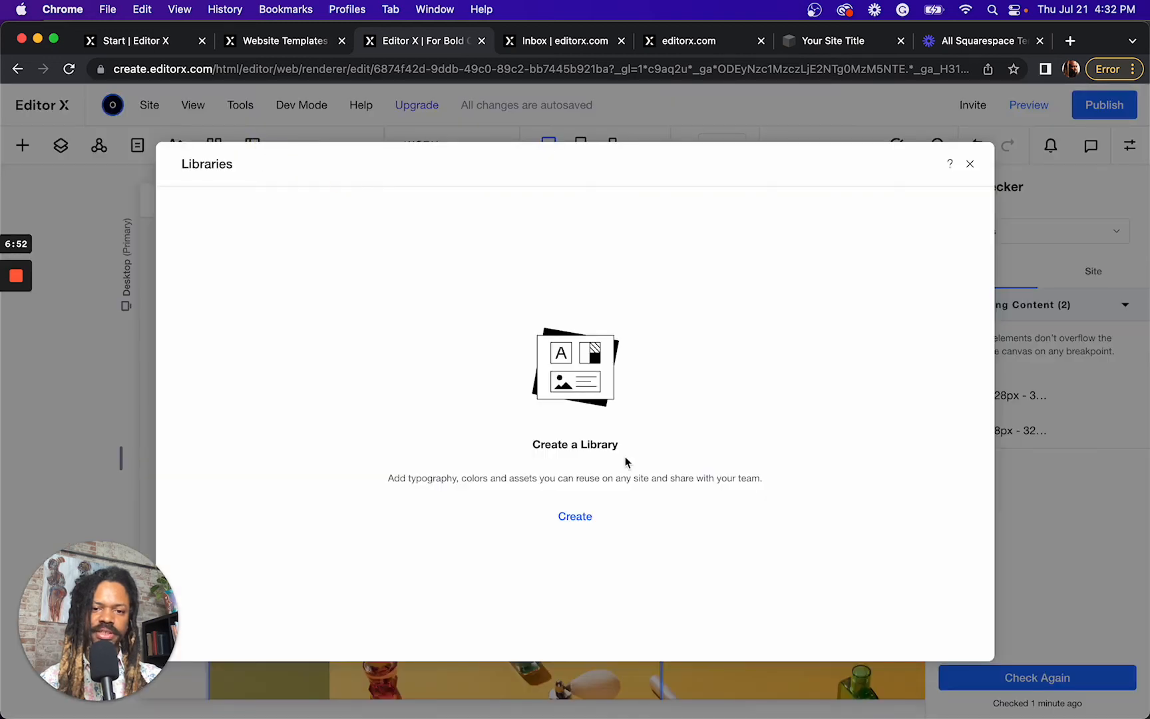
mouse_move(554, 454)
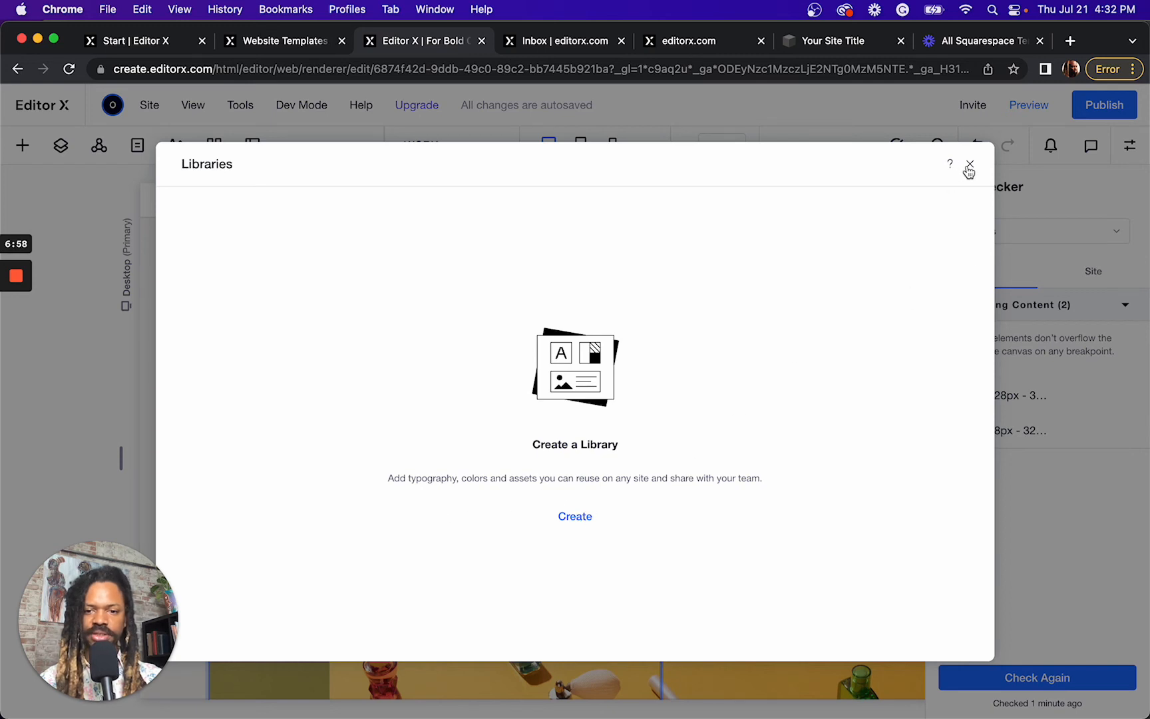
click(970, 165)
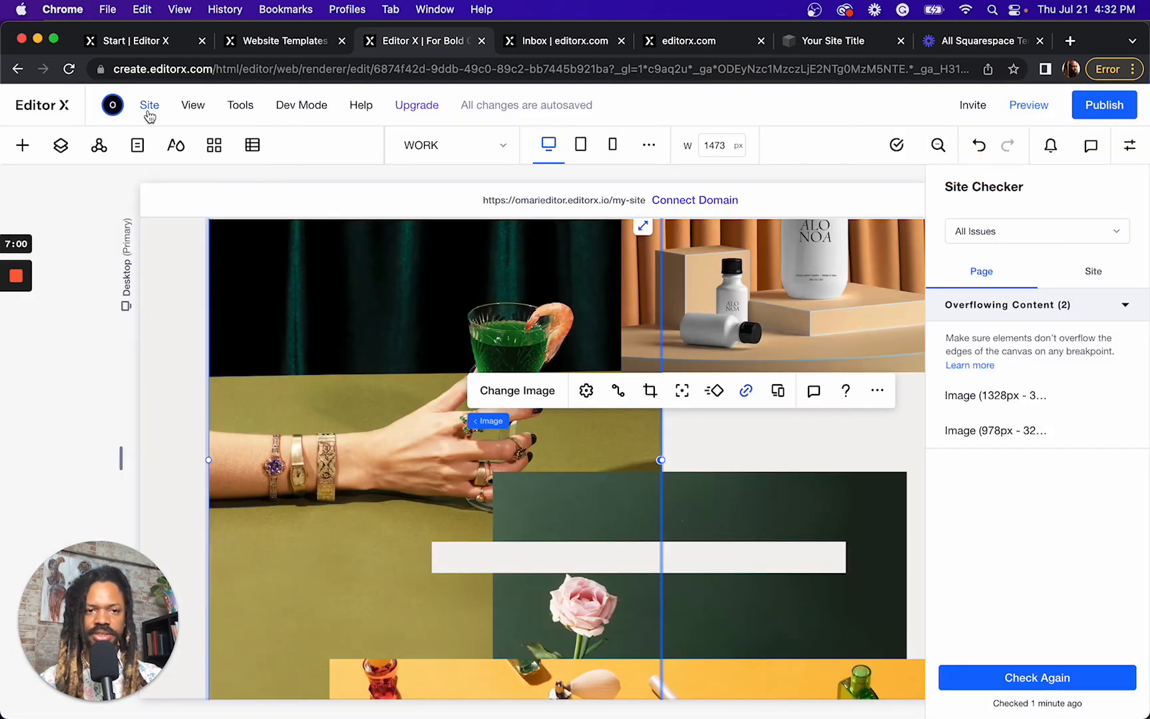
Open the Editor X site dashboard from the Site menu in a new tab
click(149, 105)
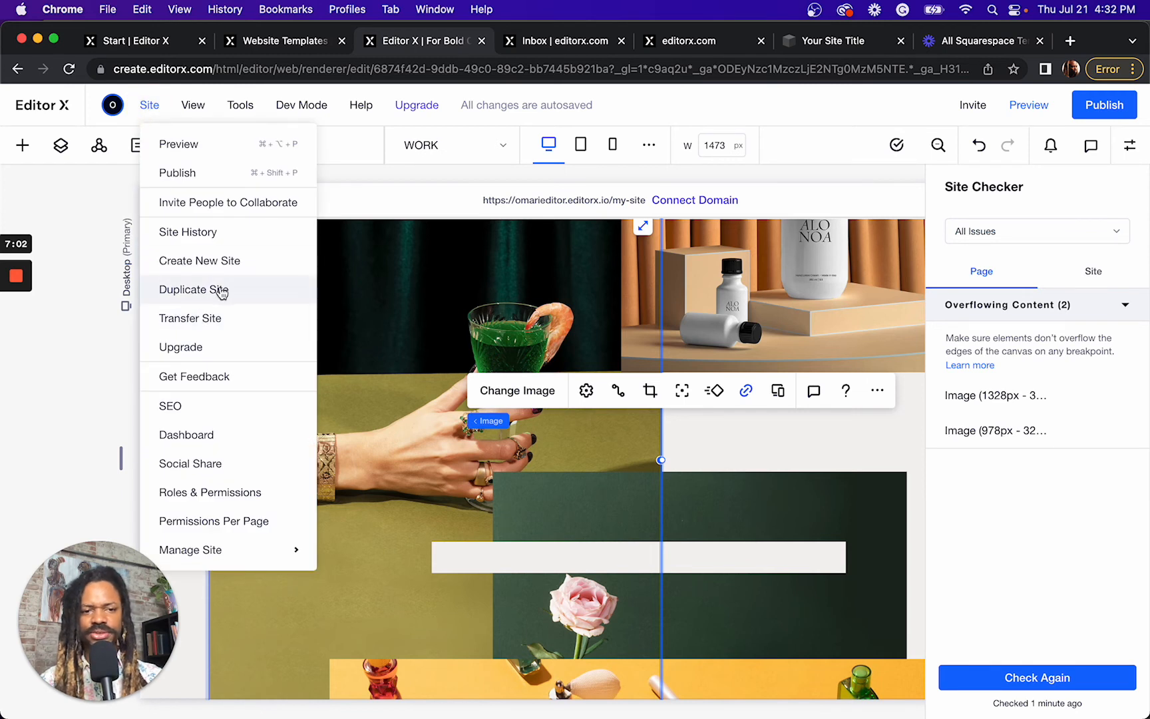
mouse_move(208, 454)
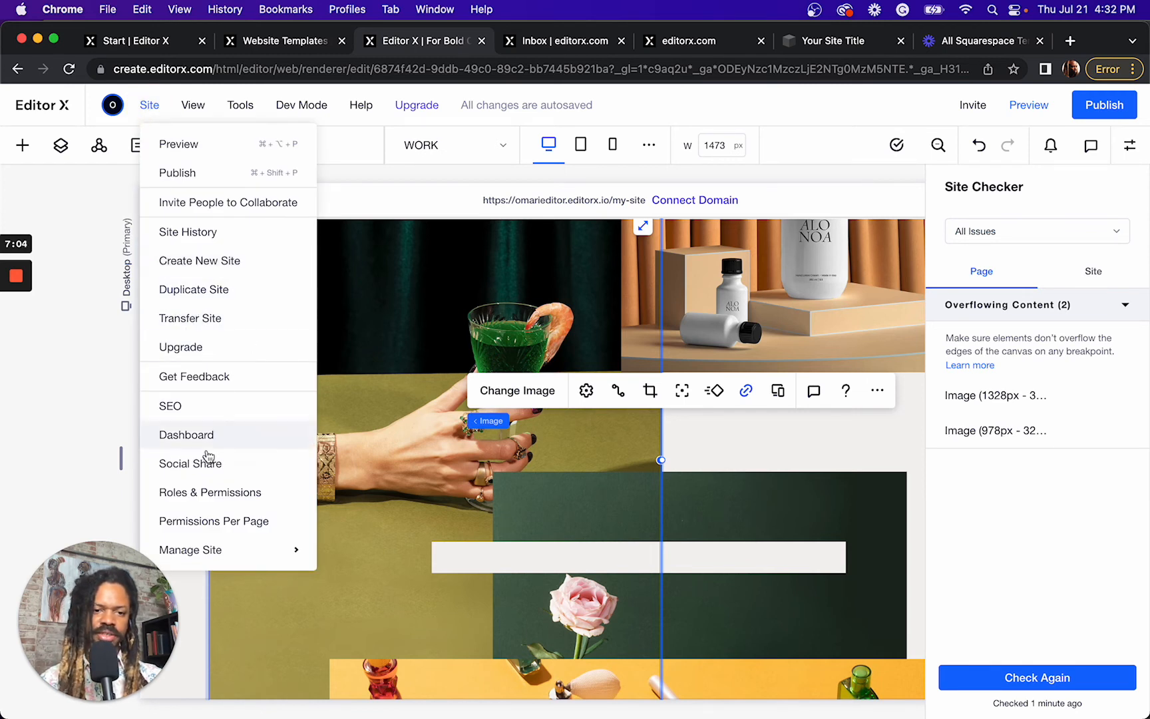
mouse_move(185, 416)
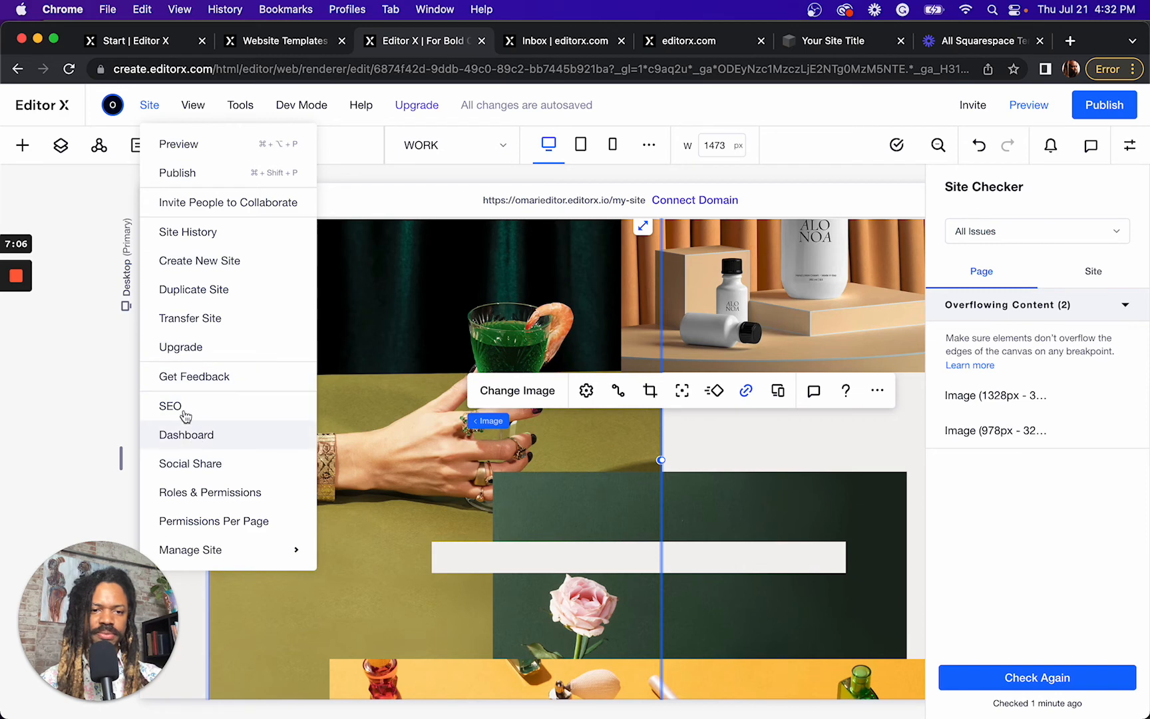
click(186, 434)
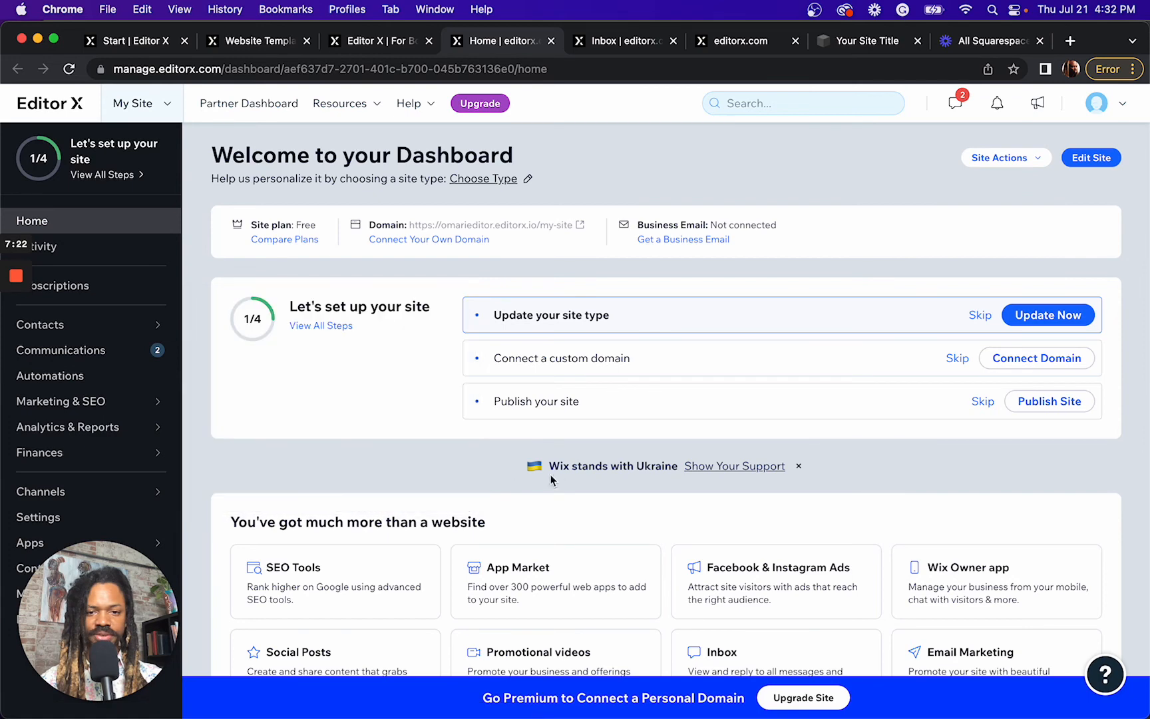
mouse_move(398, 475)
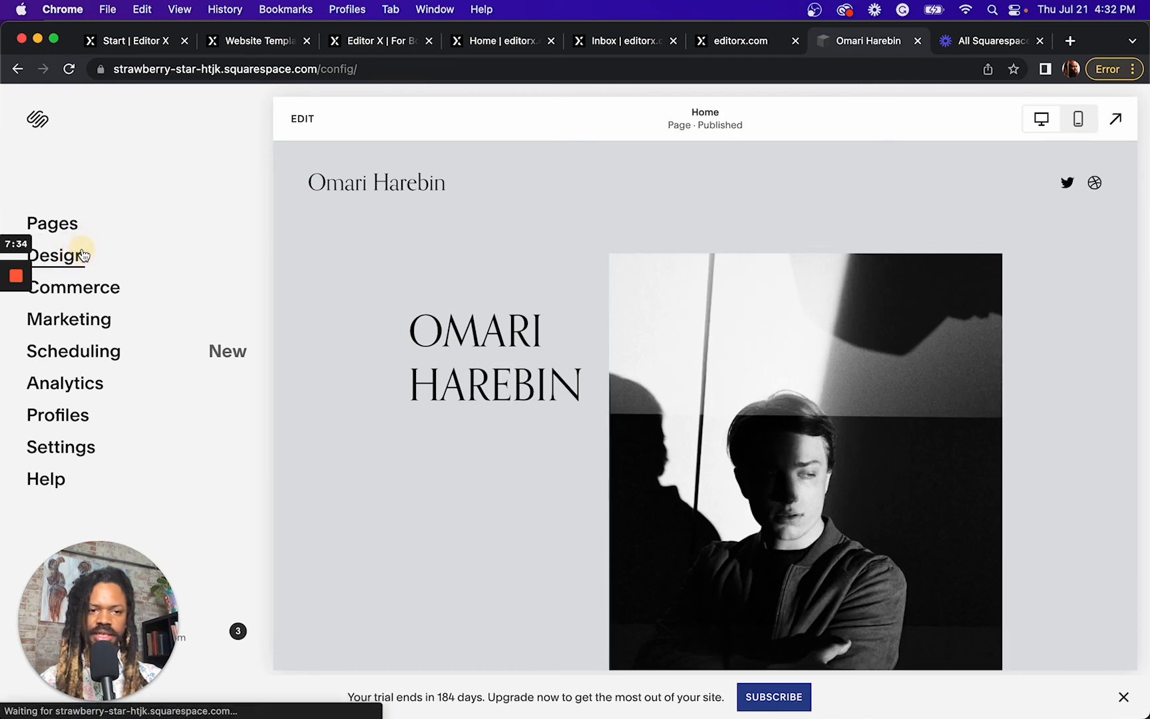
Browse Squarespace's Design settings, return to the Home menu, then go back to Editor X
click(51, 256)
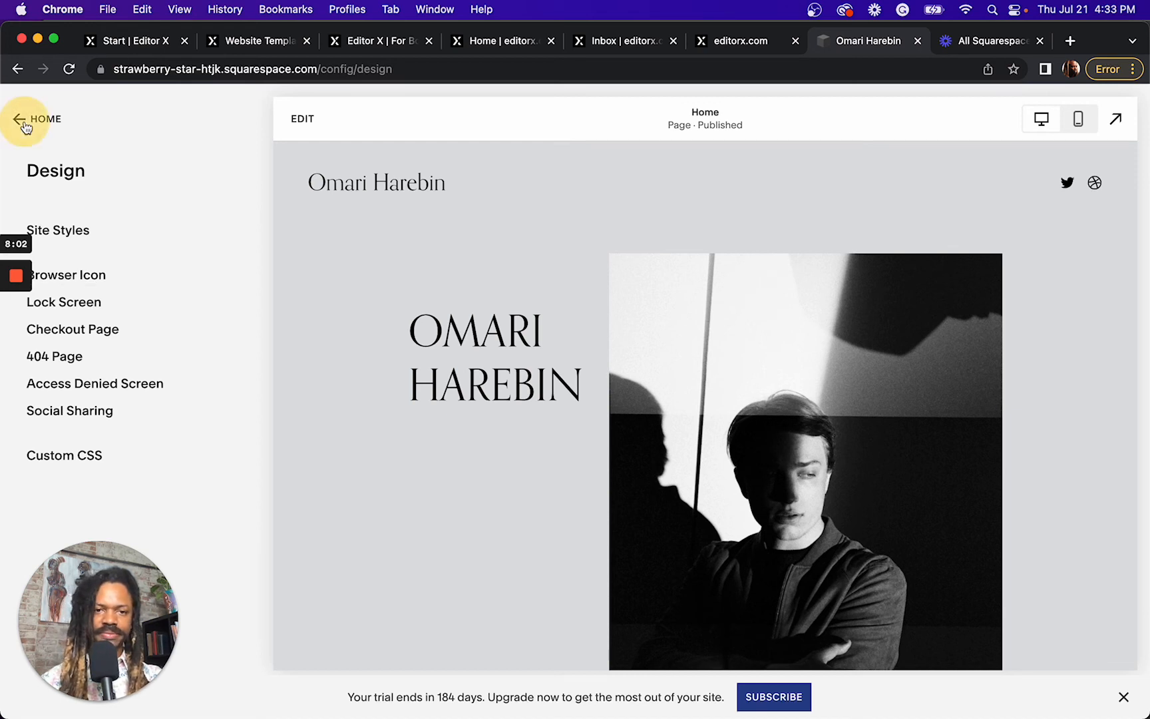
click(45, 119)
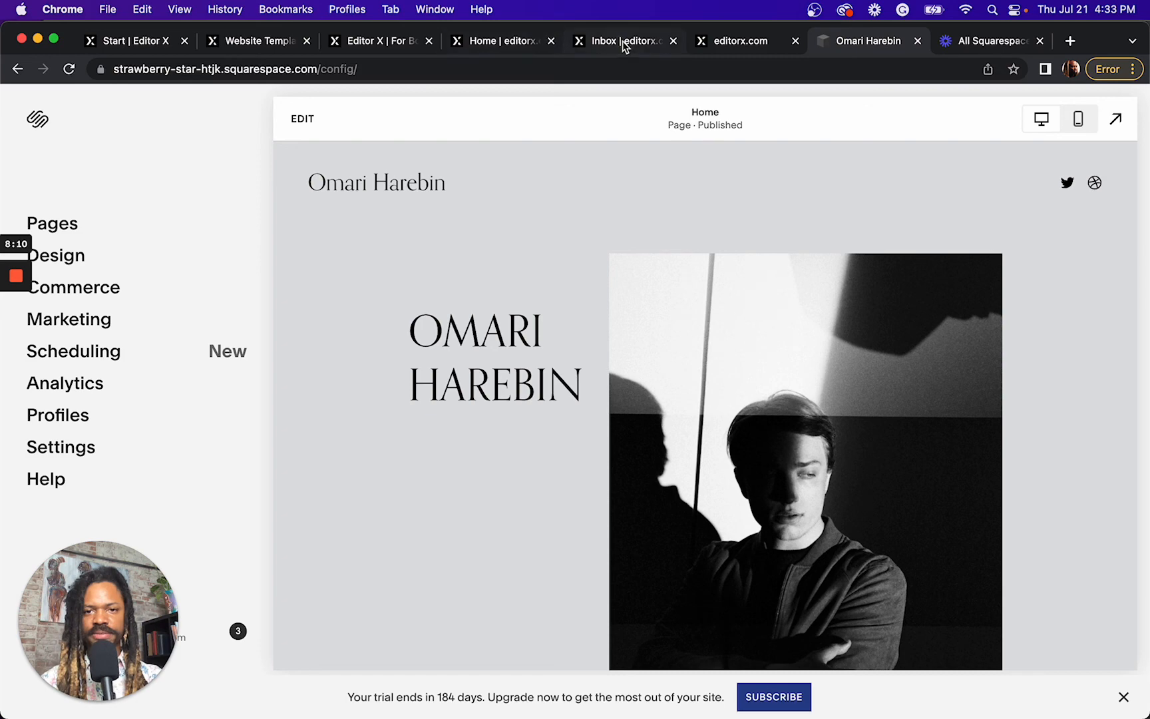
click(379, 41)
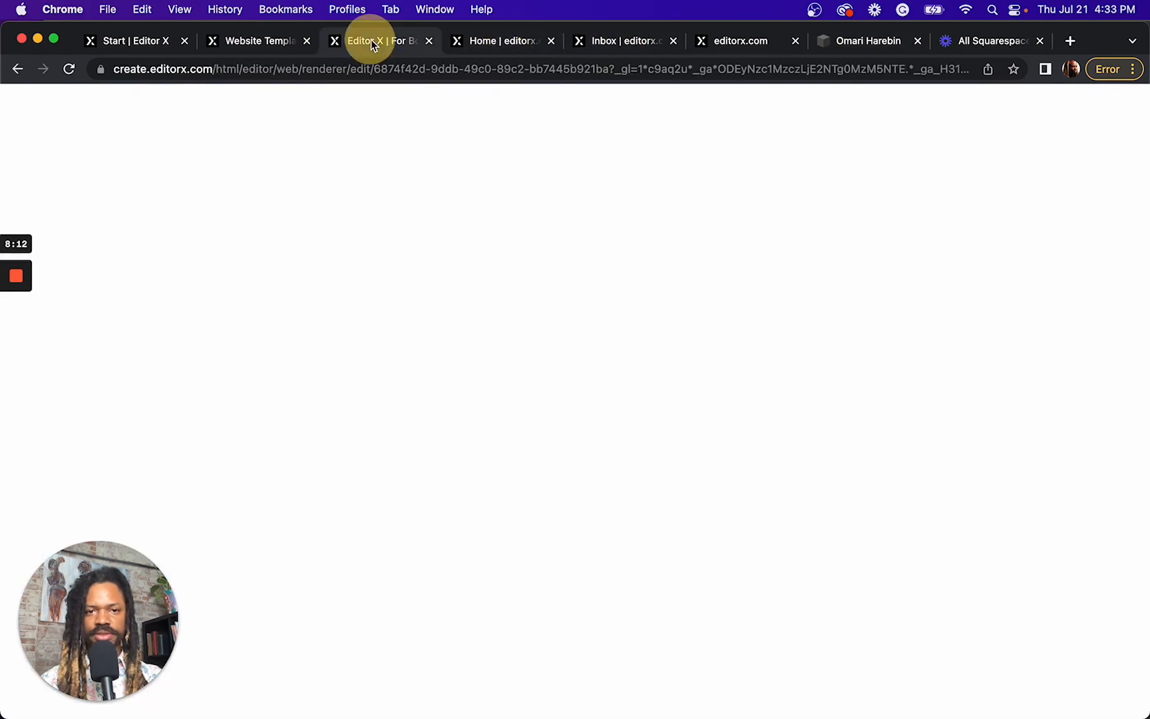
Reselect the Editor X tab and let the portfolio's desktop canvas finish loading
click(376, 41)
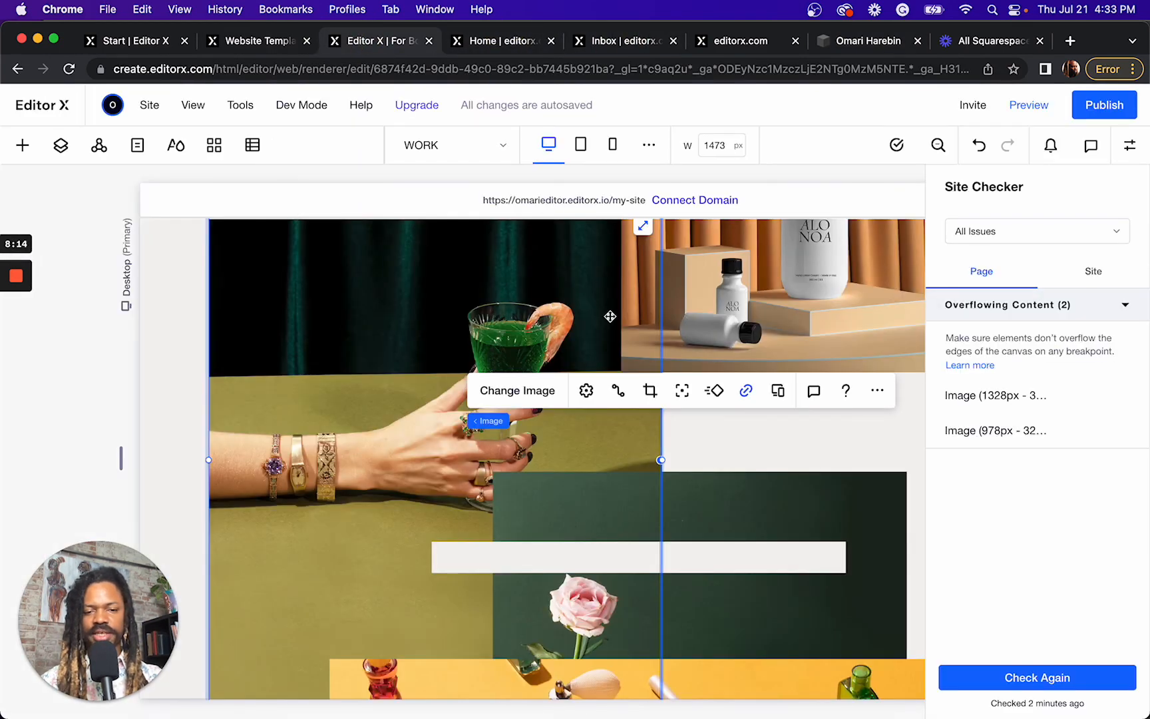
mouse_move(505, 316)
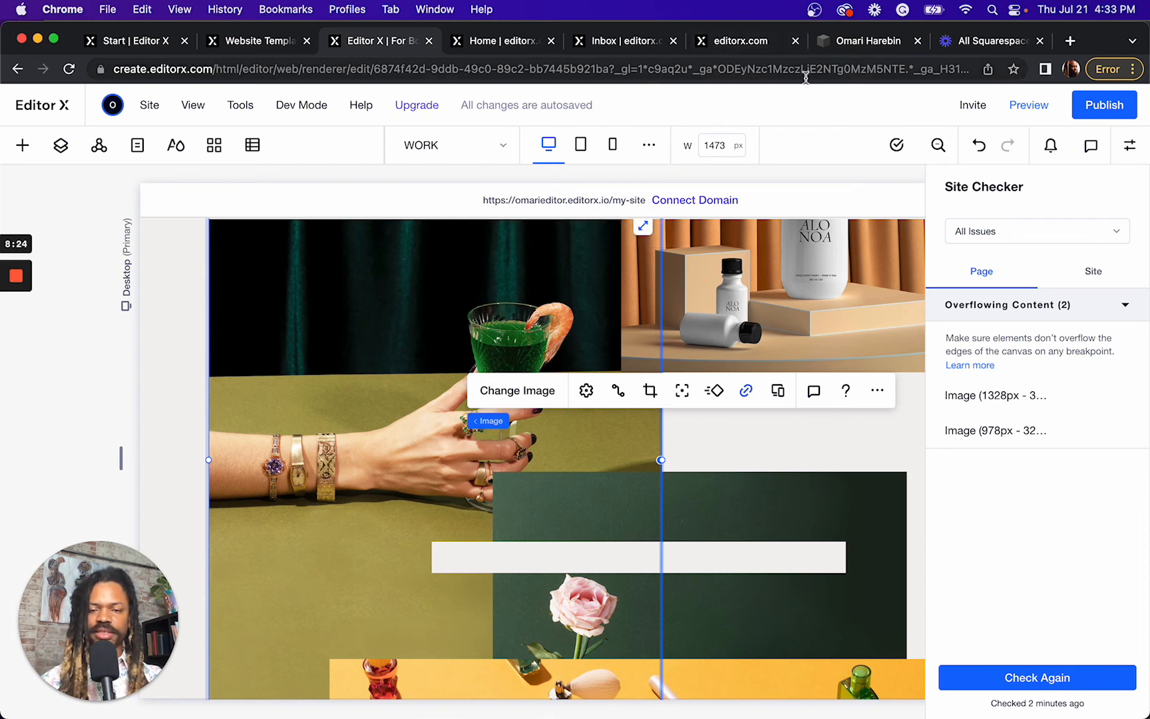
mouse_move(865, 41)
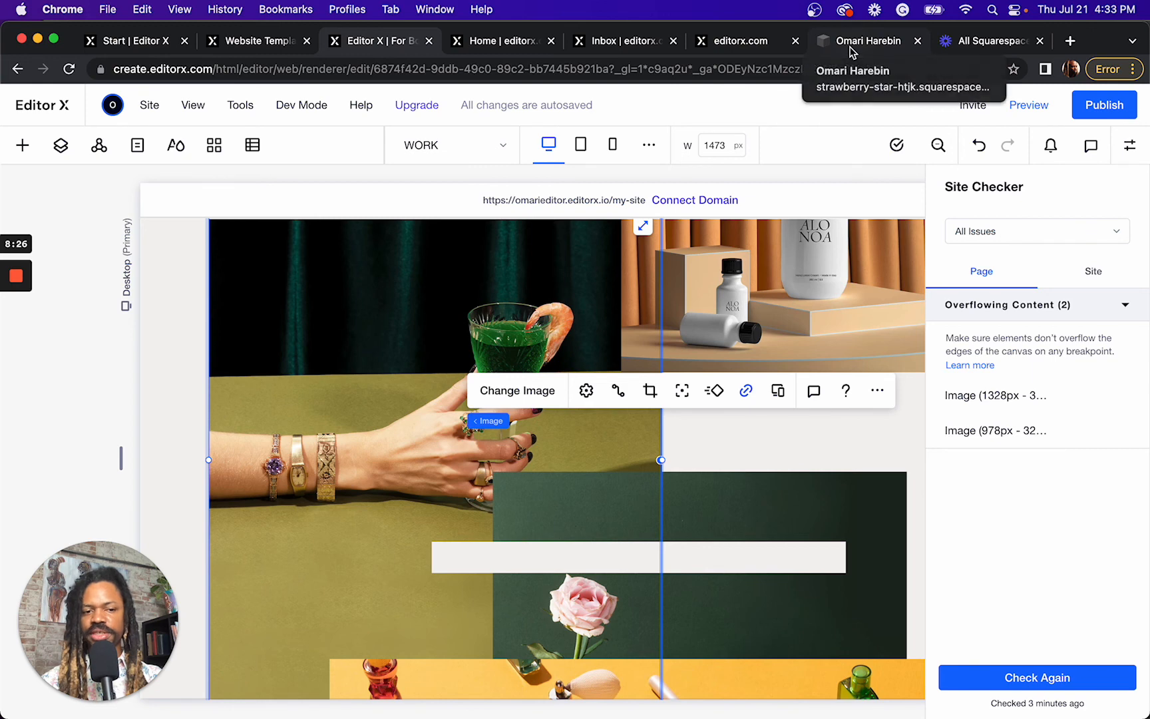